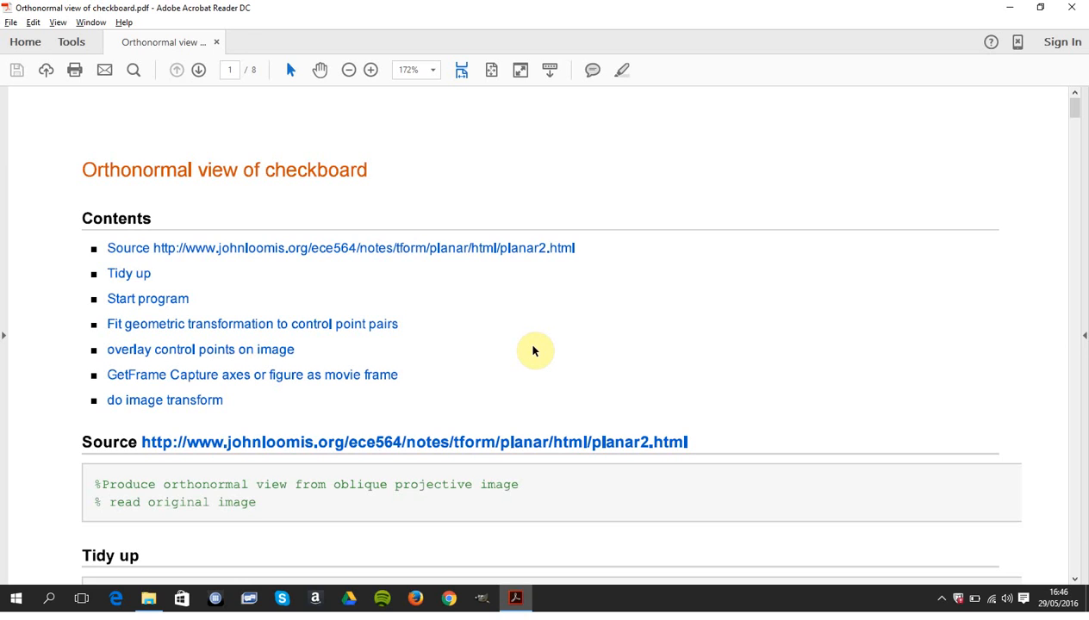
mouse_move(531, 303)
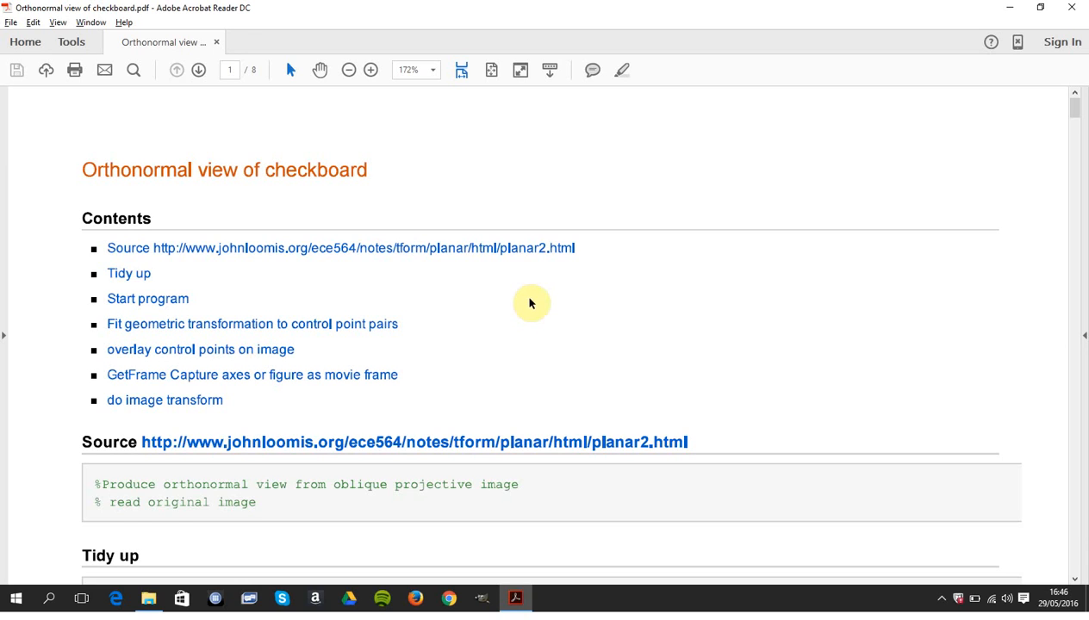
mouse_move(533, 260)
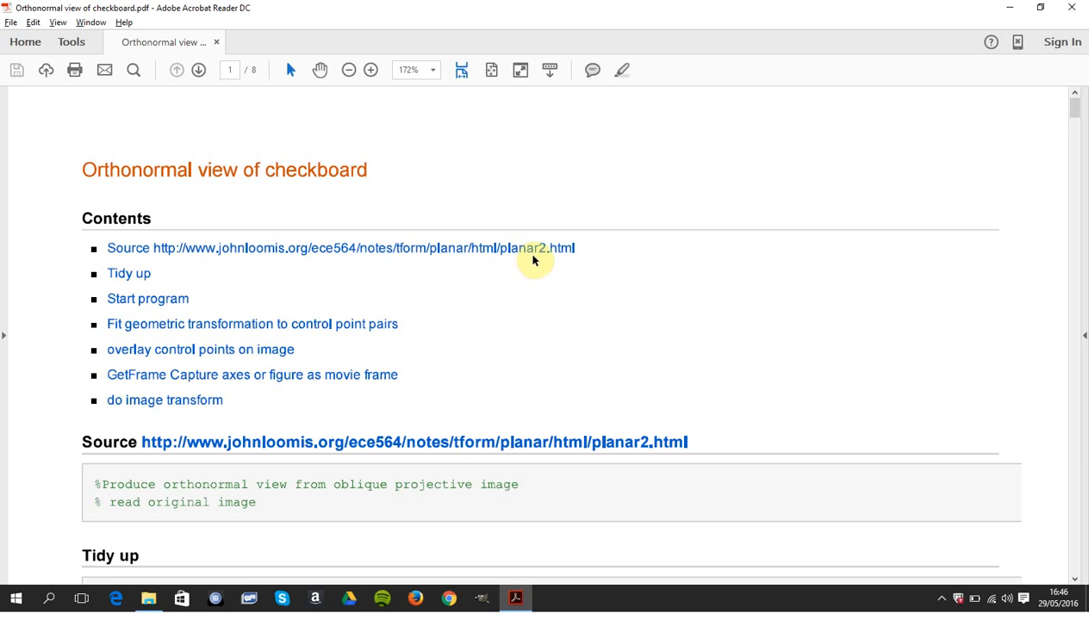
mouse_move(556, 258)
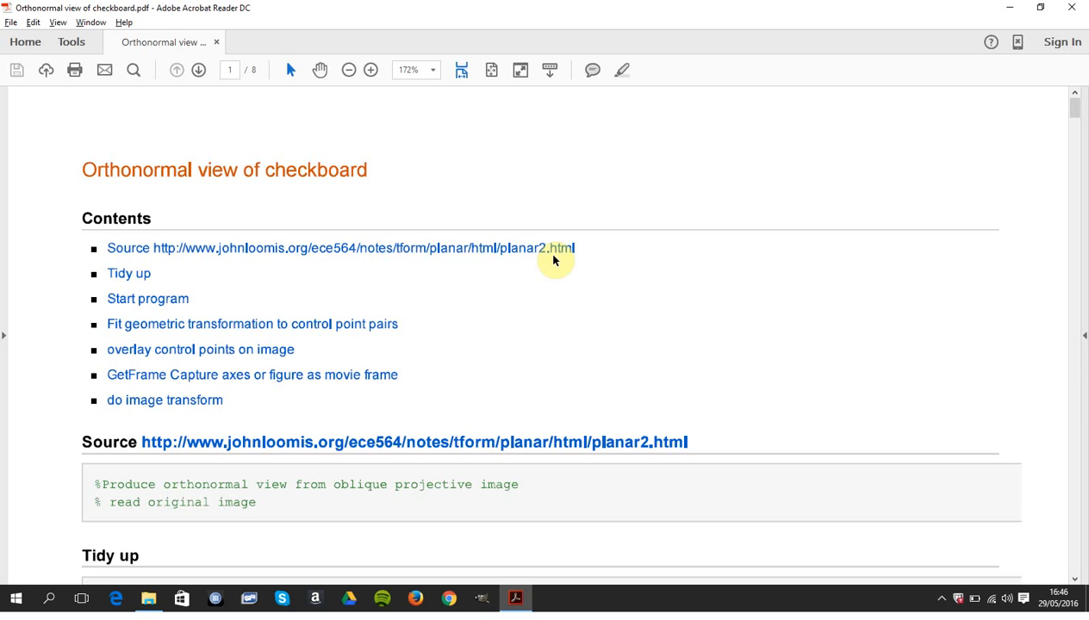
scroll(down, 3)
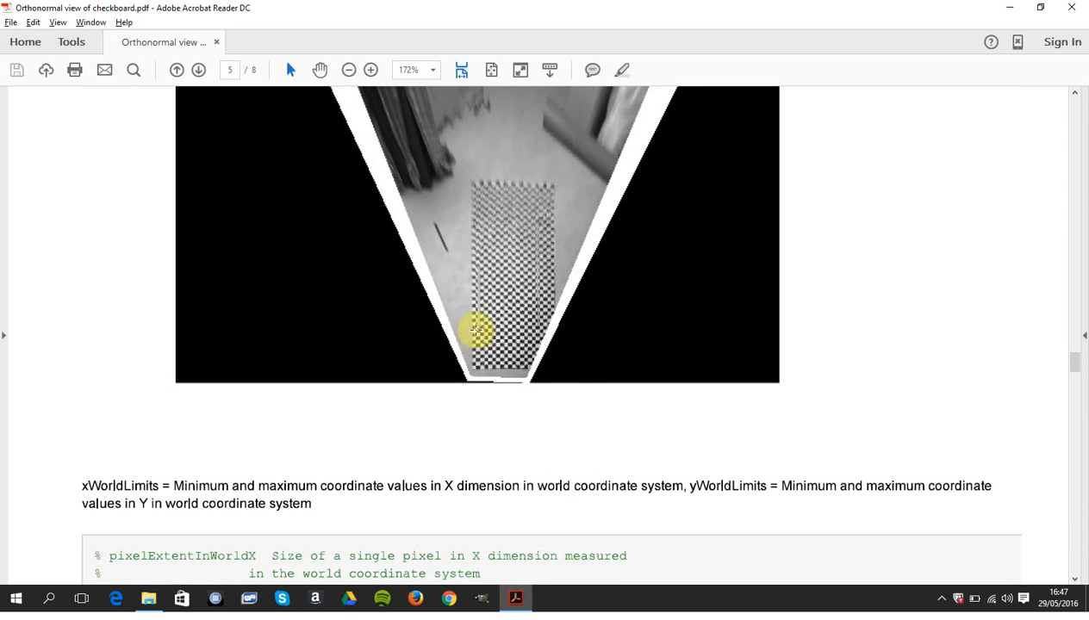
scroll(down, 3)
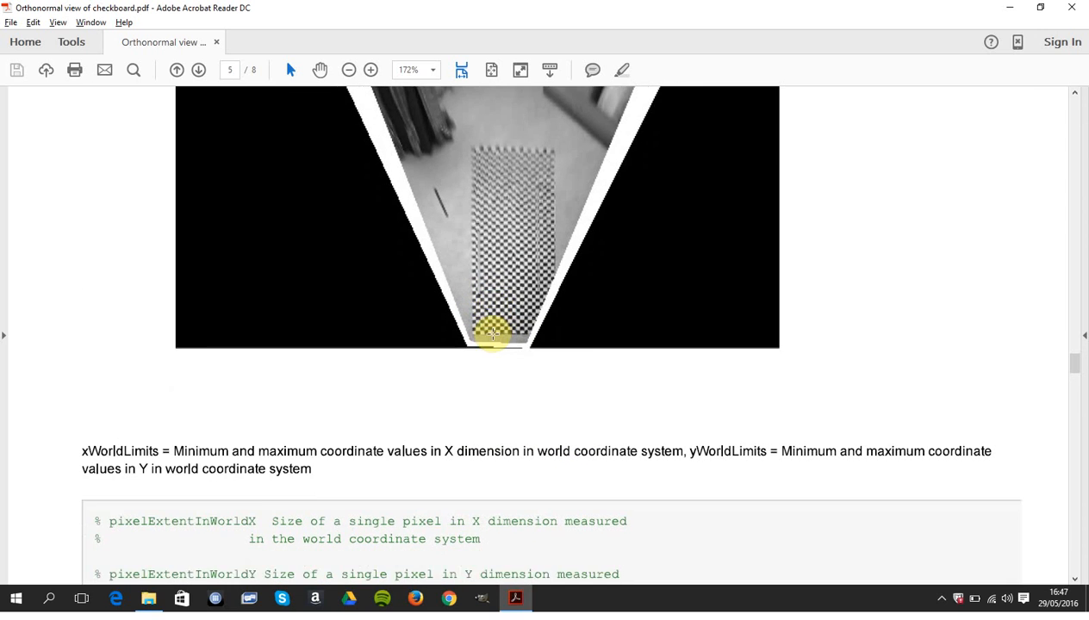
scroll(down, 3)
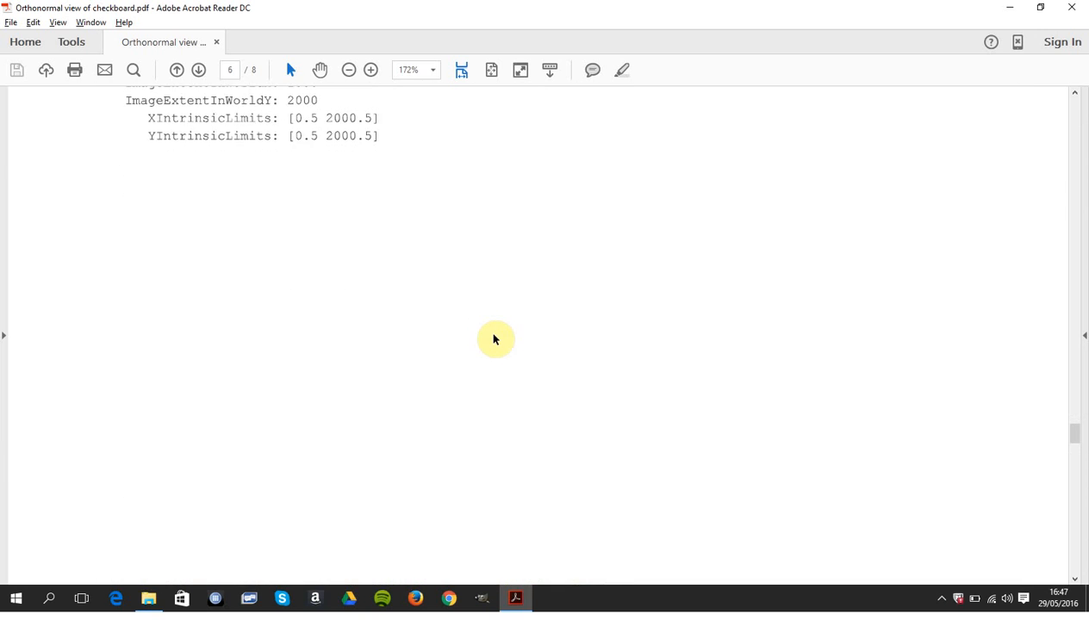
scroll(down, 3)
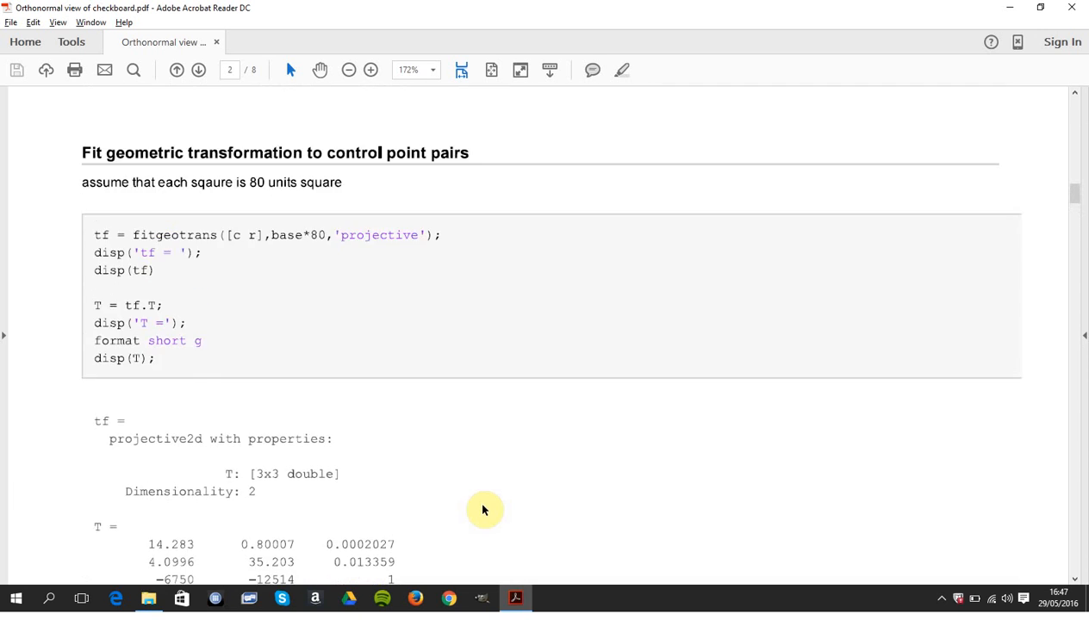
scroll(down, 3)
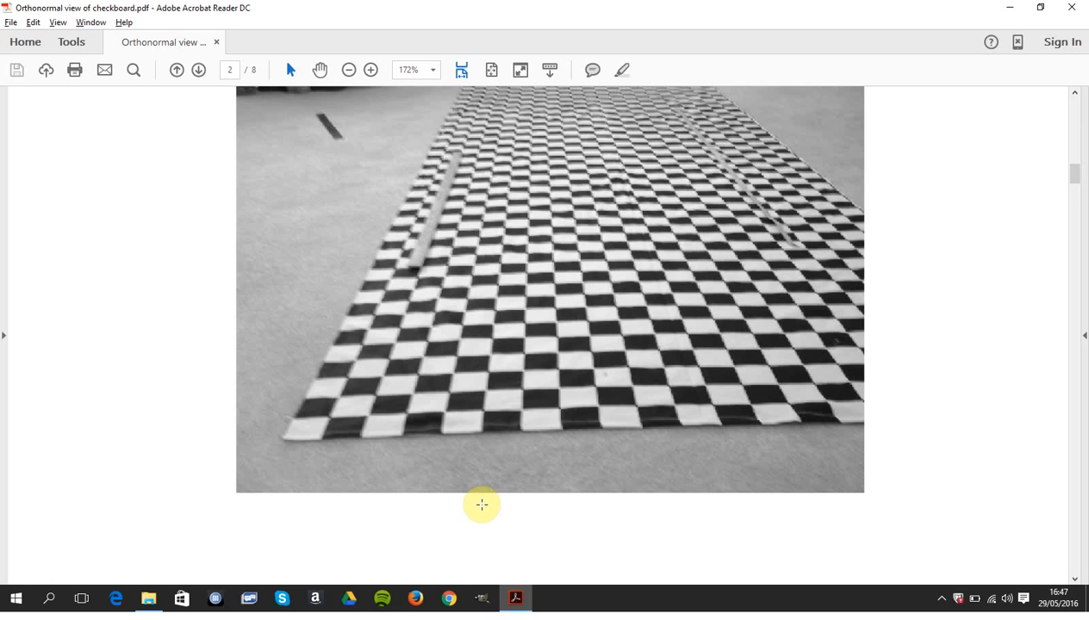
scroll(down, 3)
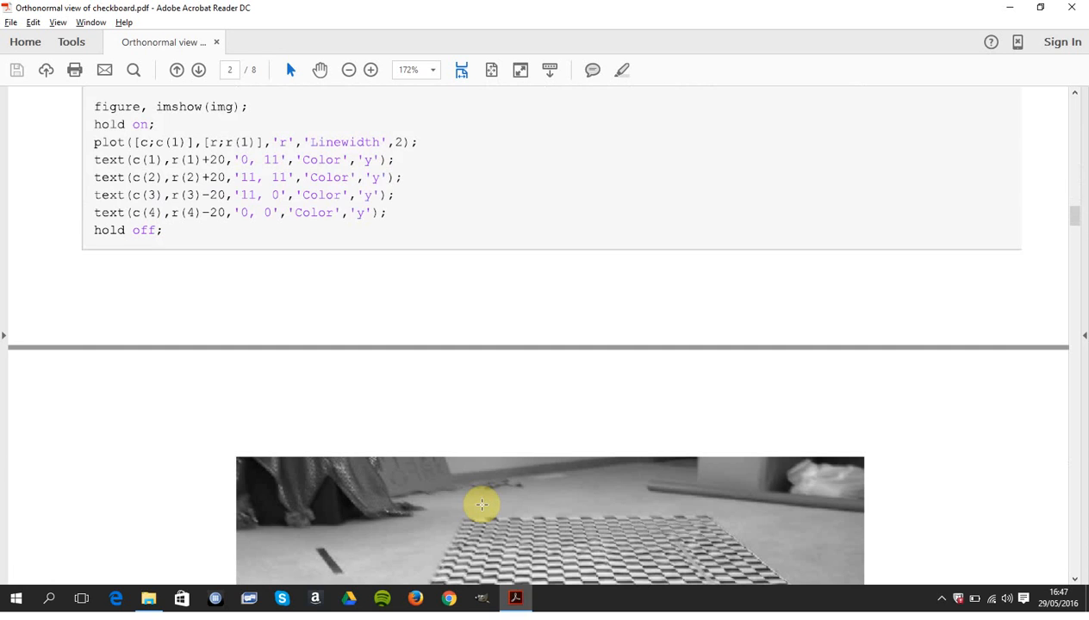
scroll(down, 3)
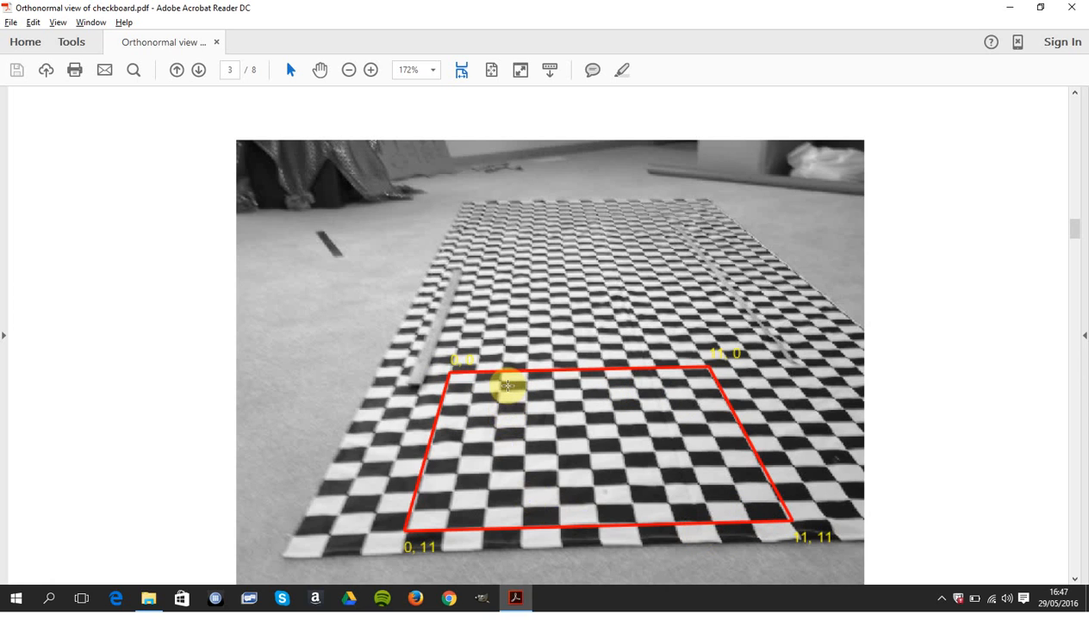
mouse_move(446, 372)
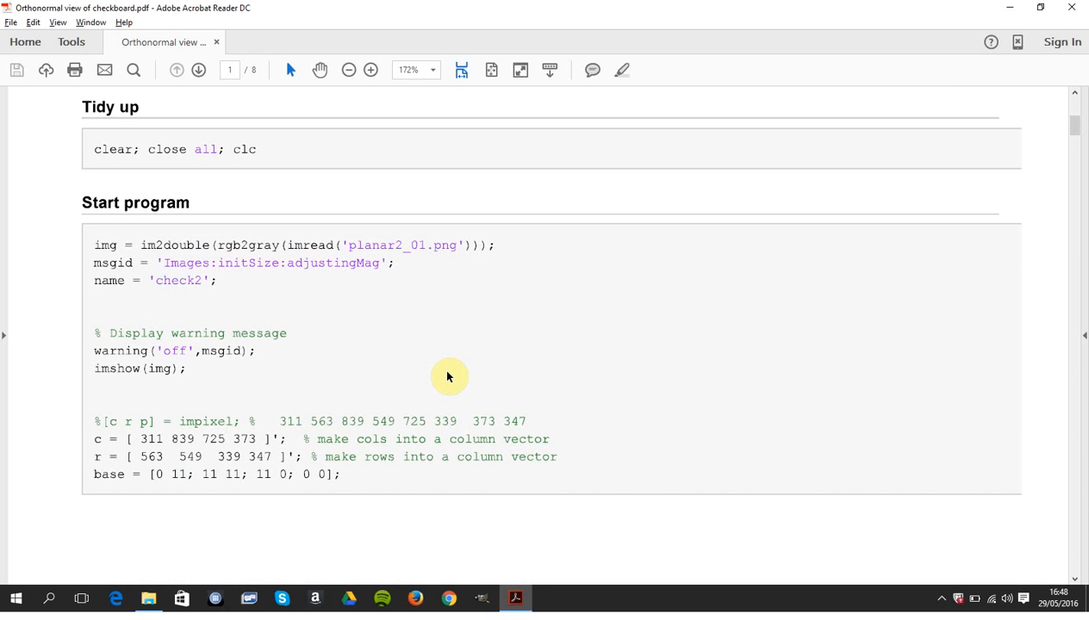
mouse_move(400, 277)
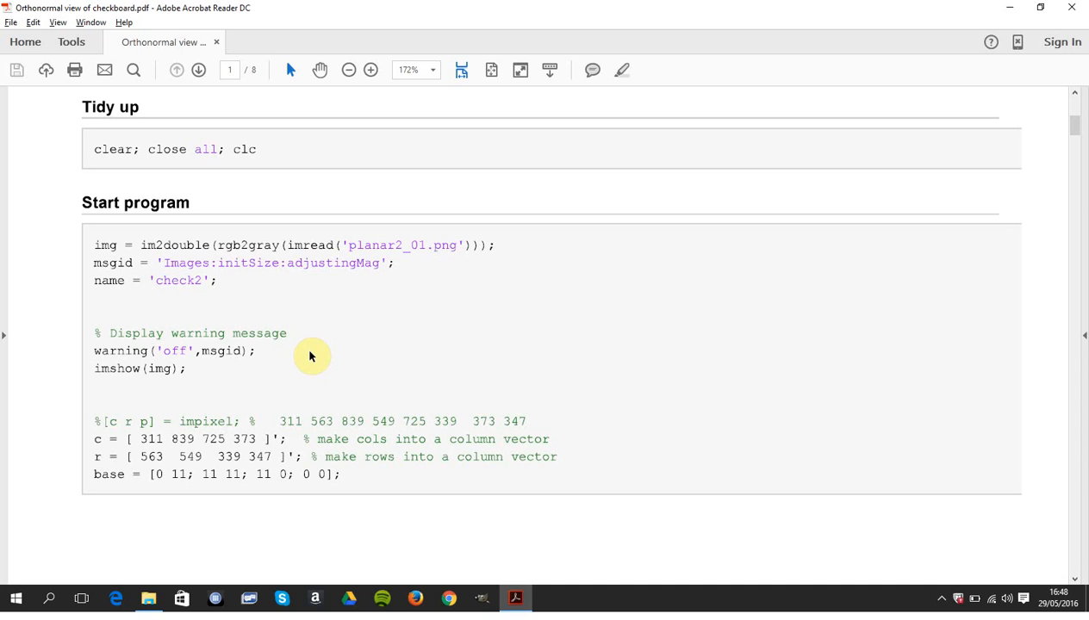
mouse_move(342, 268)
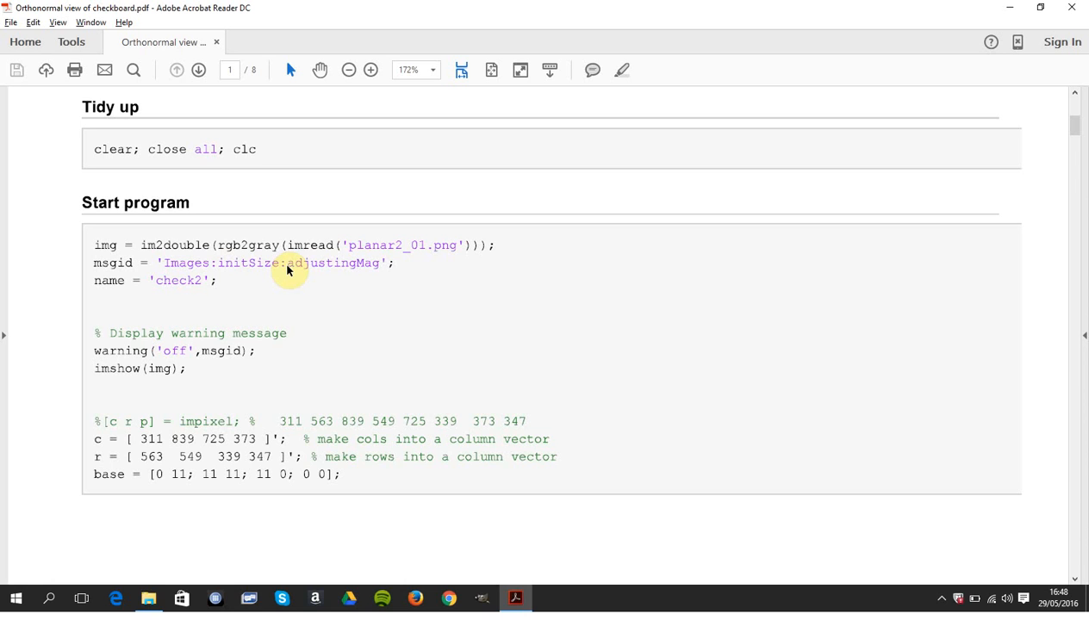
scroll(down, 3)
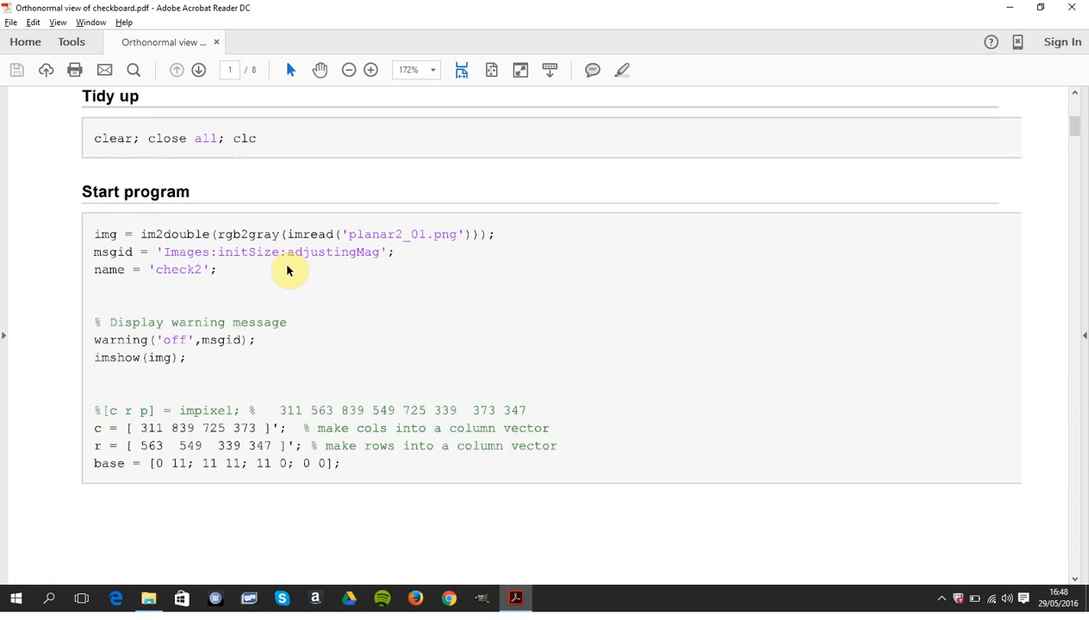
scroll(down, 3)
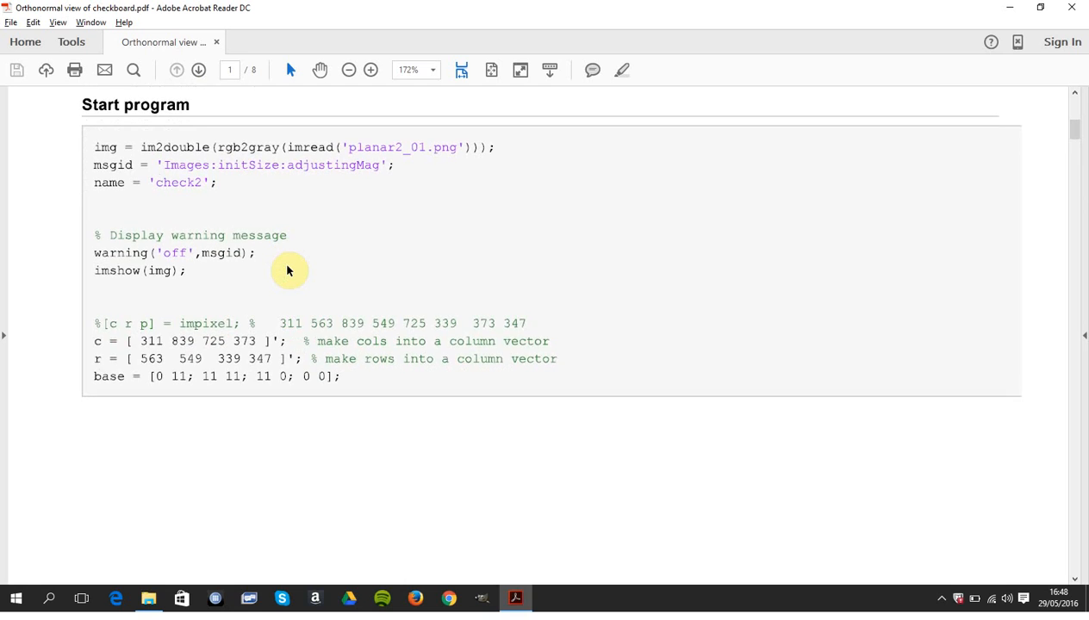
scroll(down, 3)
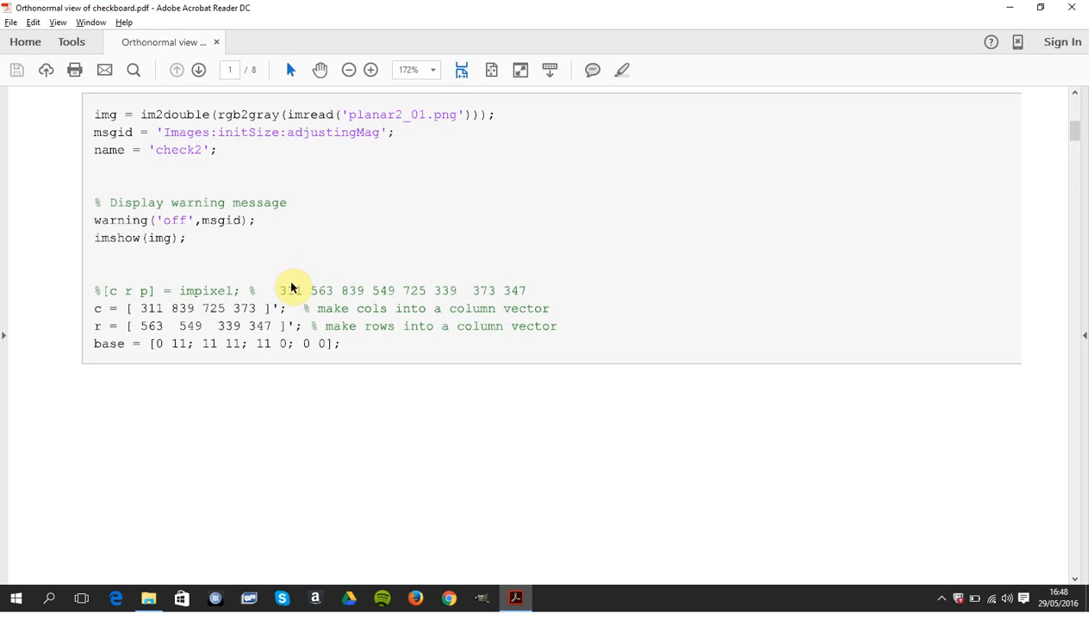
mouse_move(286, 296)
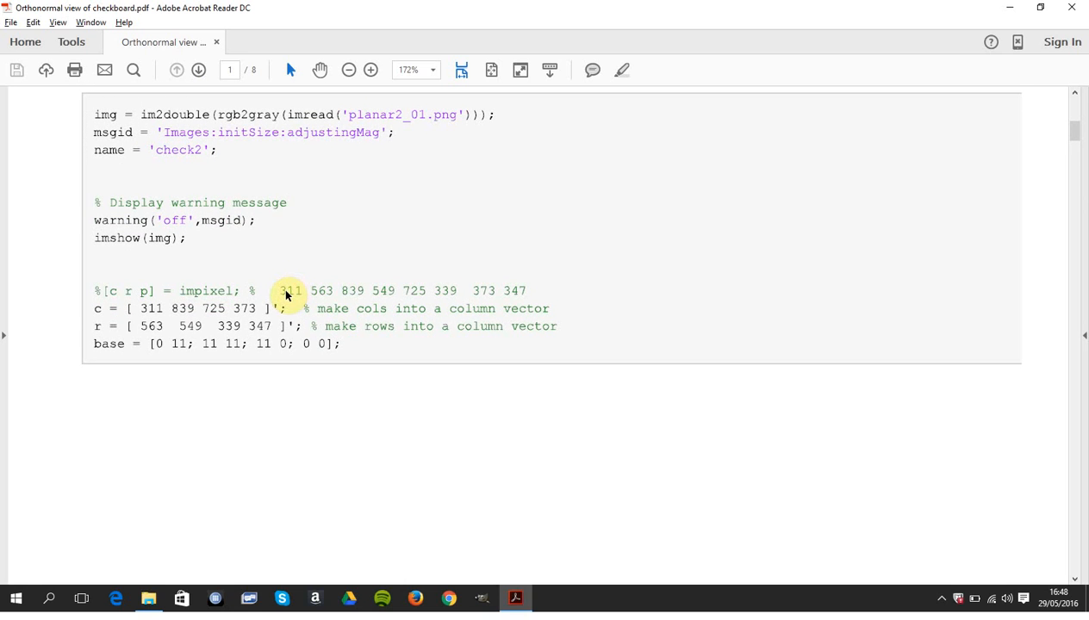
scroll(down, 3)
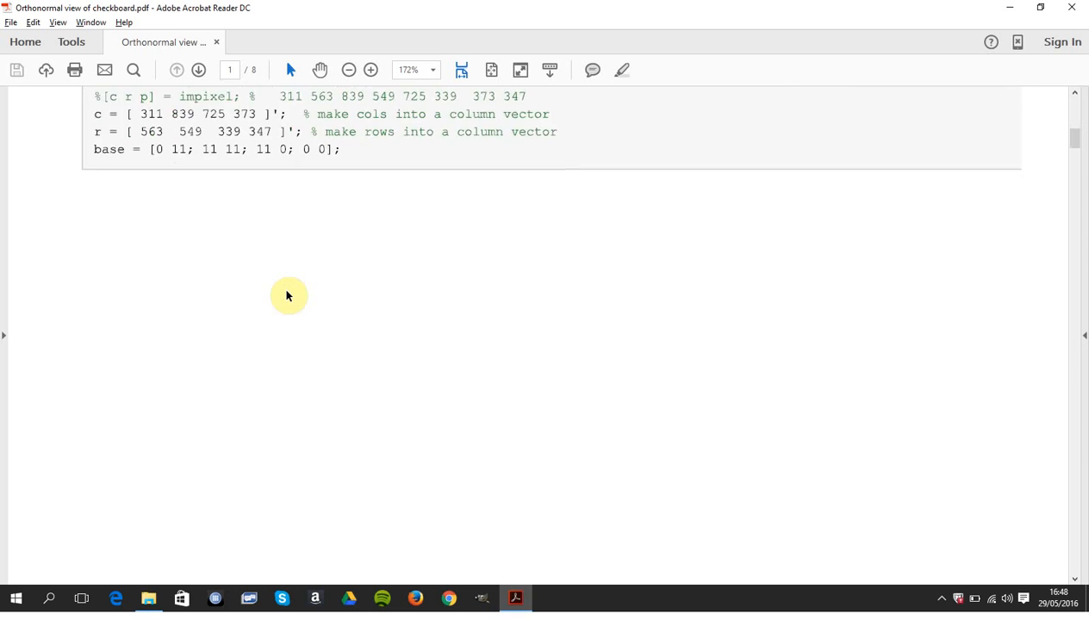
scroll(down, 3)
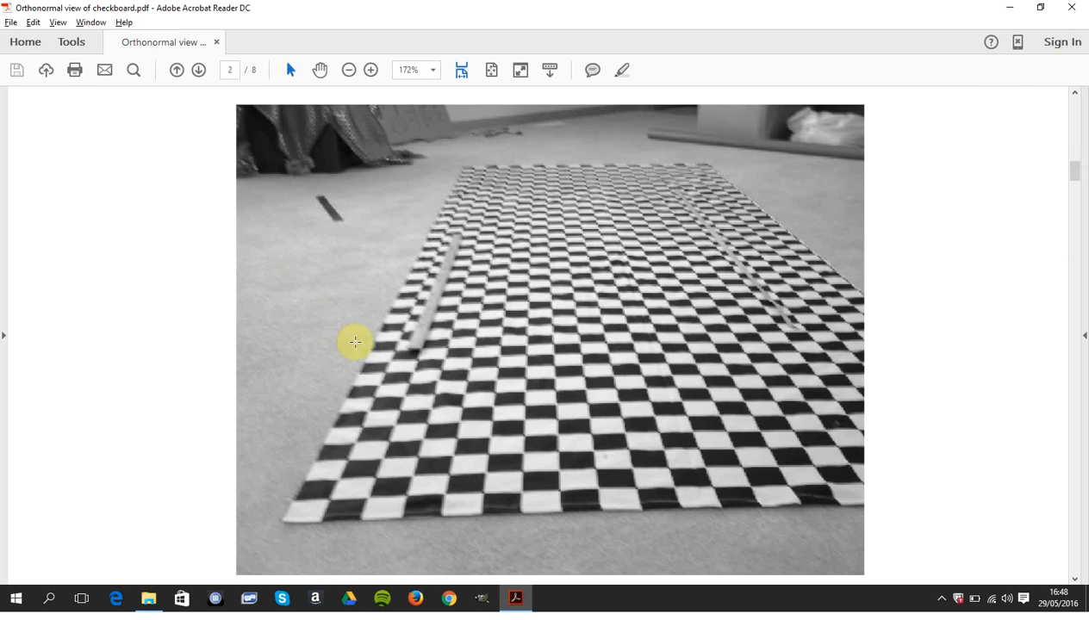
mouse_move(451, 357)
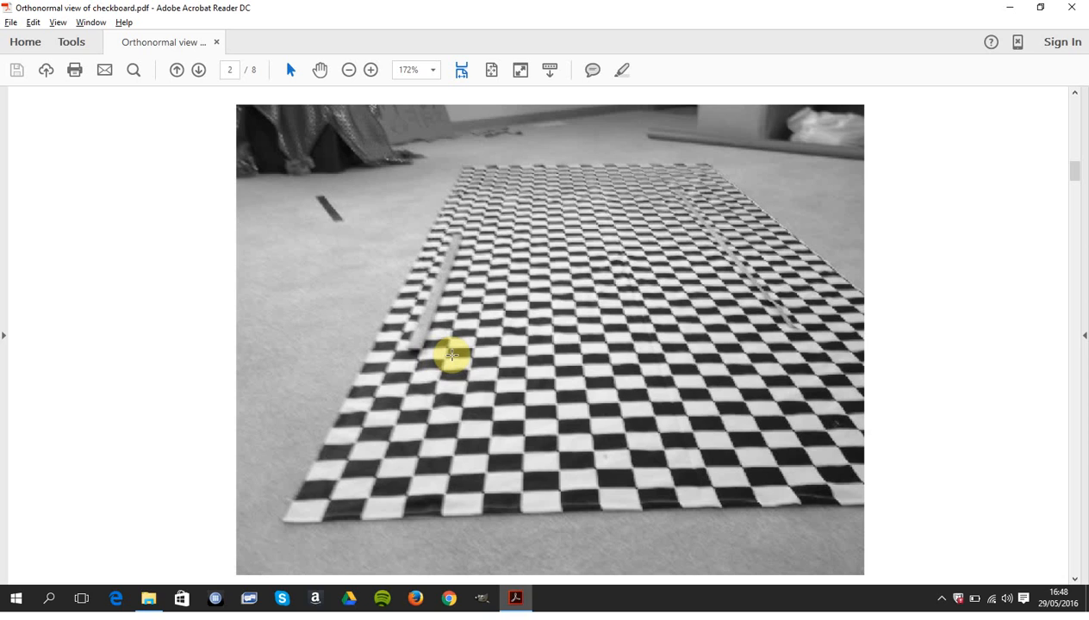
mouse_move(663, 351)
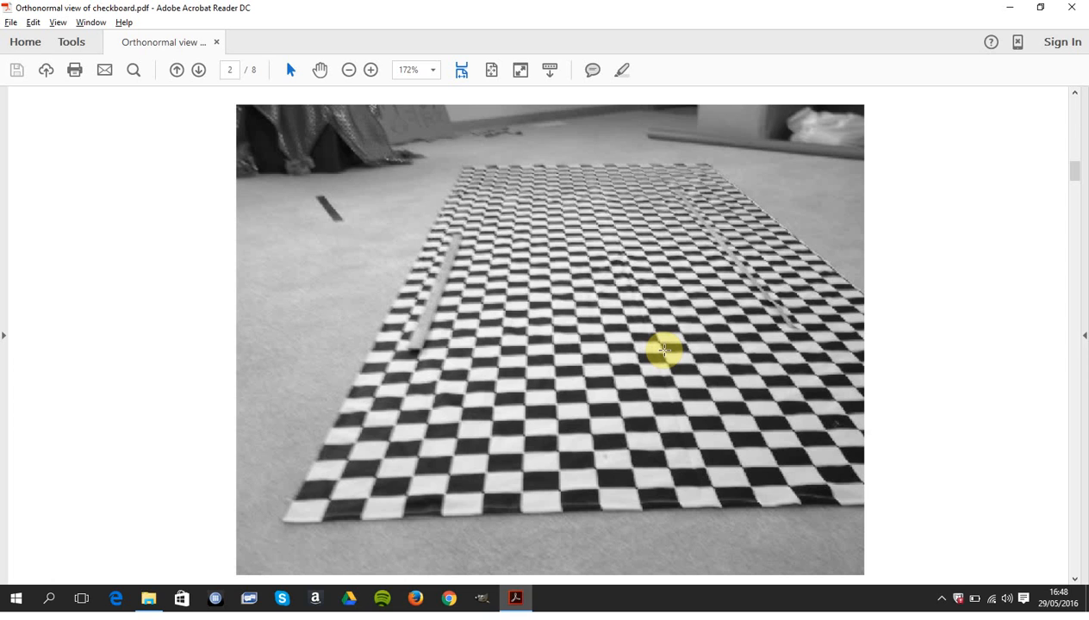
scroll(down, 3)
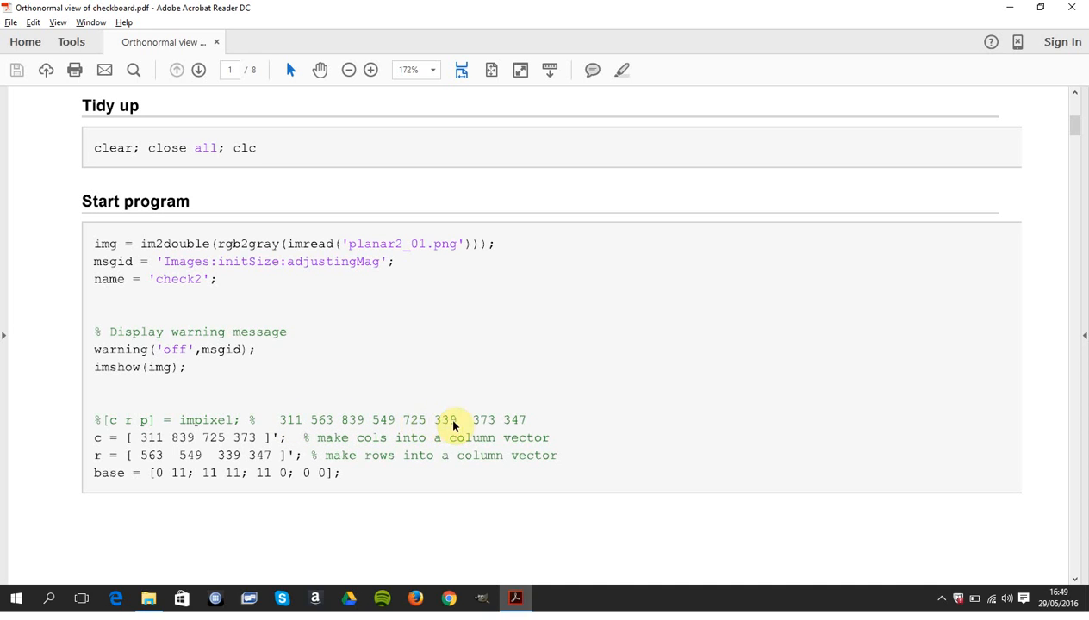
mouse_move(249, 459)
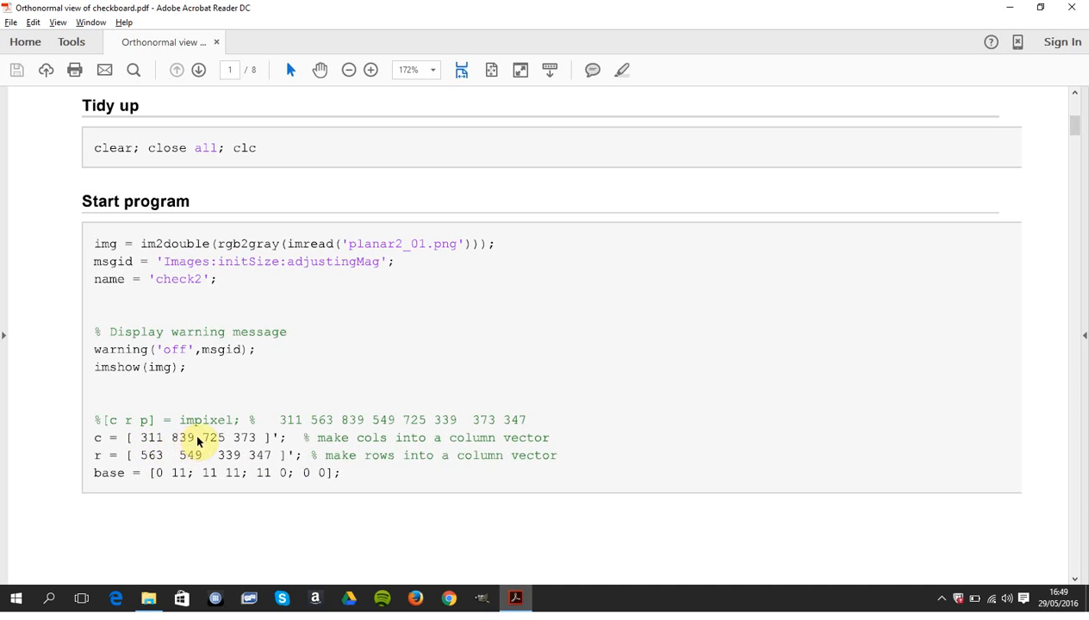
mouse_move(198, 460)
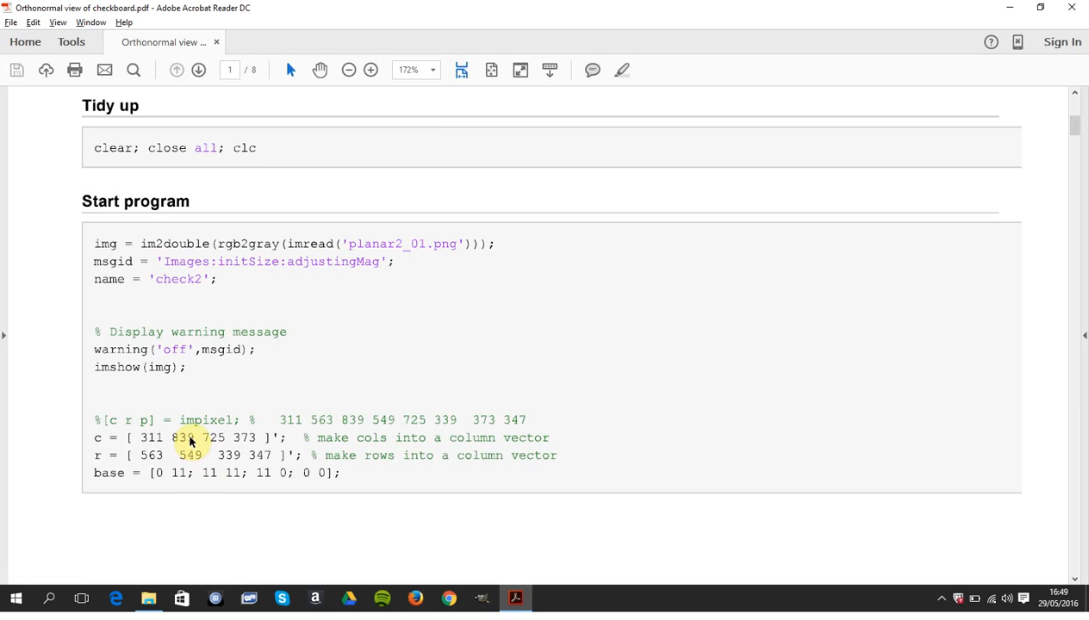
mouse_move(182, 465)
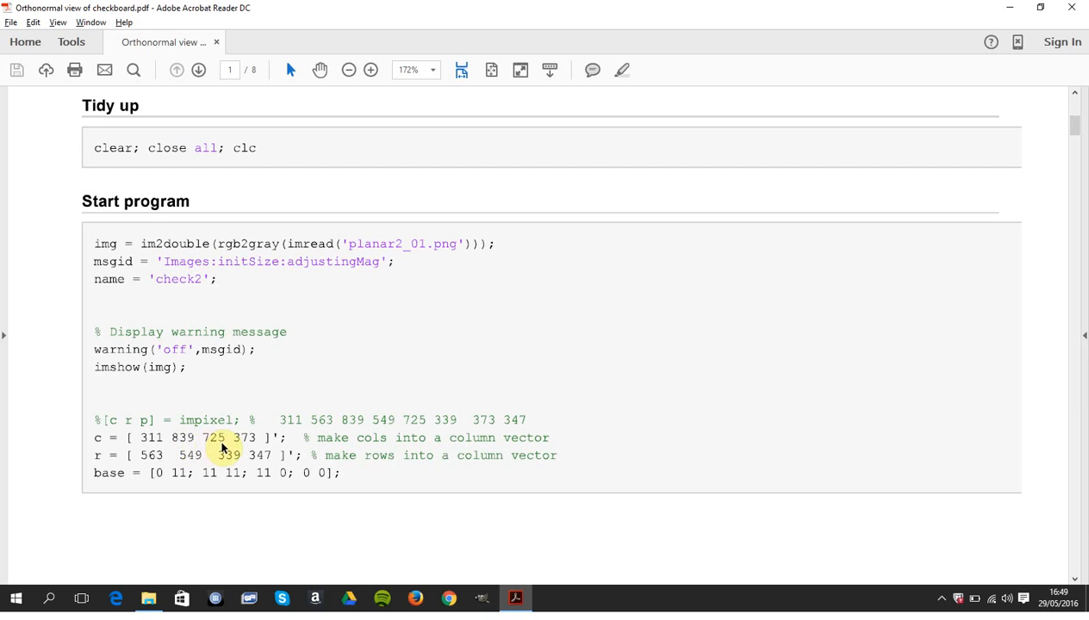
mouse_move(335, 427)
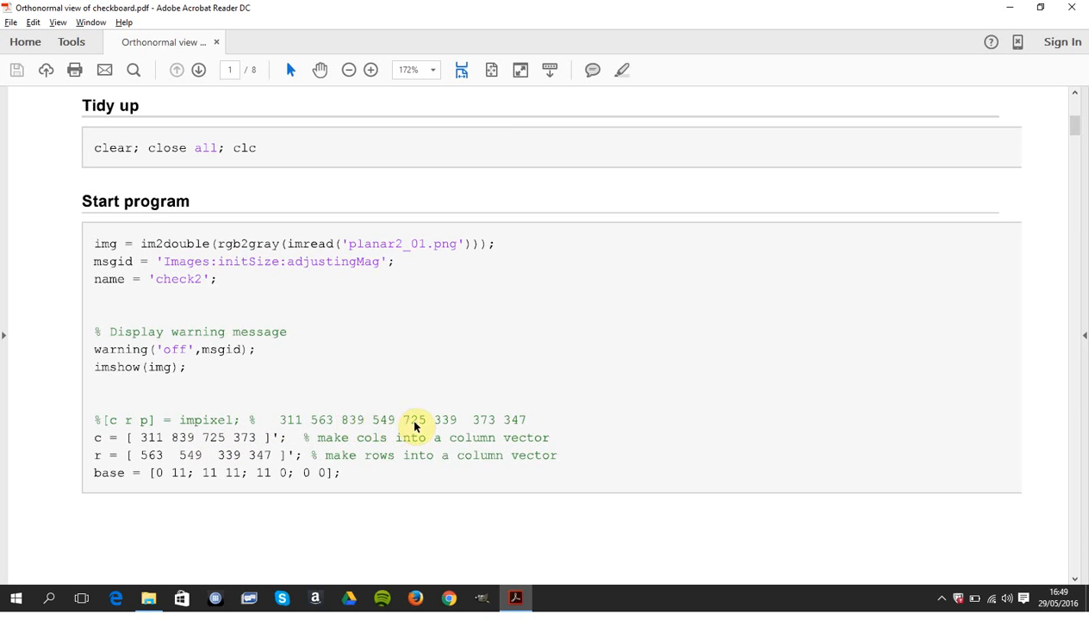
mouse_move(483, 422)
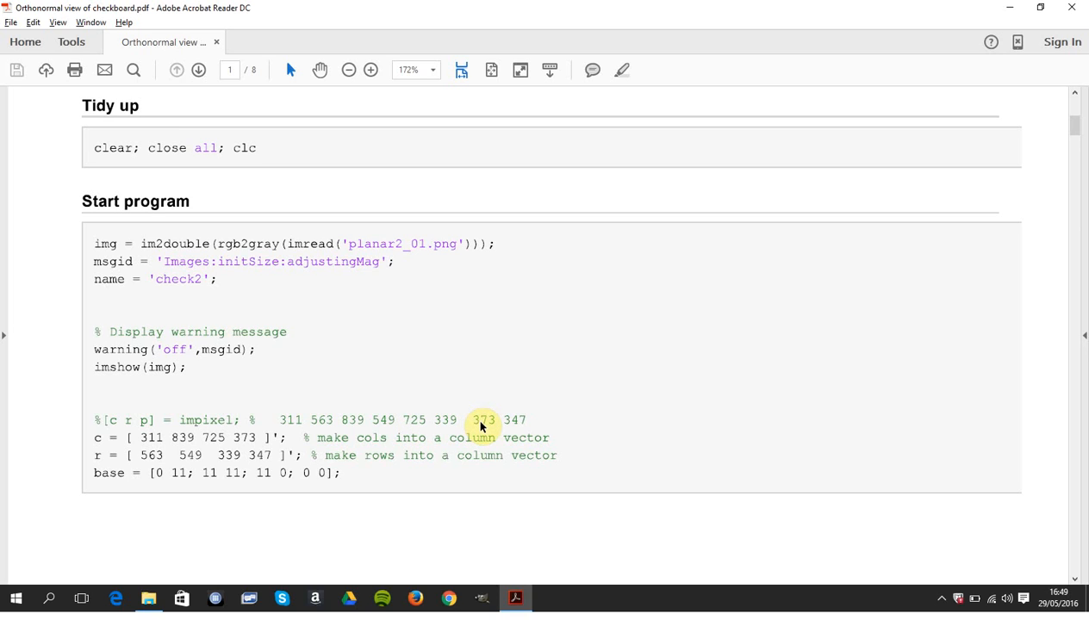
mouse_move(193, 455)
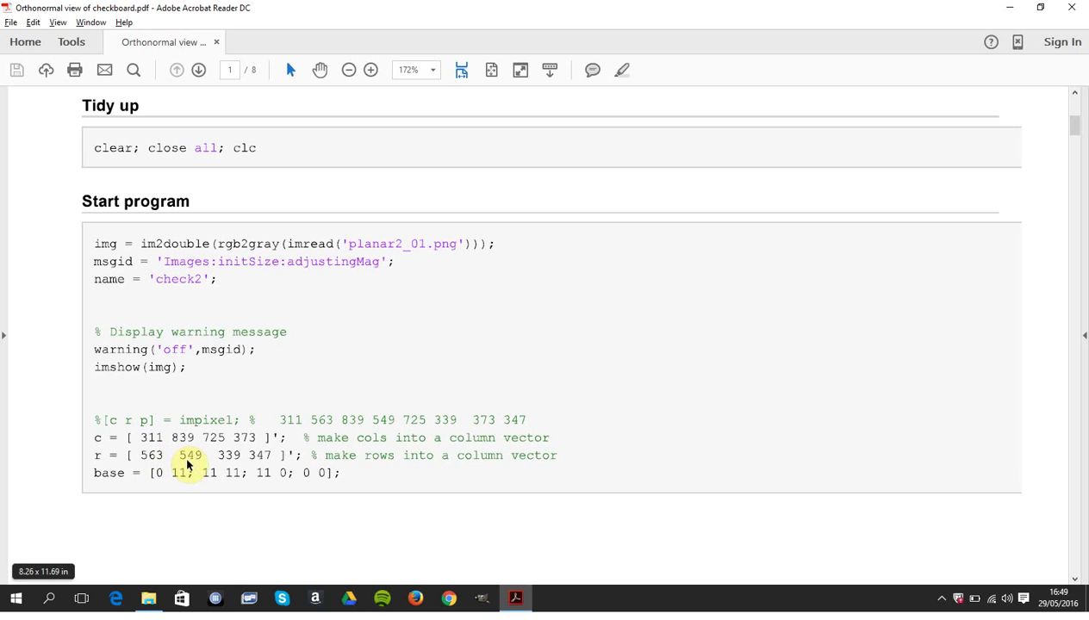
mouse_move(262, 471)
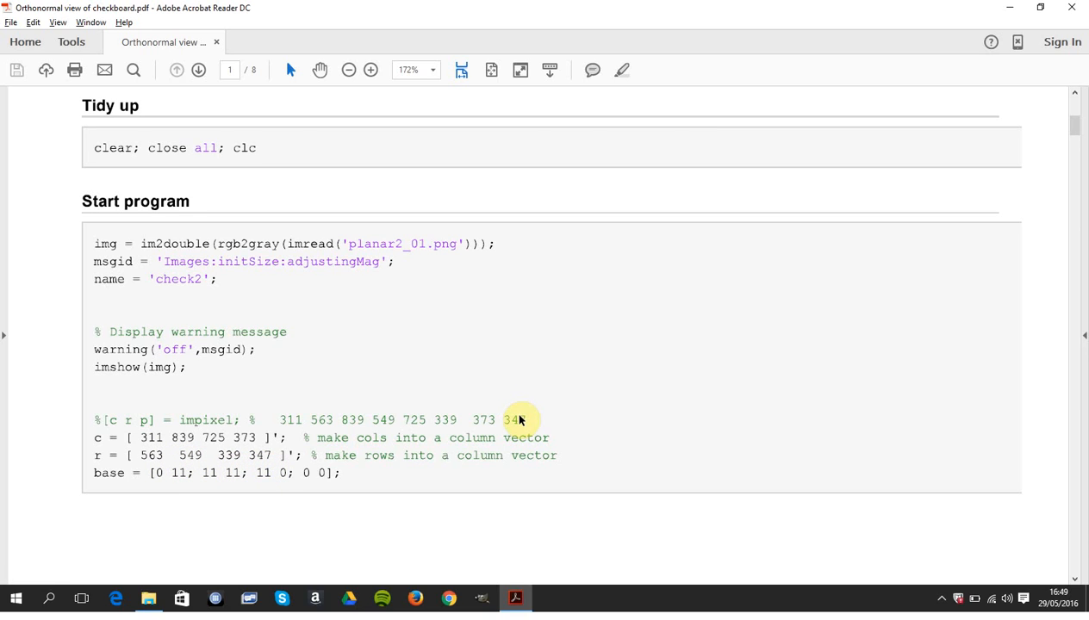
scroll(down, 3)
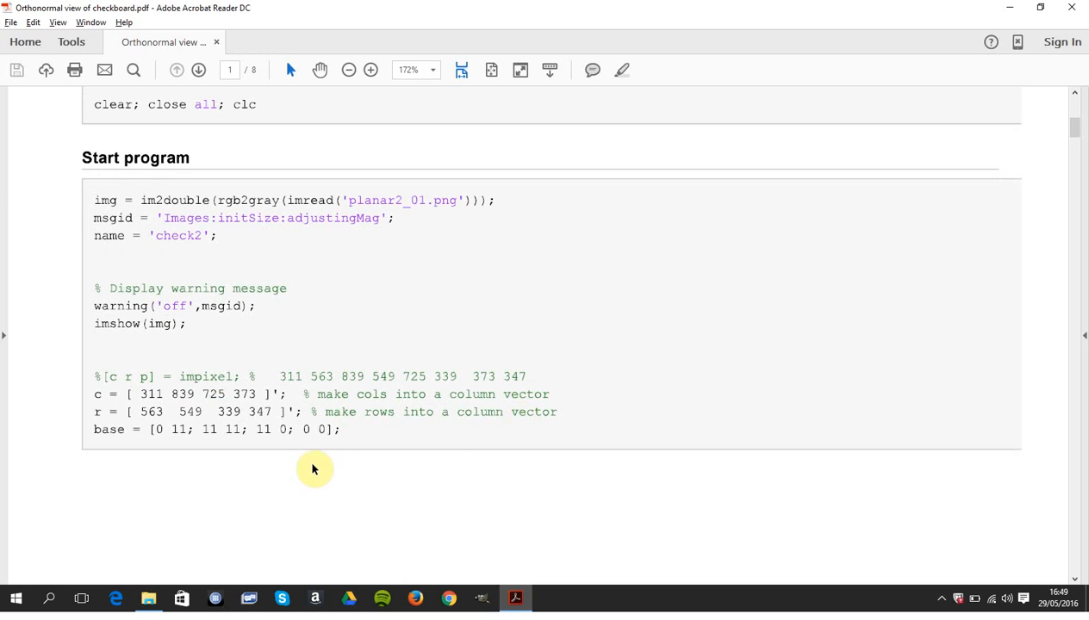
mouse_move(172, 441)
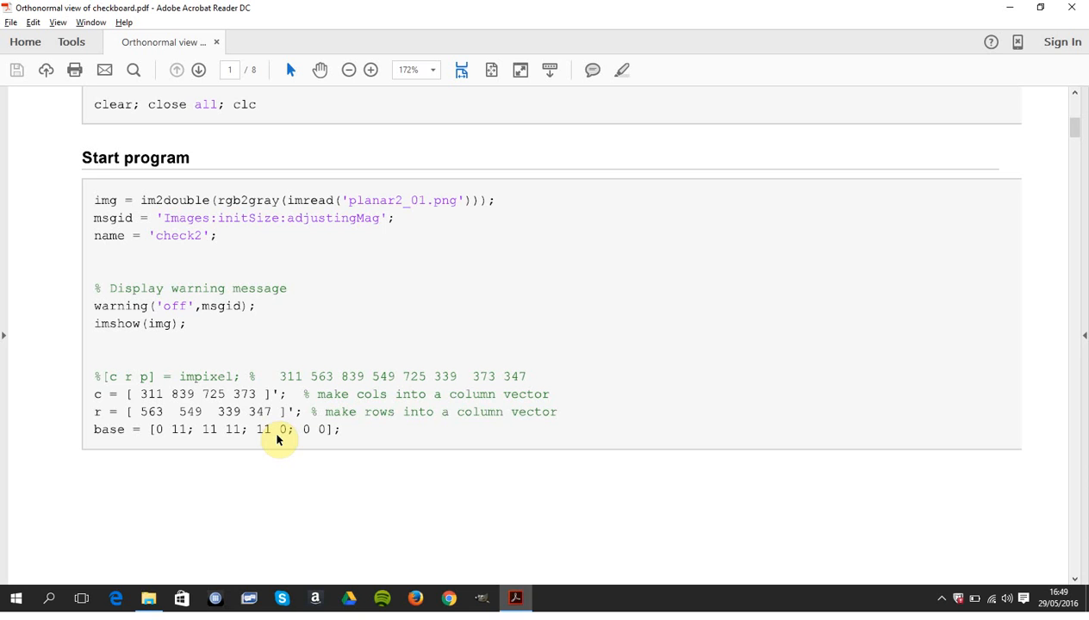
scroll(down, 3)
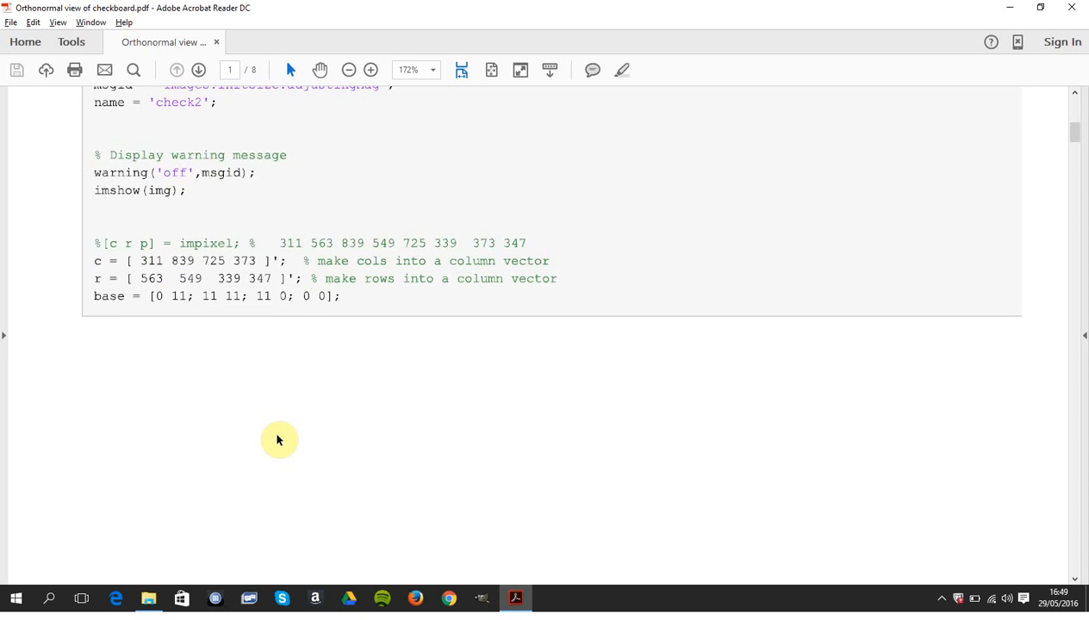
scroll(down, 3)
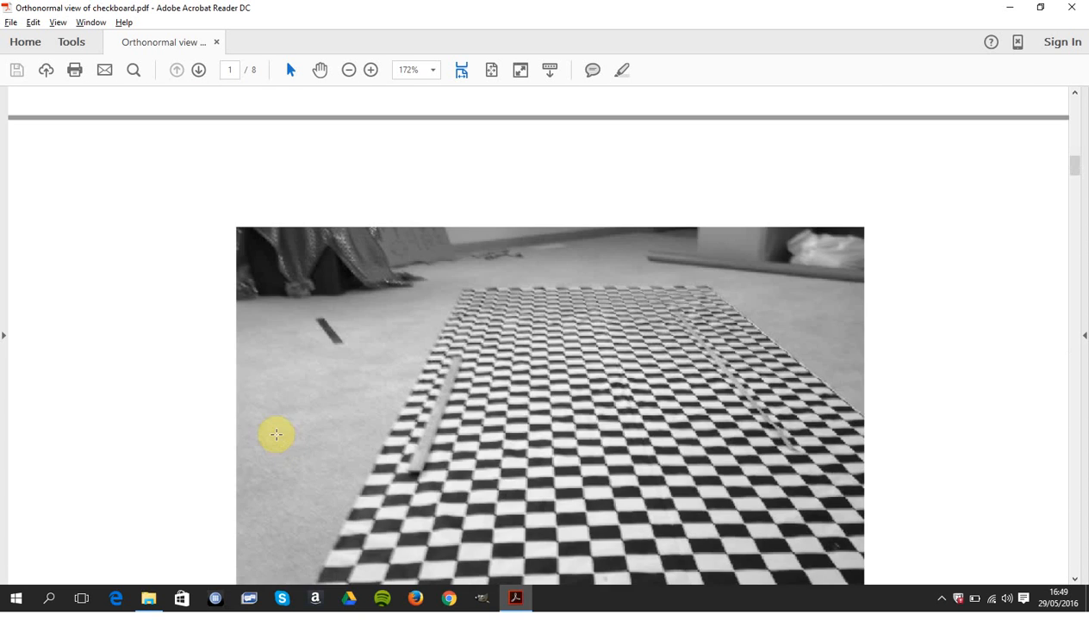
scroll(down, 3)
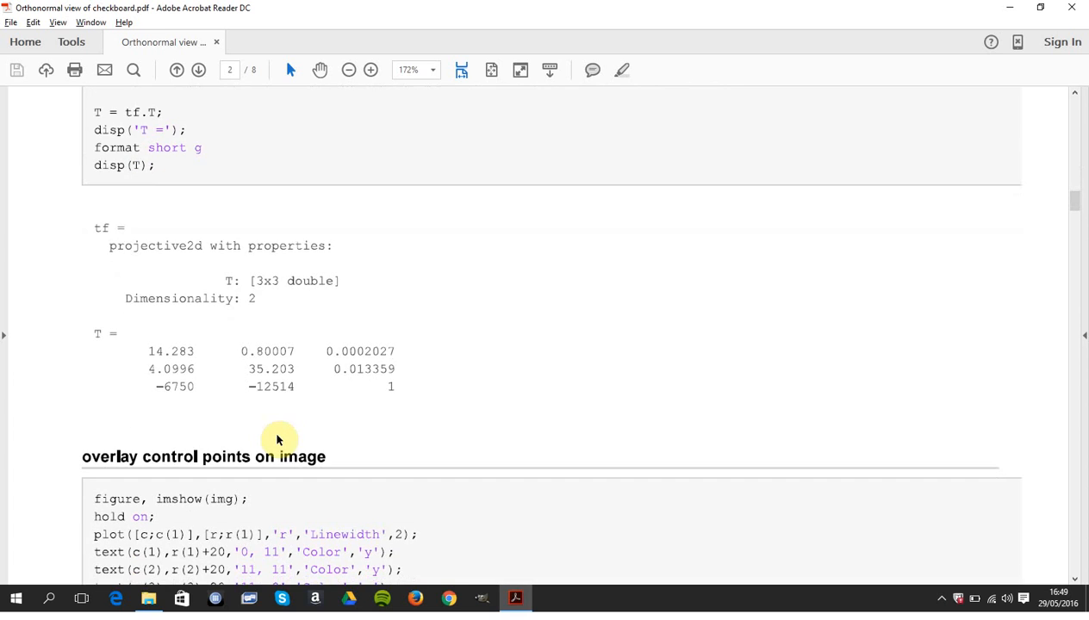
scroll(down, 3)
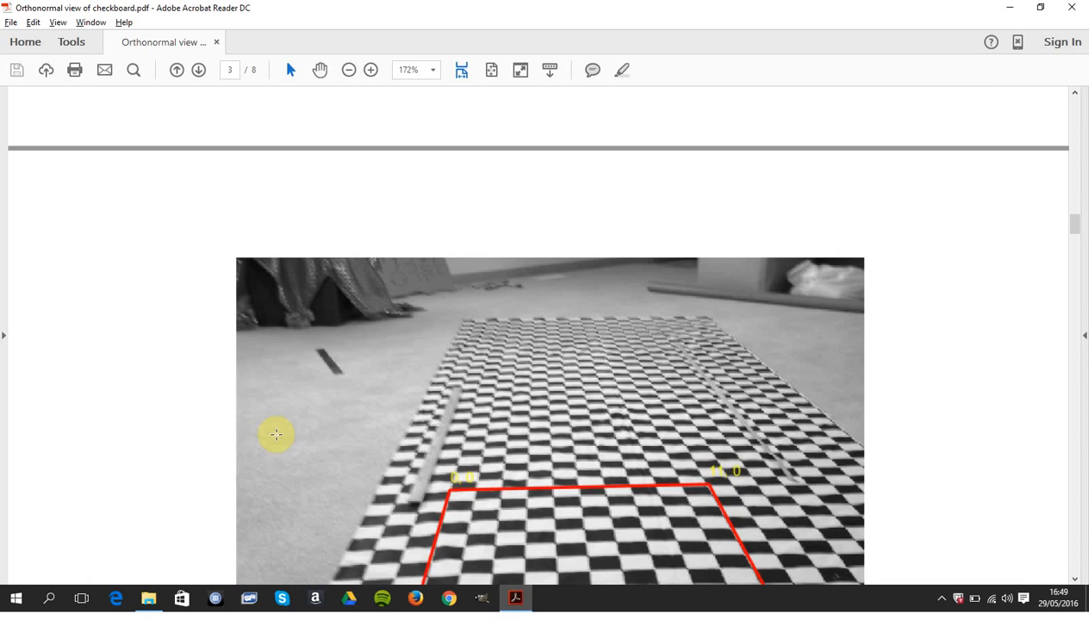
scroll(down, 3)
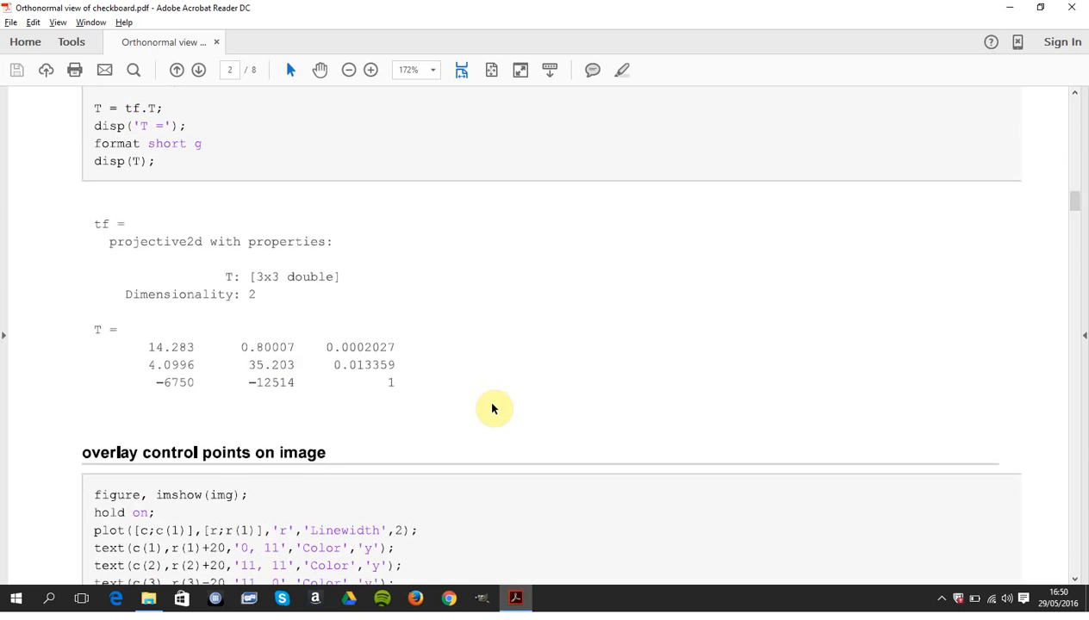
scroll(down, 3)
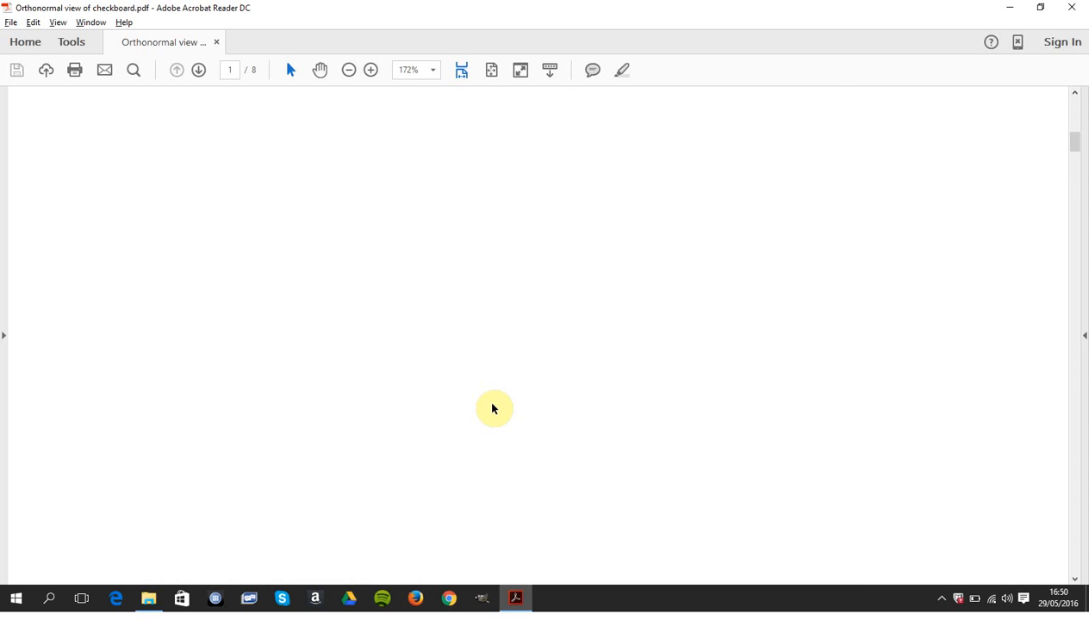
scroll(down, 3)
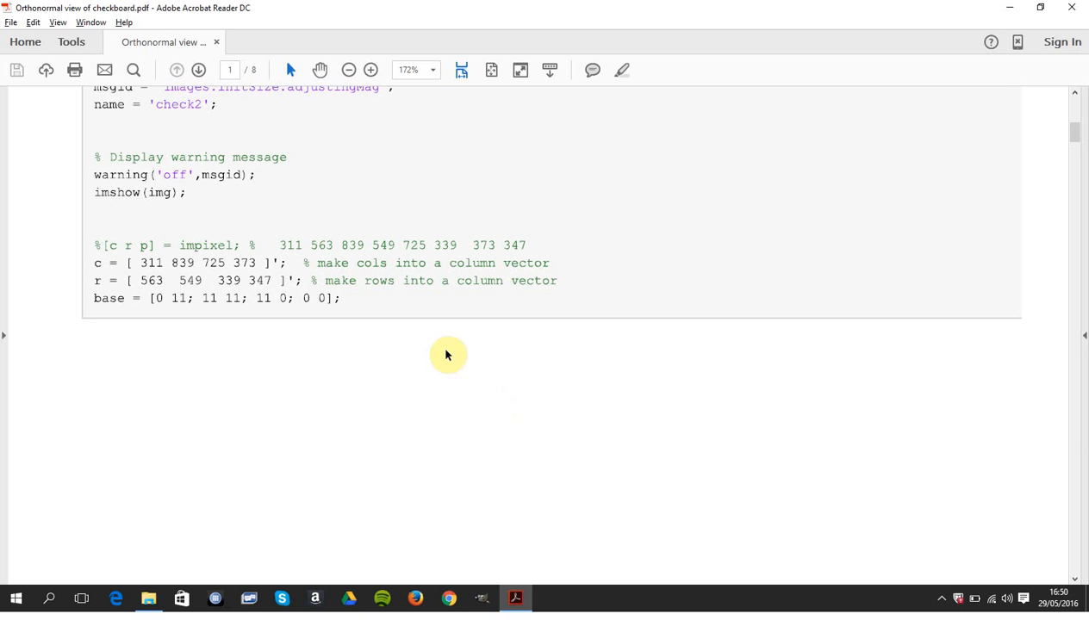
mouse_move(386, 307)
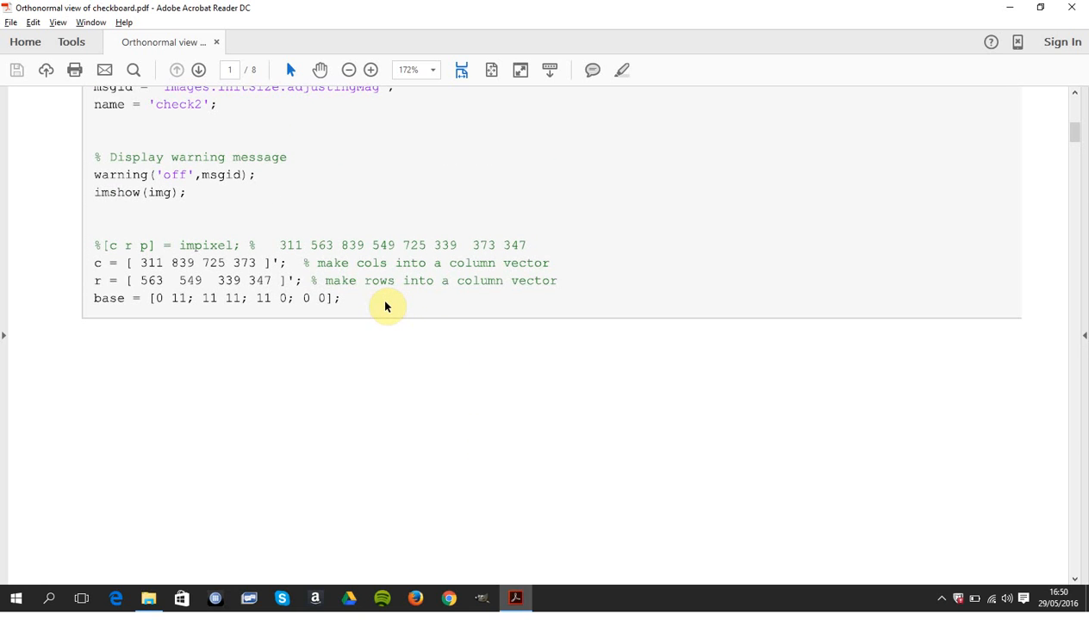
scroll(down, 3)
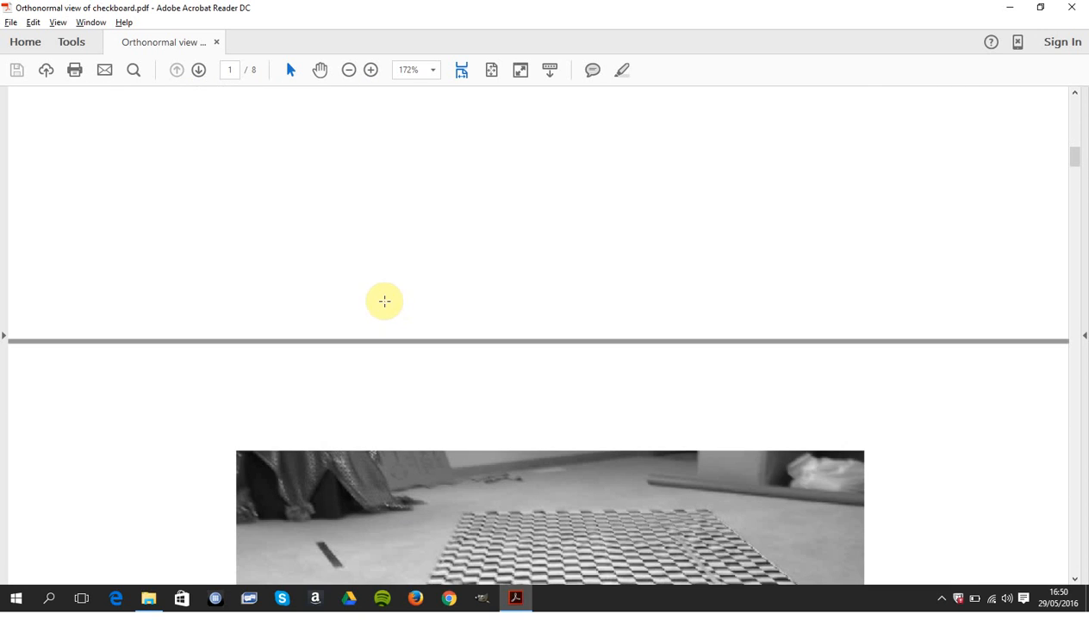
scroll(down, 3)
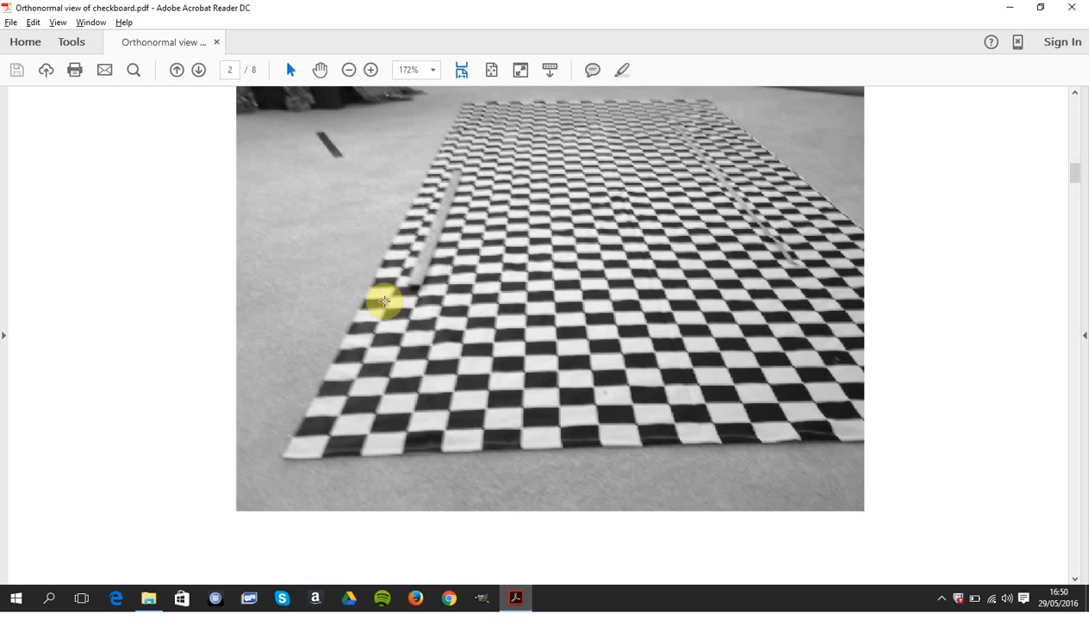
scroll(down, 3)
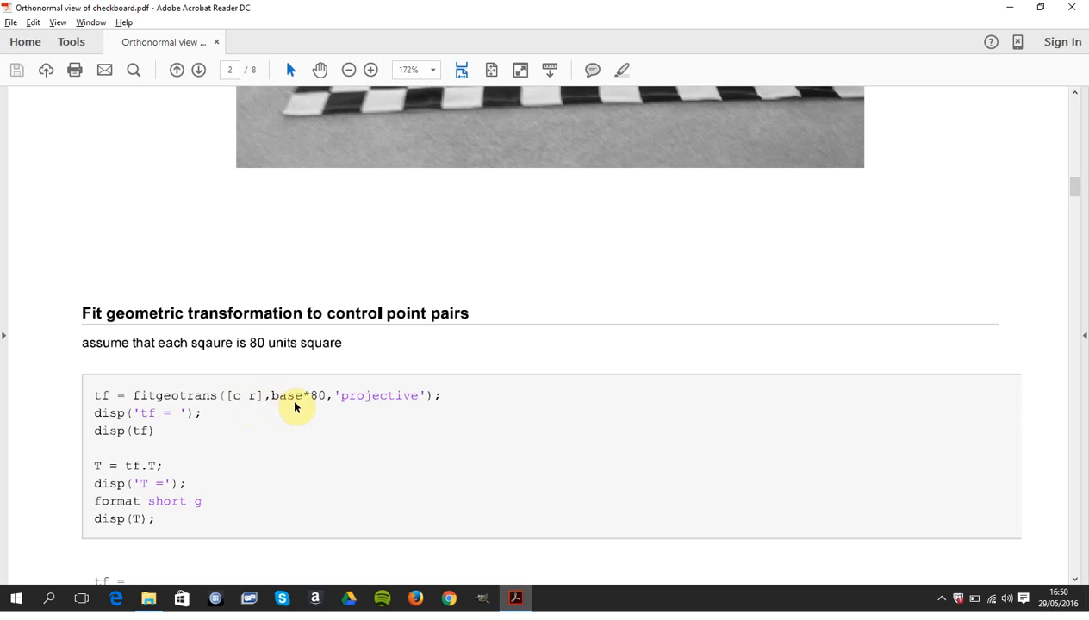
mouse_move(292, 419)
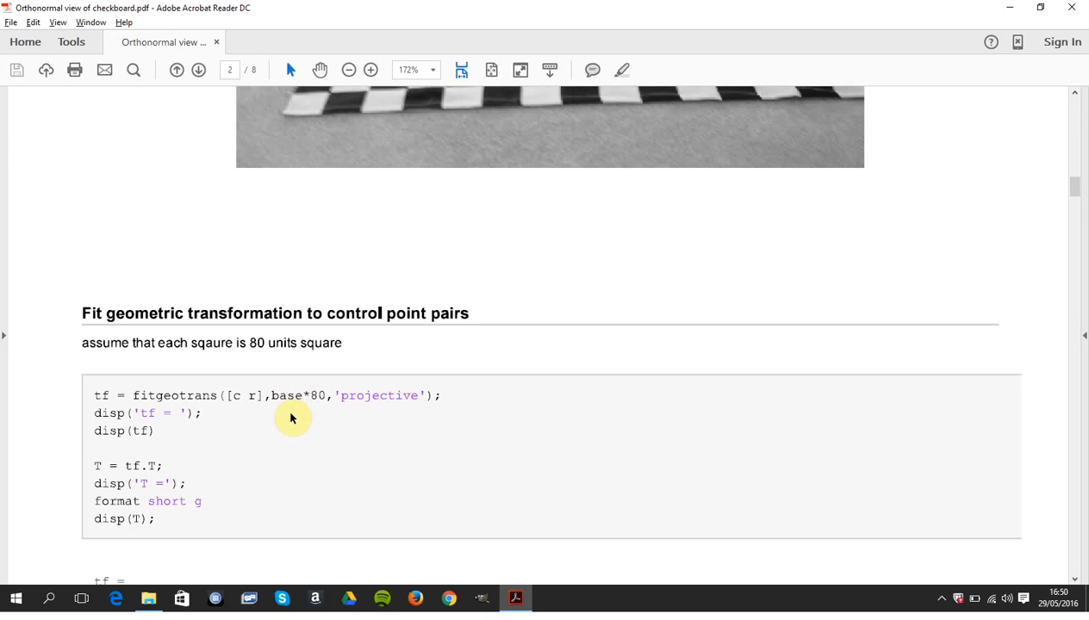
mouse_move(286, 427)
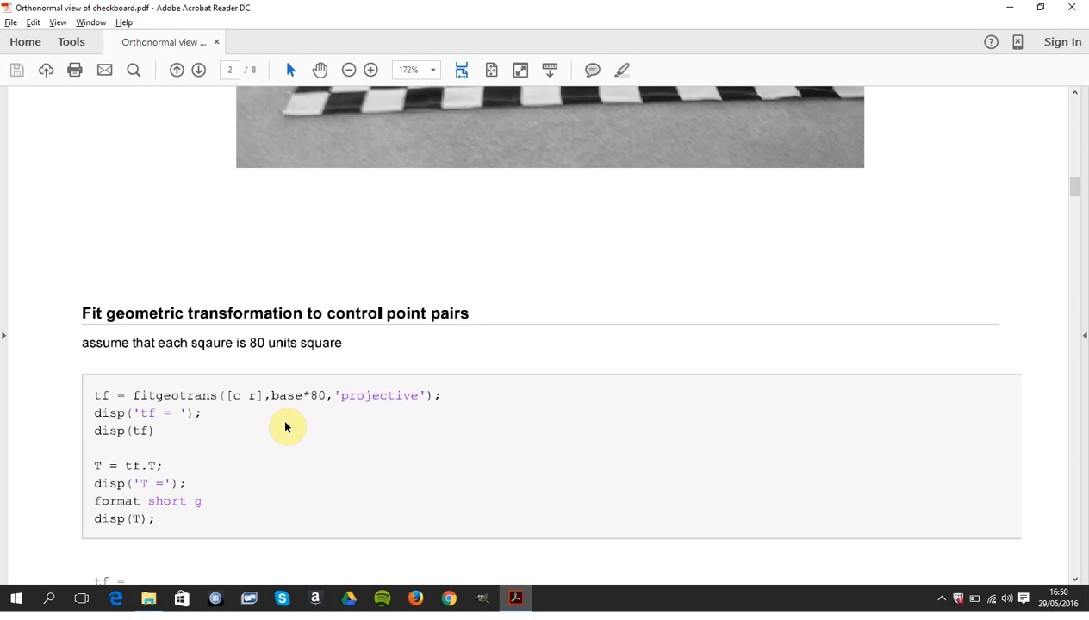
mouse_move(362, 414)
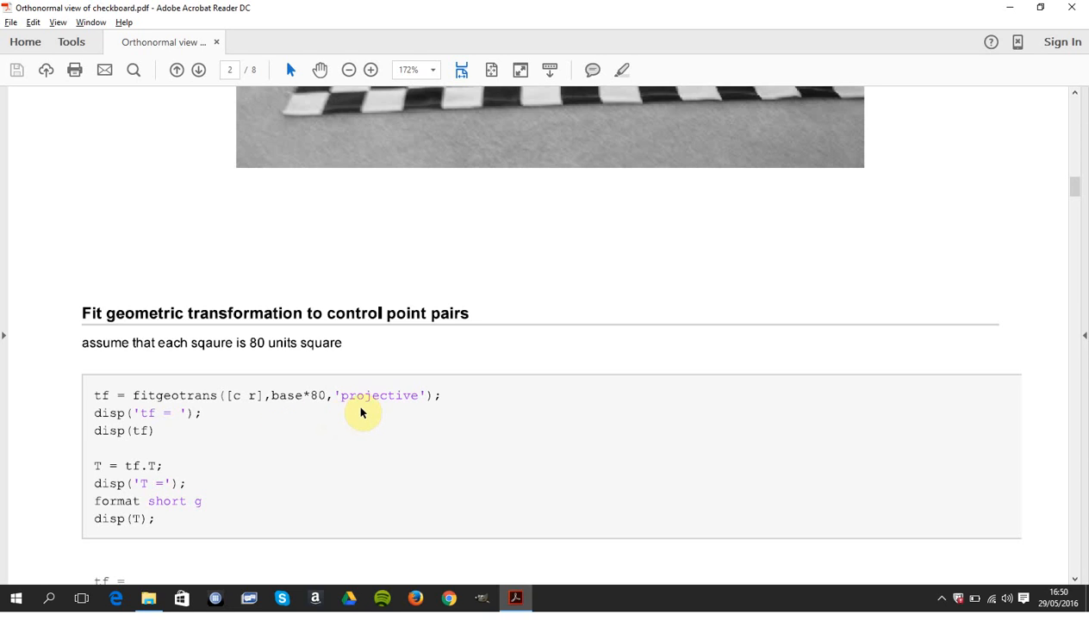
mouse_move(210, 414)
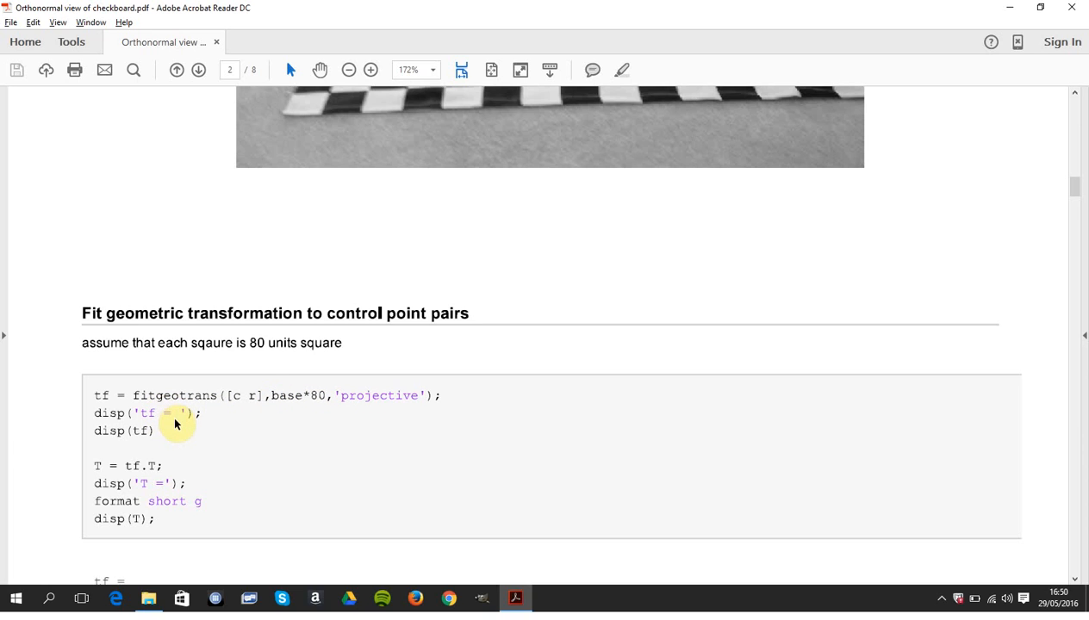
mouse_move(179, 439)
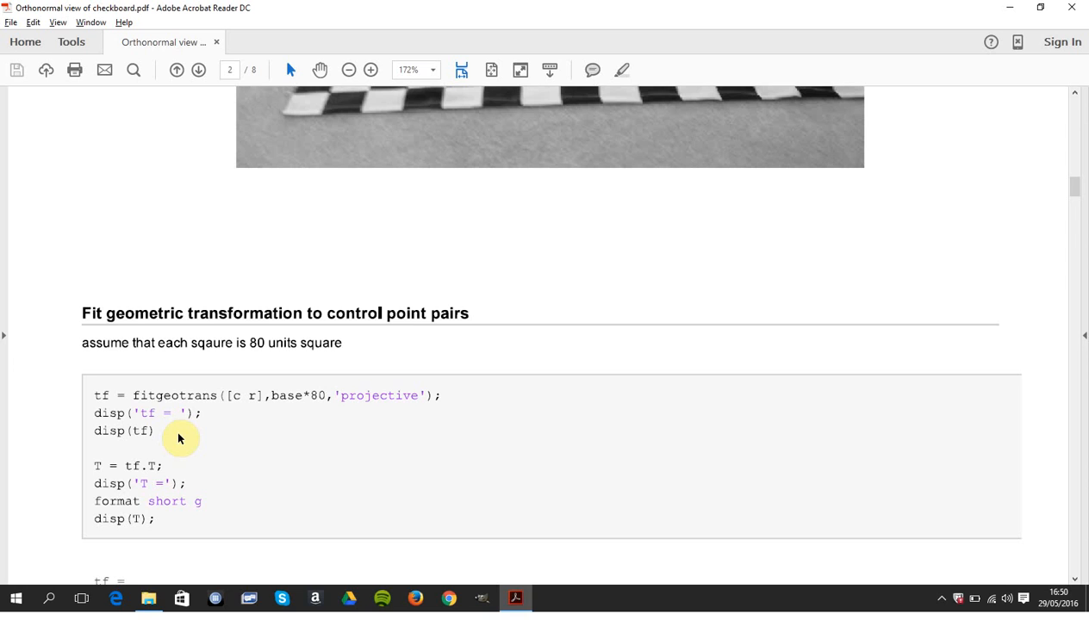
scroll(down, 3)
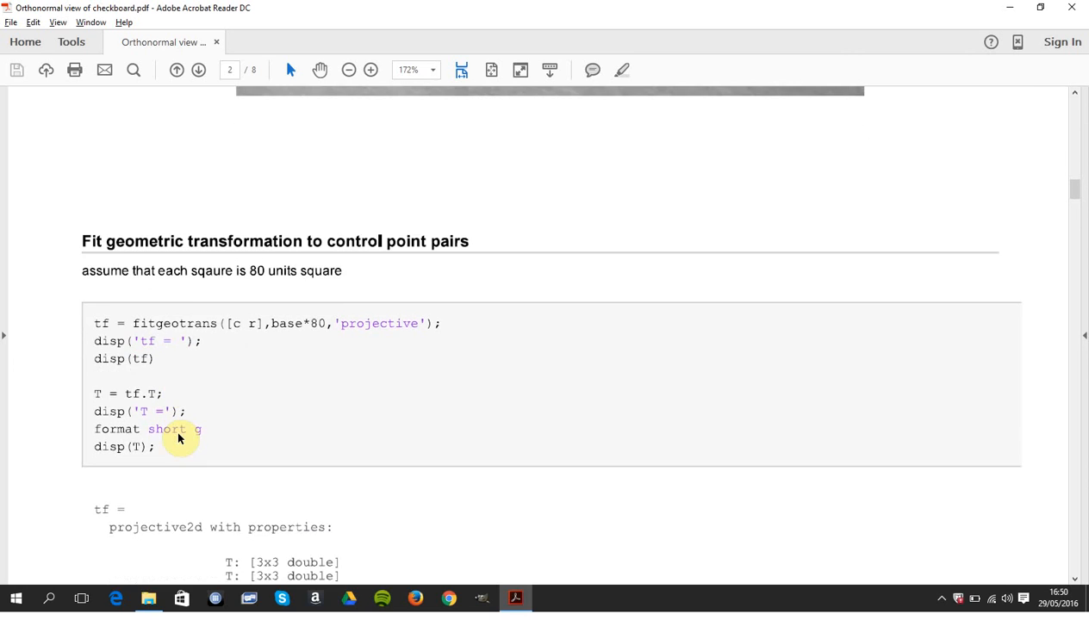
scroll(down, 3)
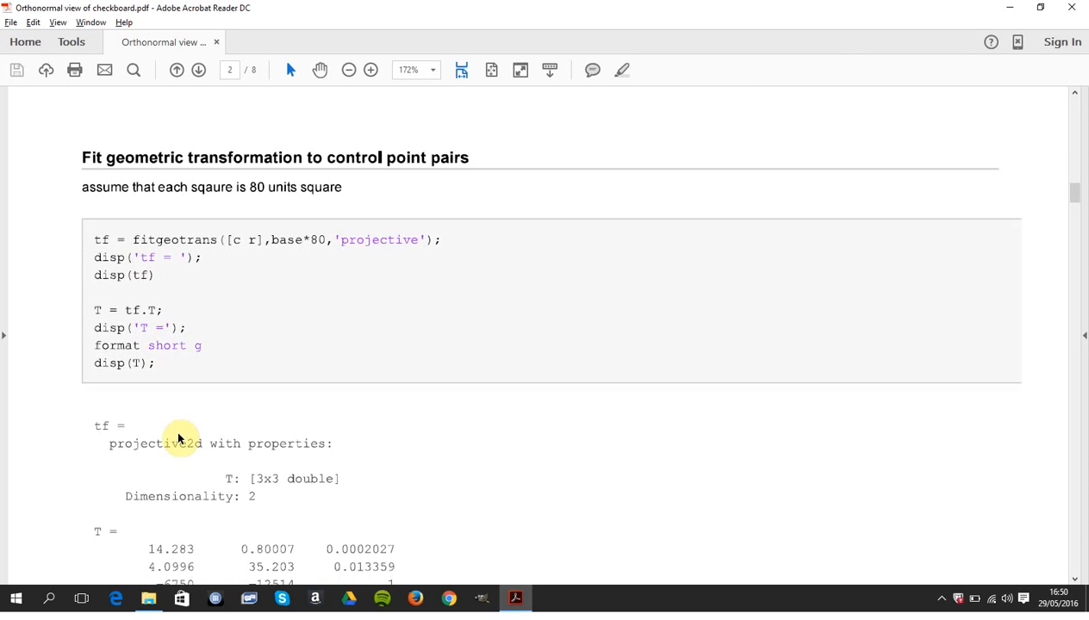
mouse_move(257, 485)
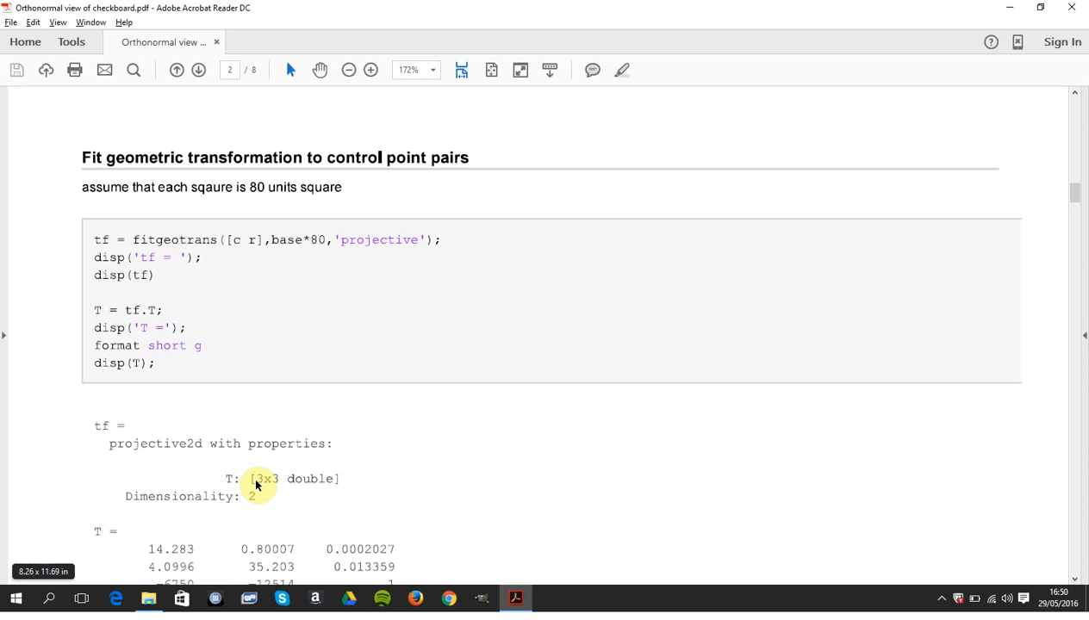
scroll(down, 3)
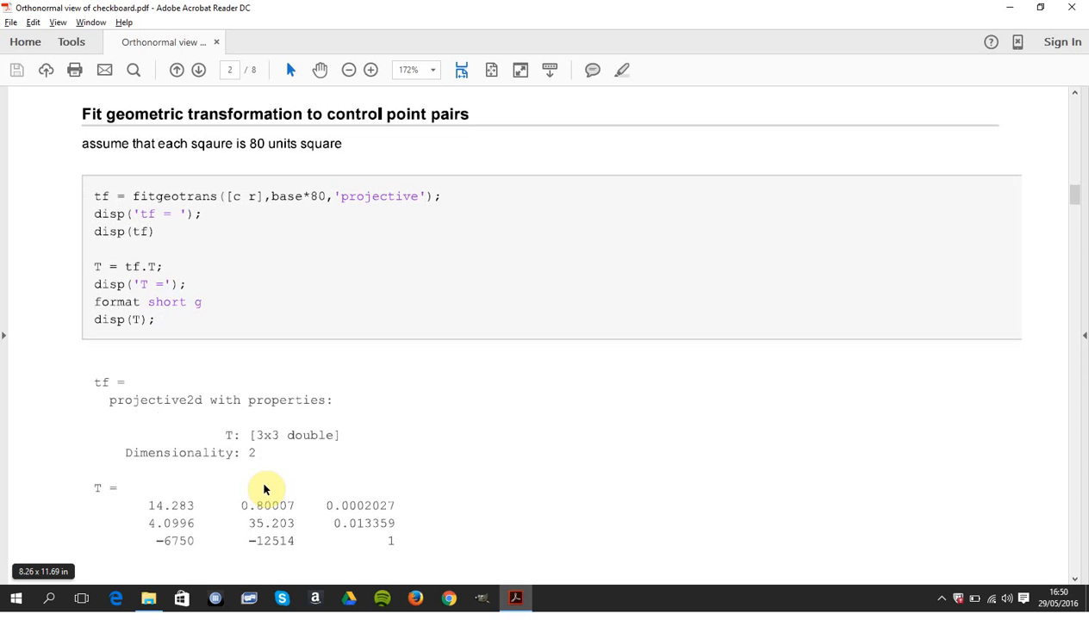
mouse_move(172, 445)
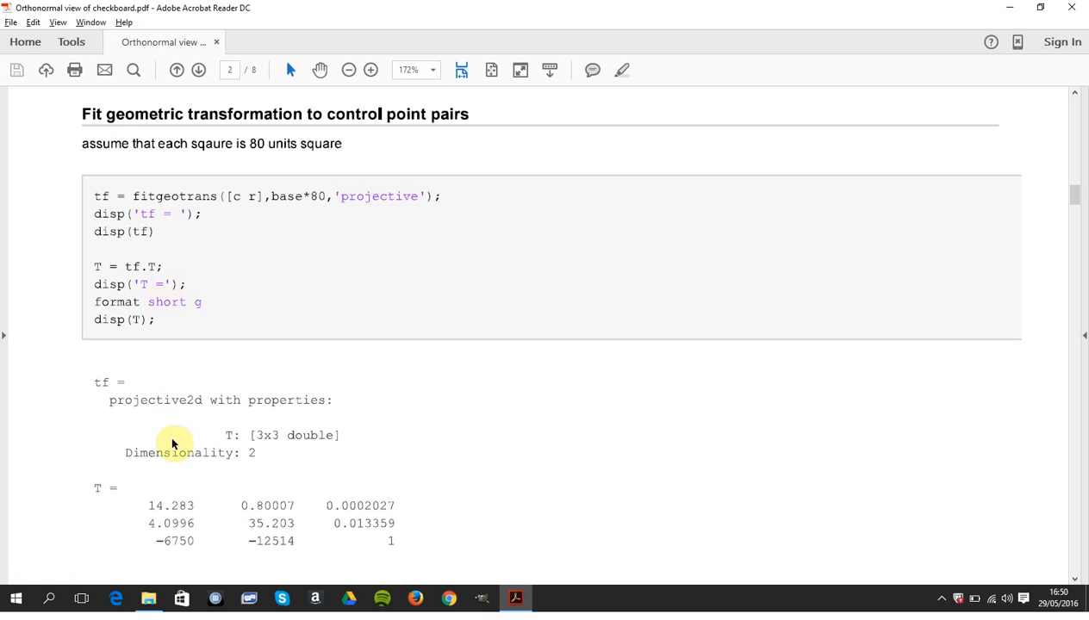
mouse_move(303, 558)
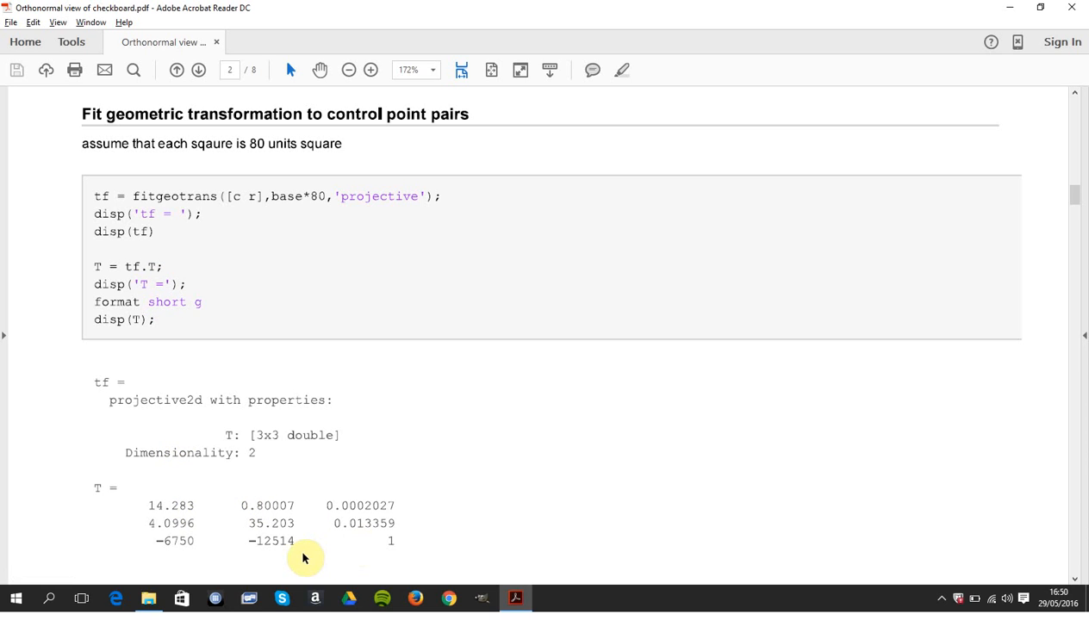
scroll(down, 3)
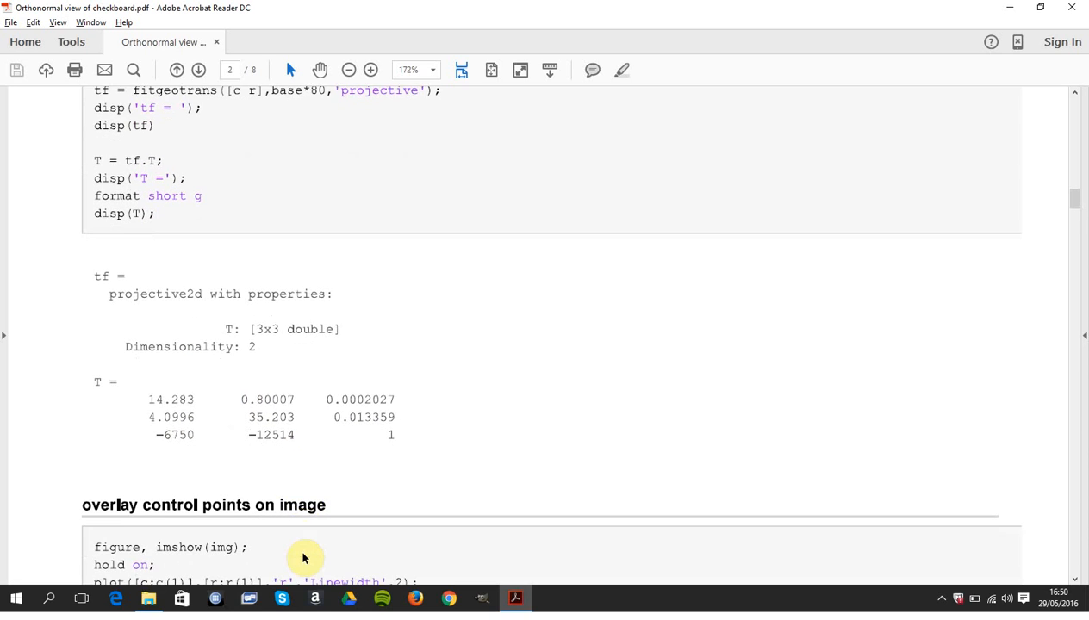
scroll(down, 3)
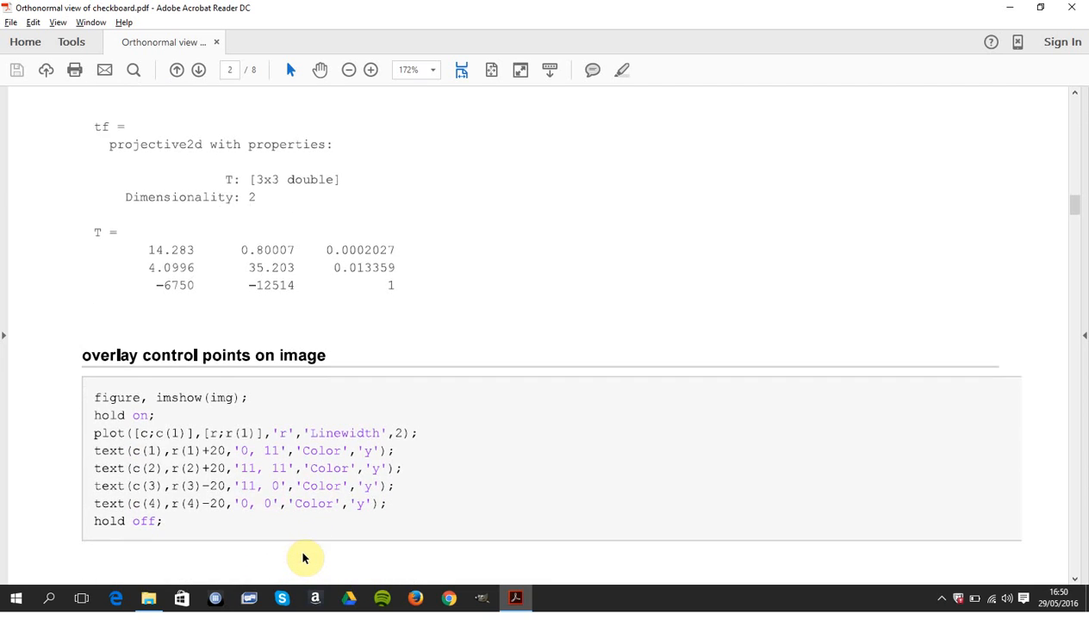
scroll(down, 3)
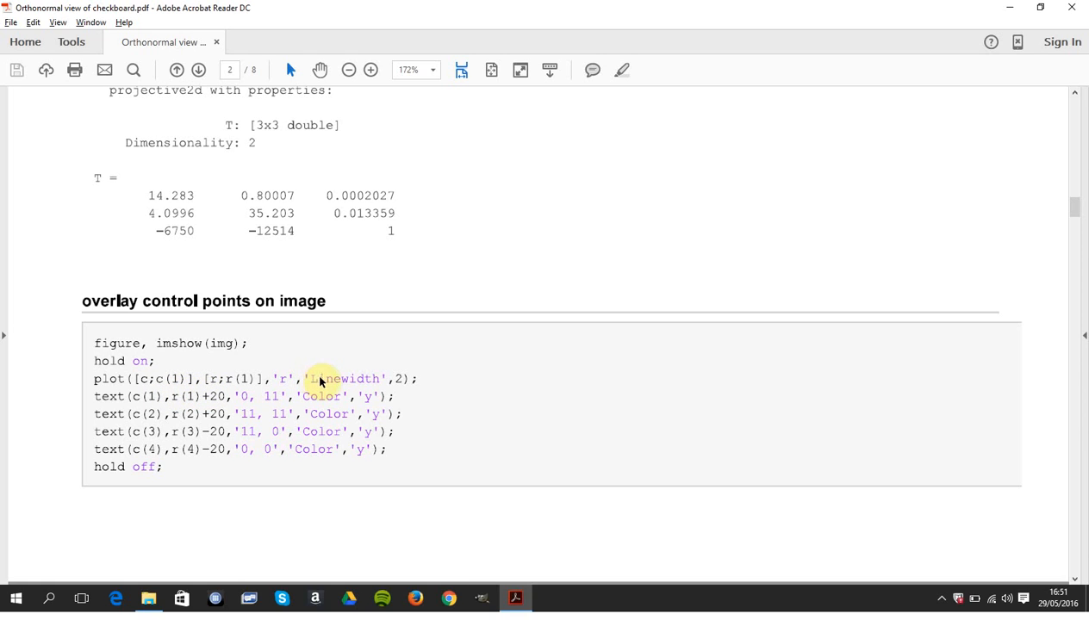
scroll(down, 3)
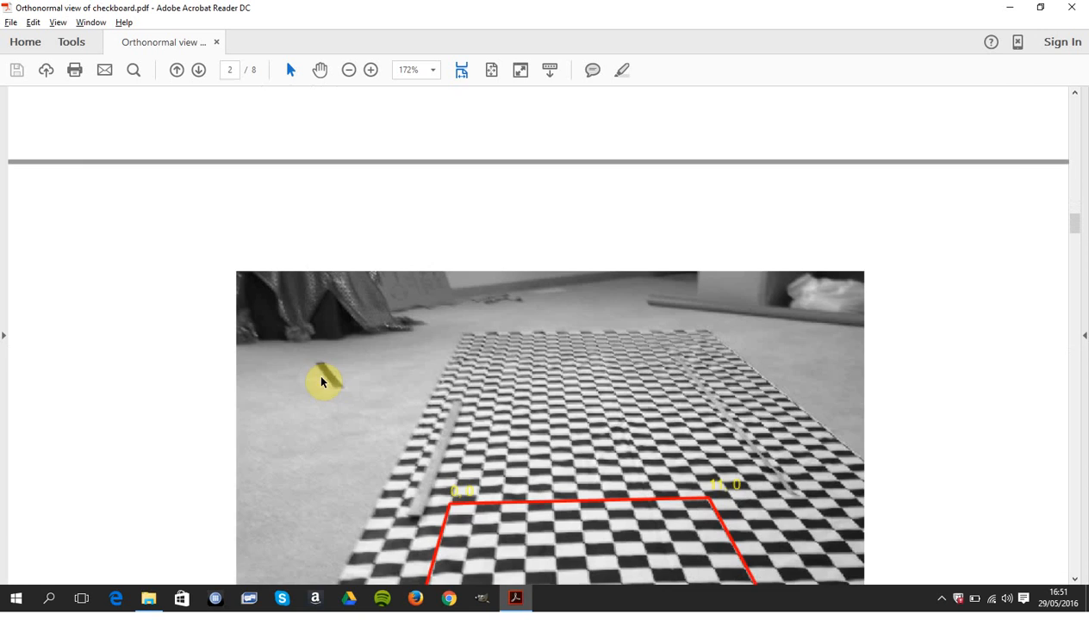
scroll(down, 3)
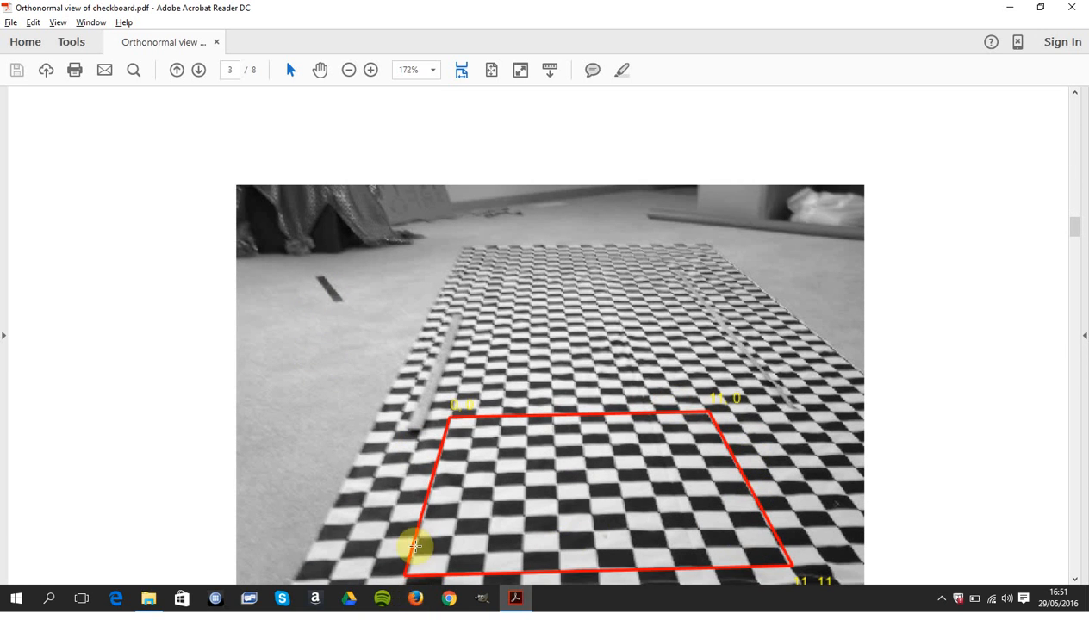
scroll(up, 3)
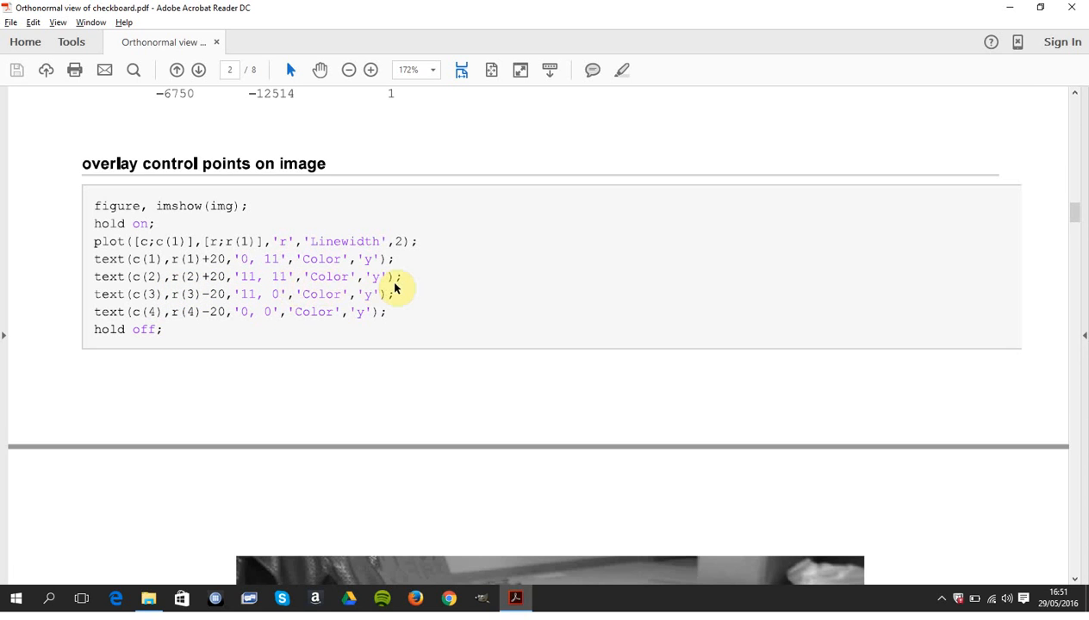
scroll(down, 3)
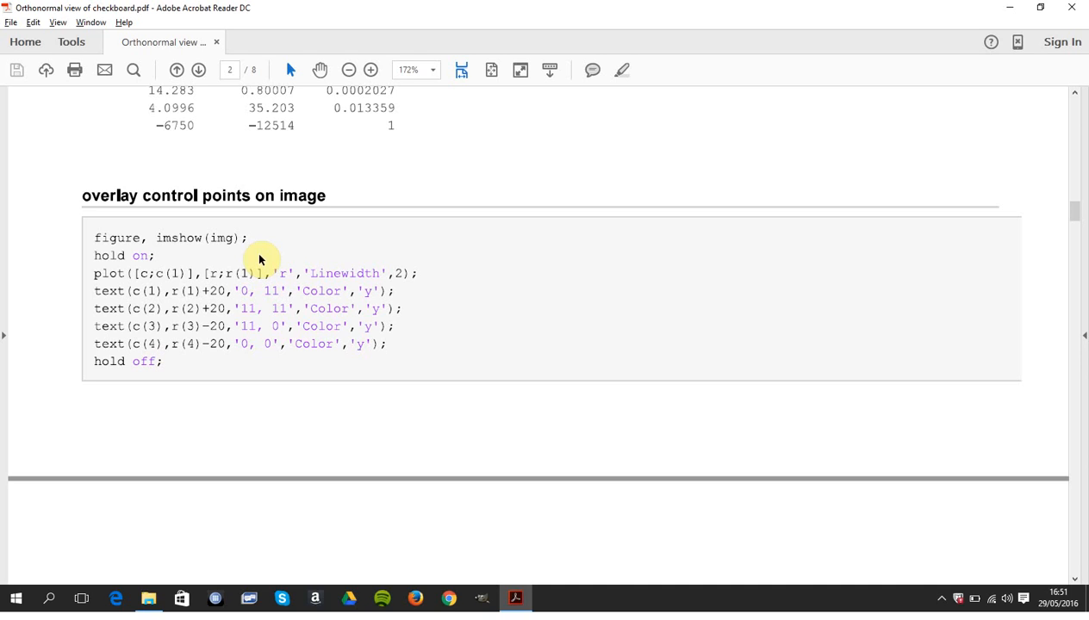
mouse_move(255, 273)
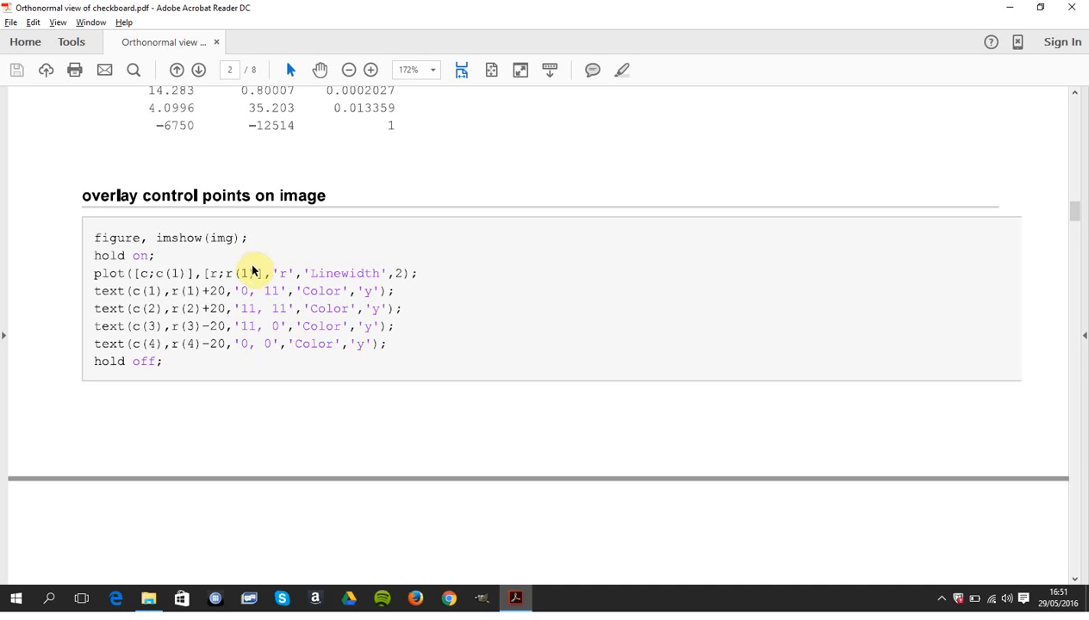
mouse_move(272, 282)
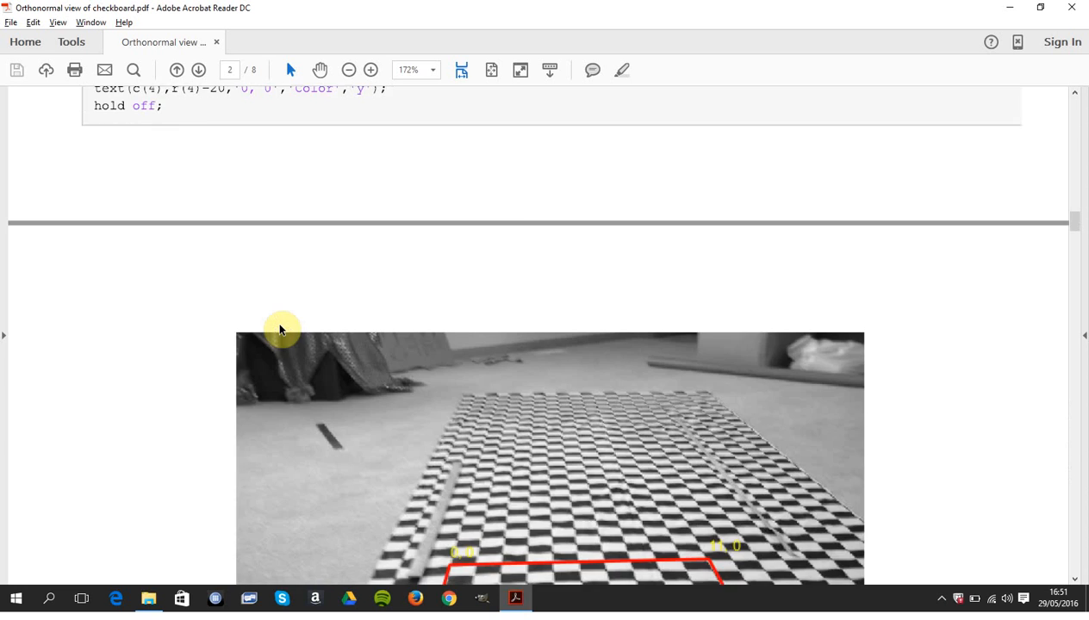
scroll(down, 3)
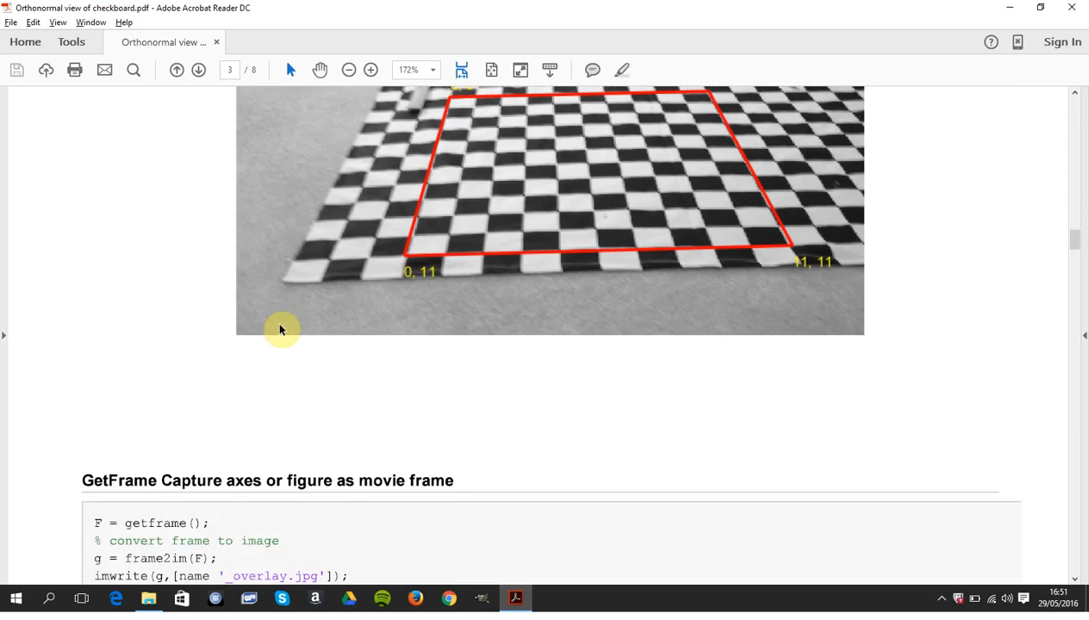
scroll(down, 3)
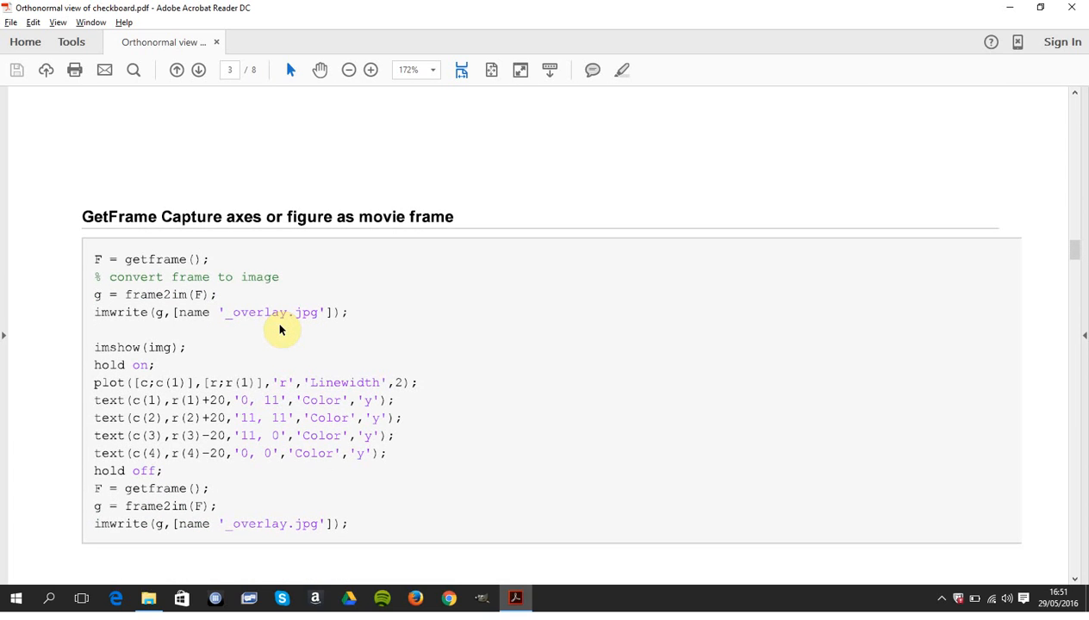
mouse_move(238, 268)
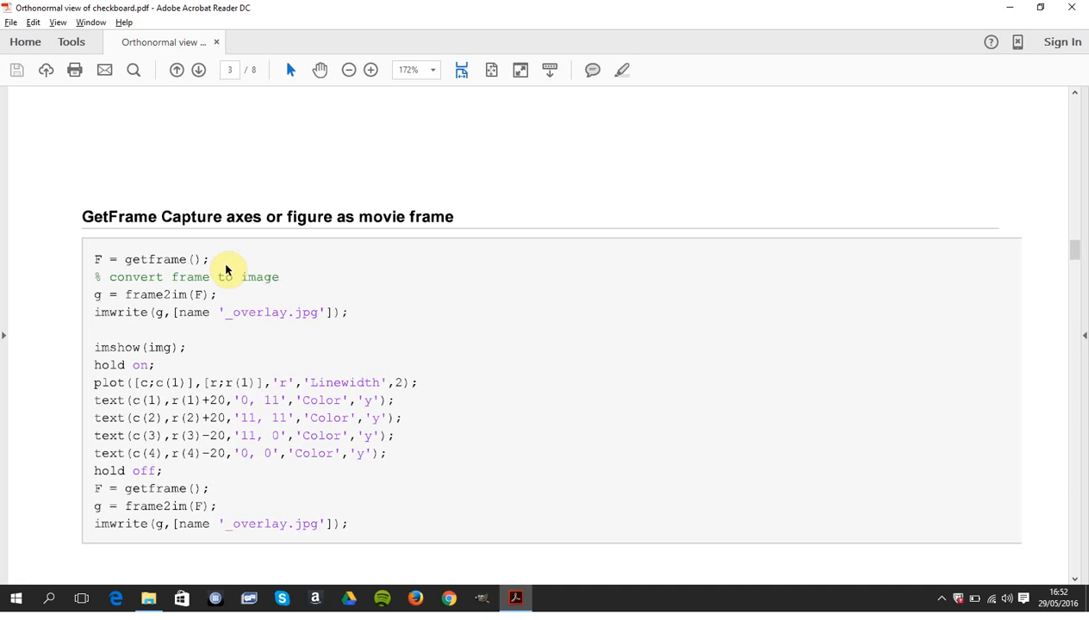
mouse_move(153, 303)
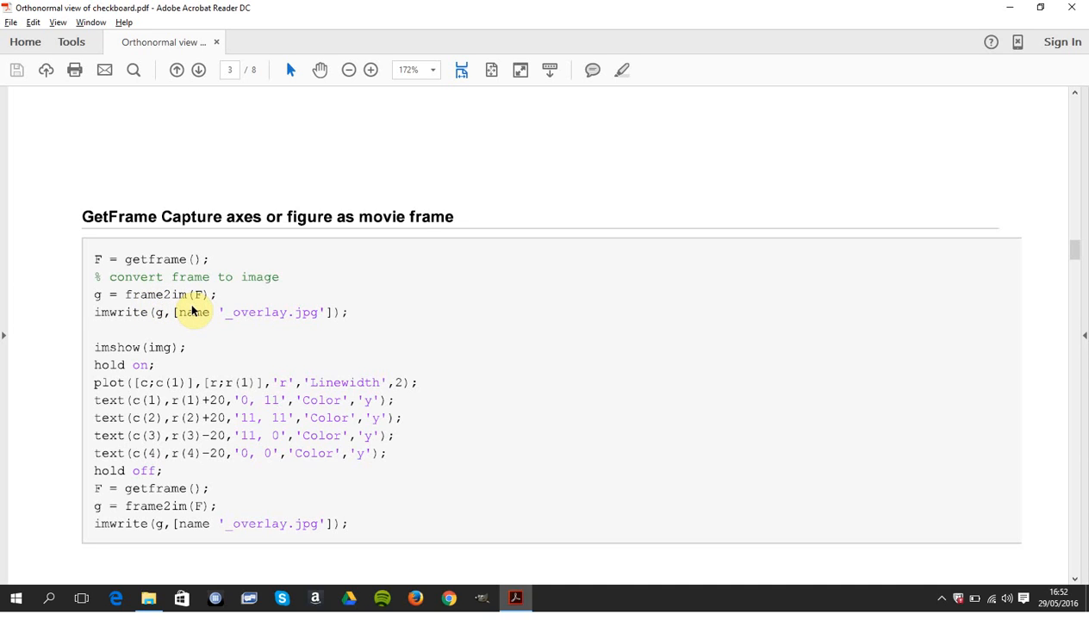
mouse_move(255, 335)
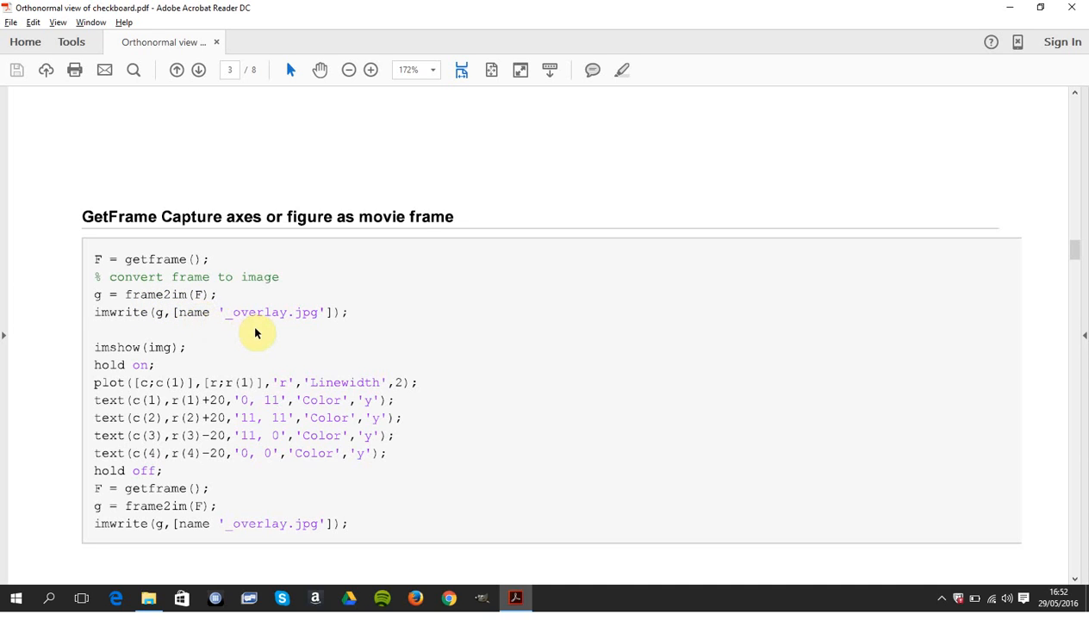
scroll(down, 3)
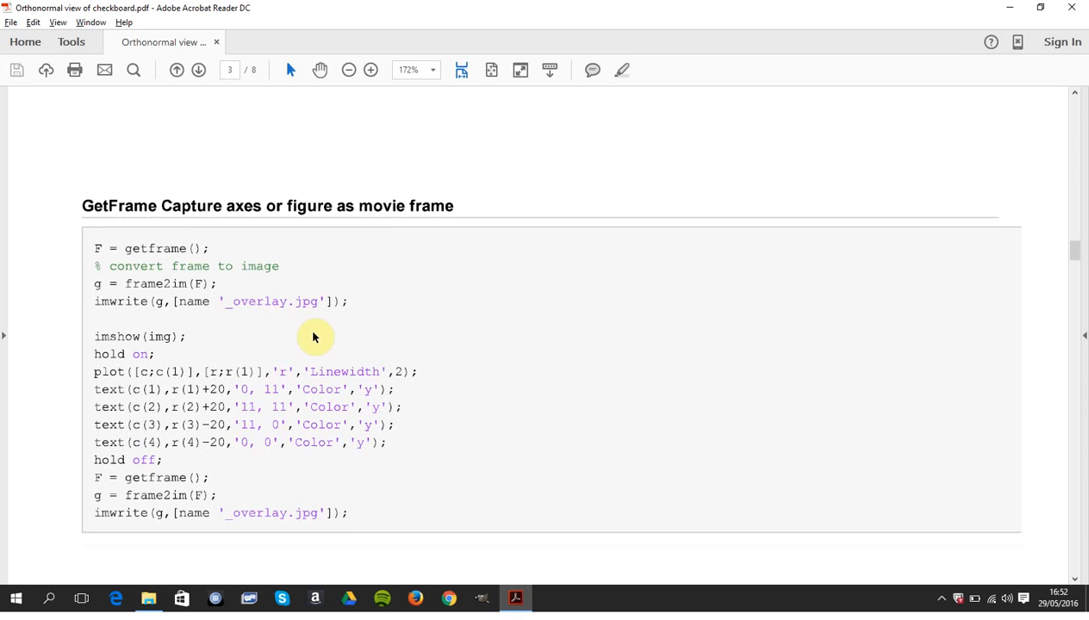
scroll(down, 3)
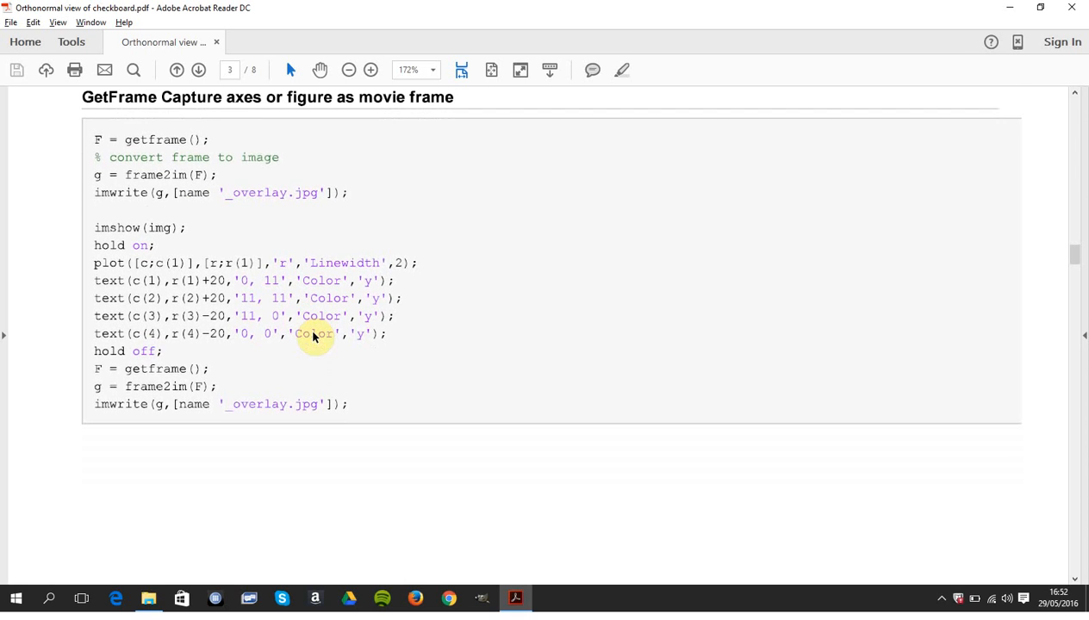
scroll(down, 3)
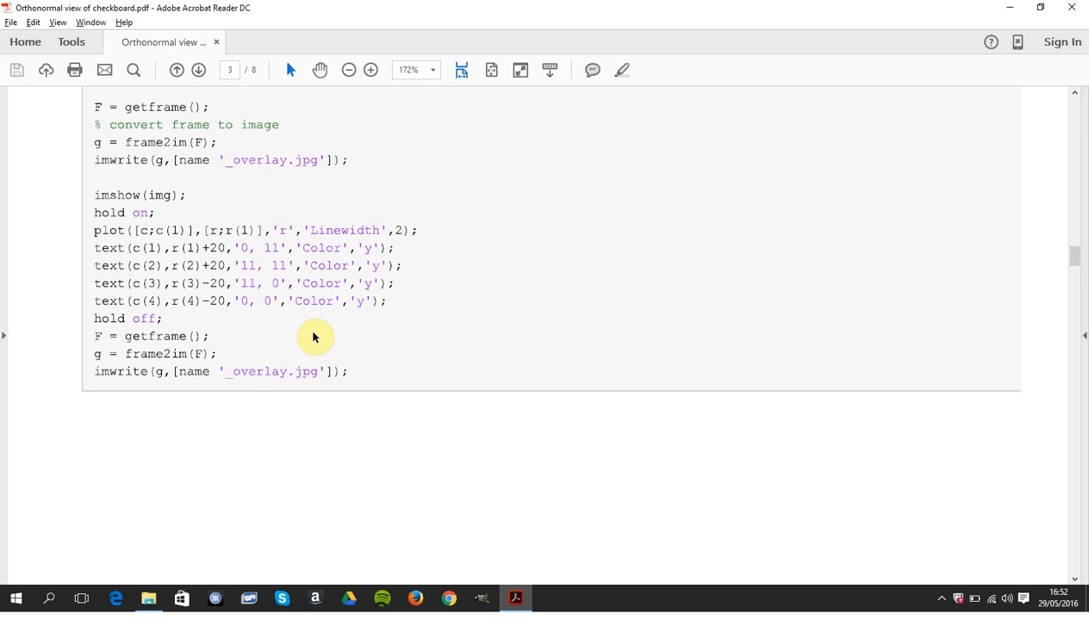
scroll(down, 3)
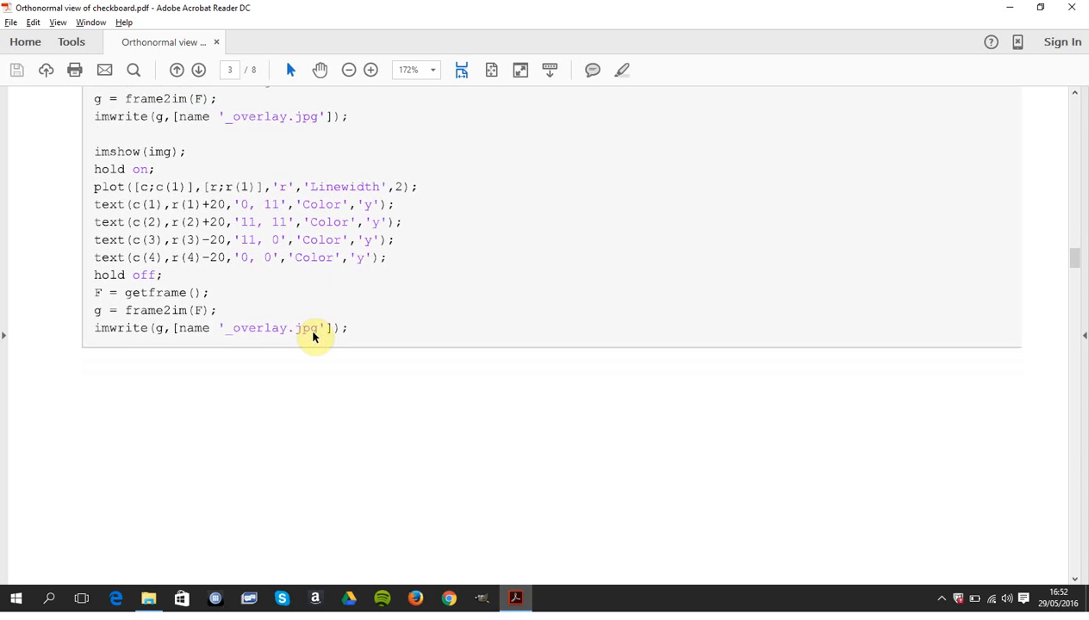
scroll(down, 3)
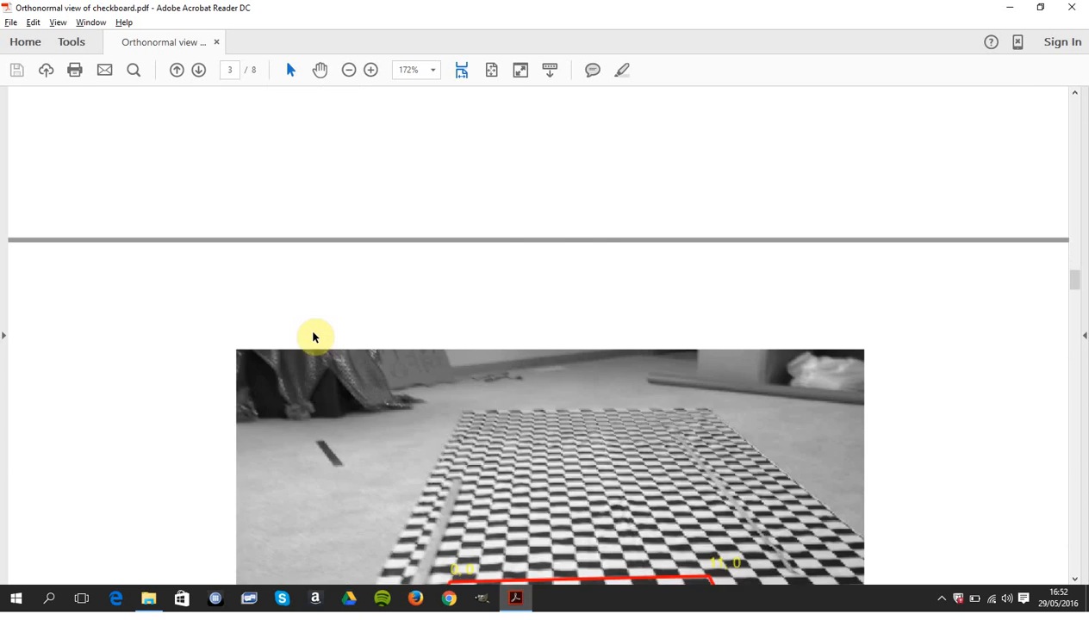
scroll(down, 3)
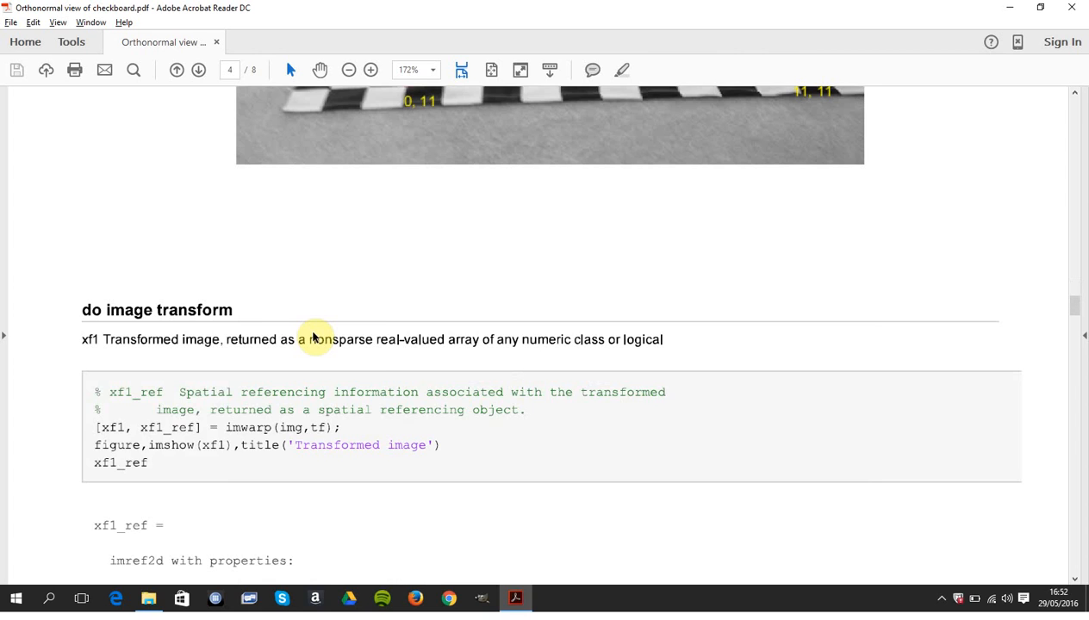
scroll(down, 3)
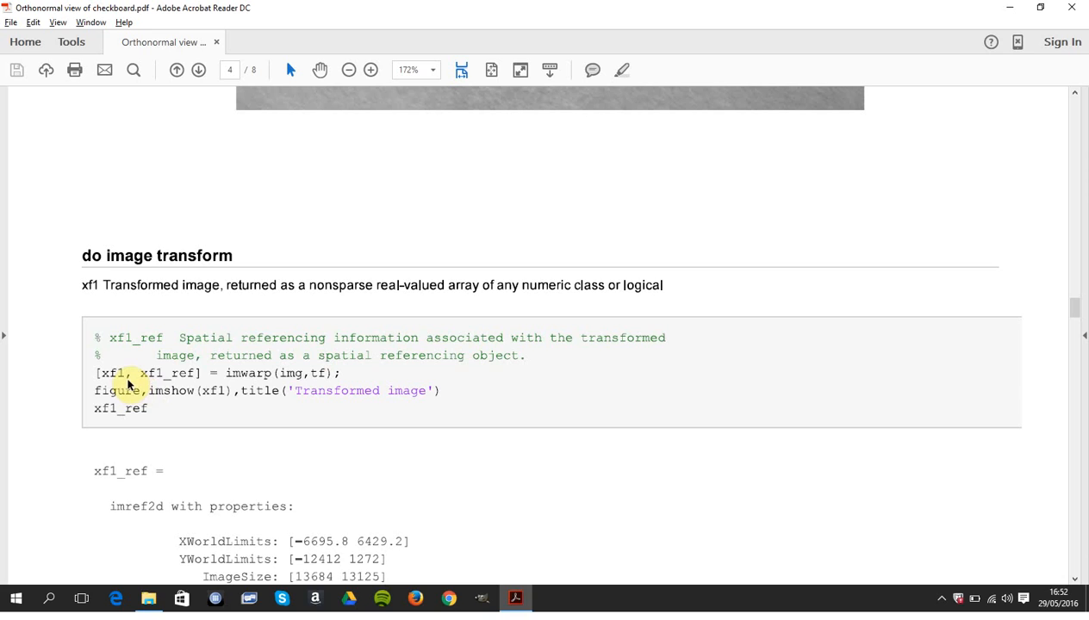
mouse_move(163, 393)
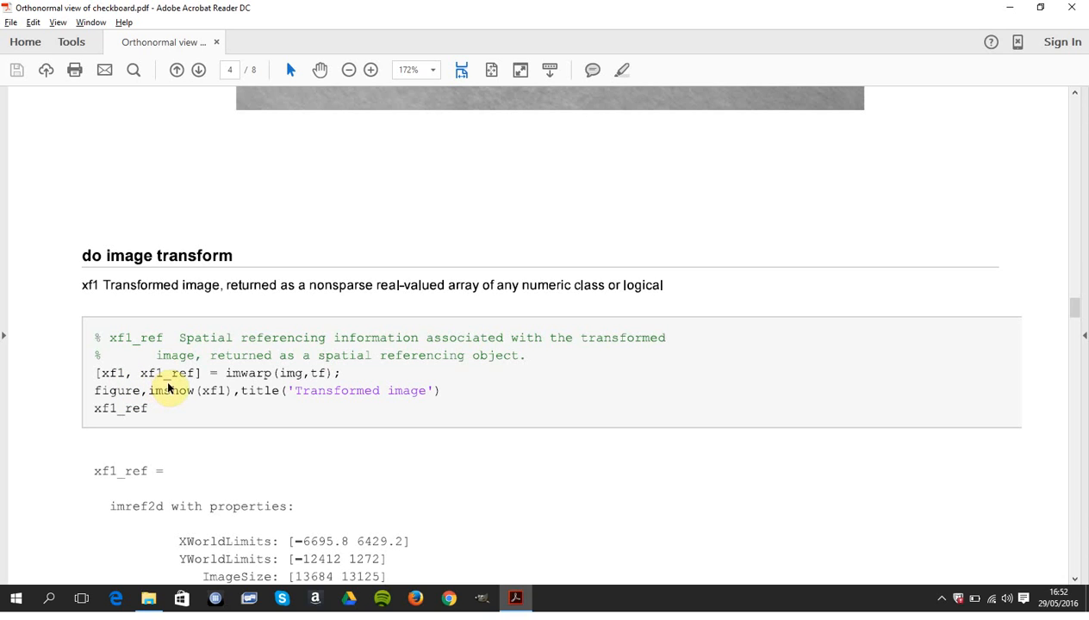
scroll(down, 3)
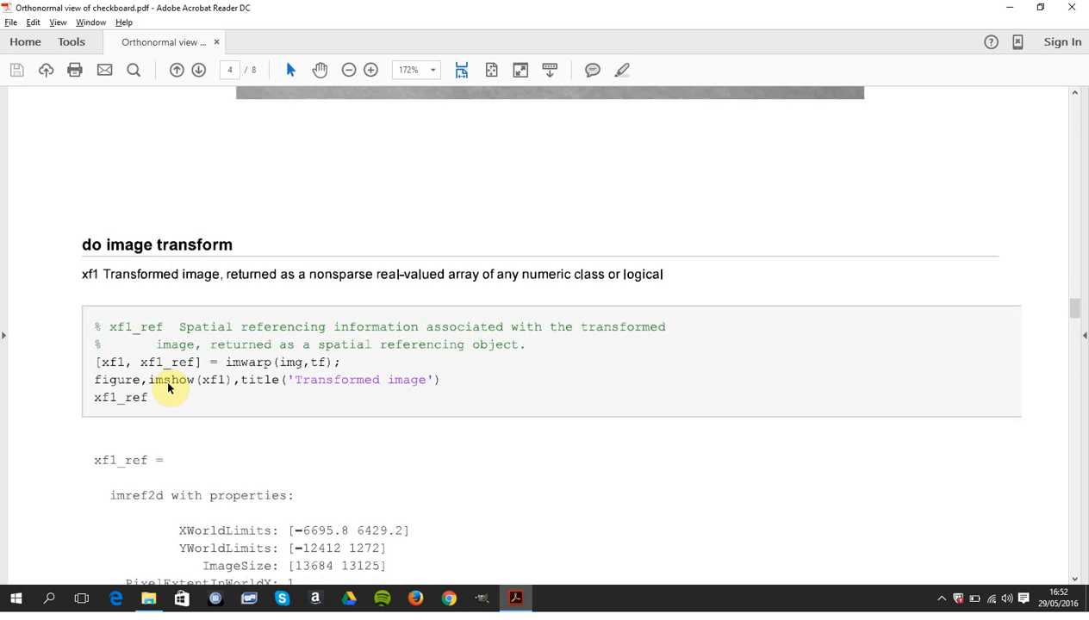
scroll(down, 3)
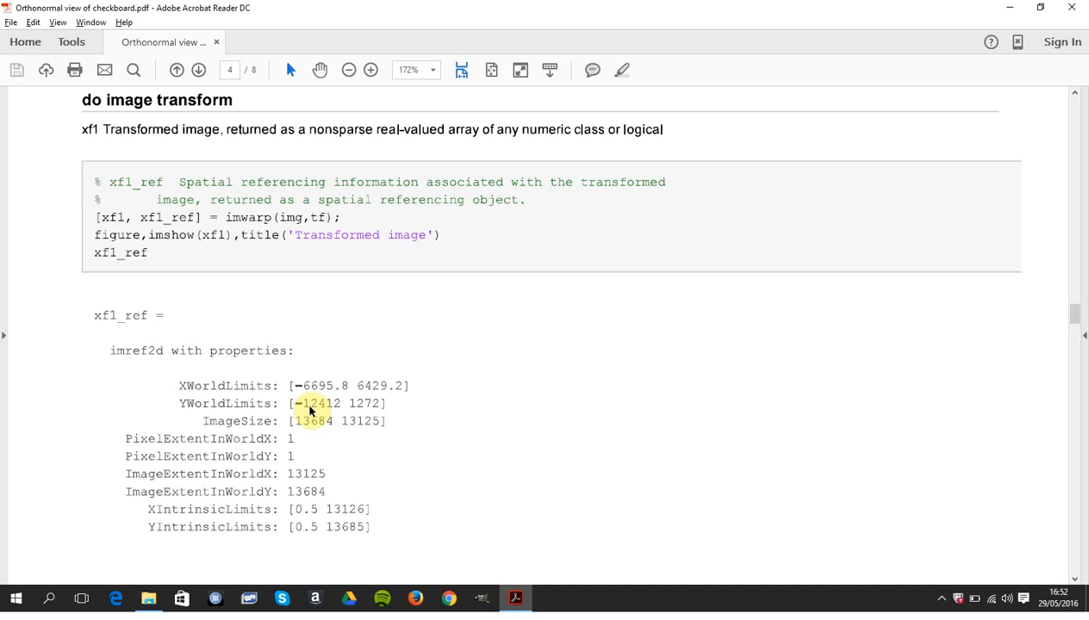
mouse_move(317, 414)
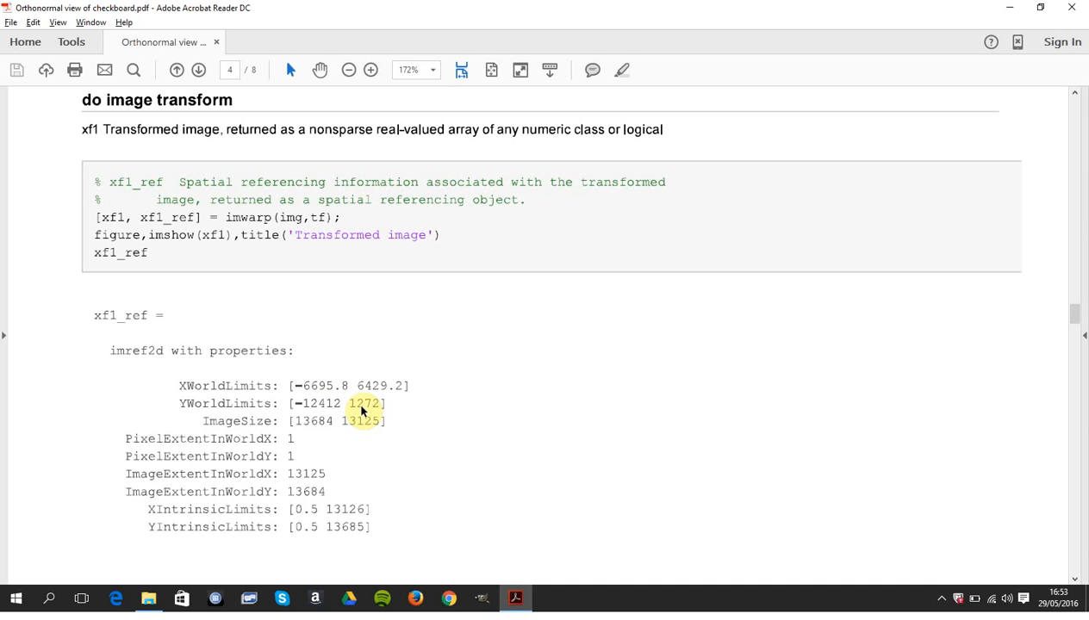
scroll(down, 3)
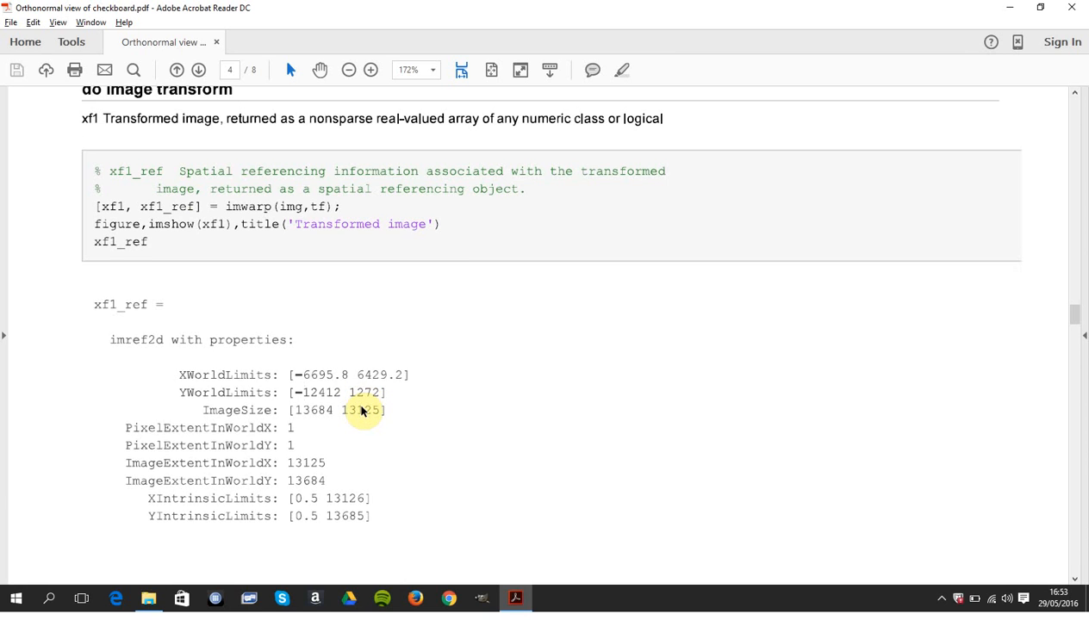
scroll(down, 3)
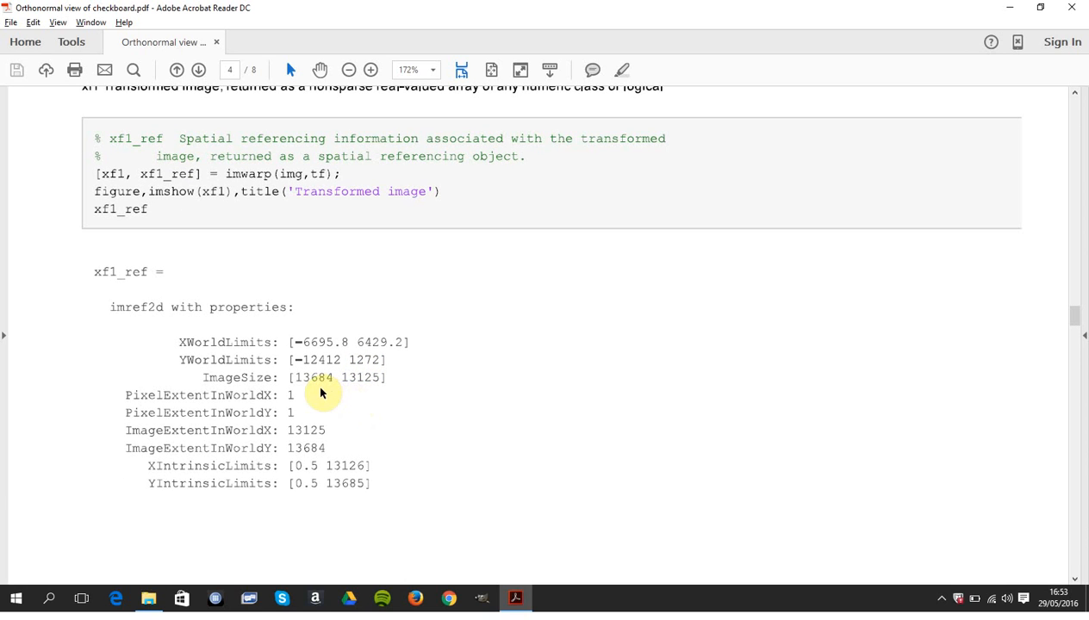
mouse_move(322, 382)
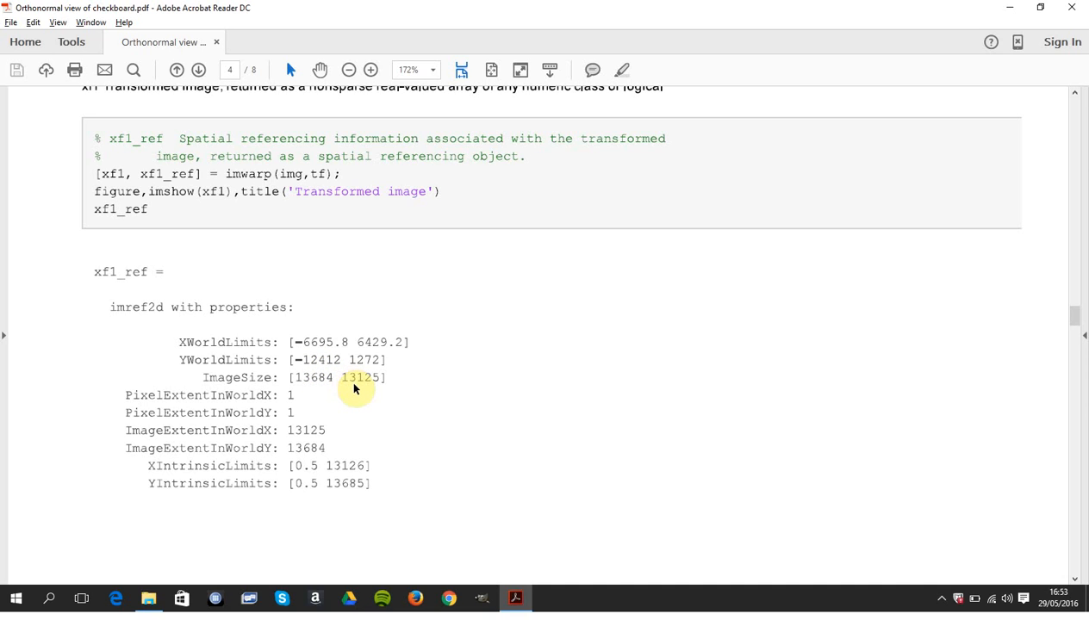
mouse_move(357, 383)
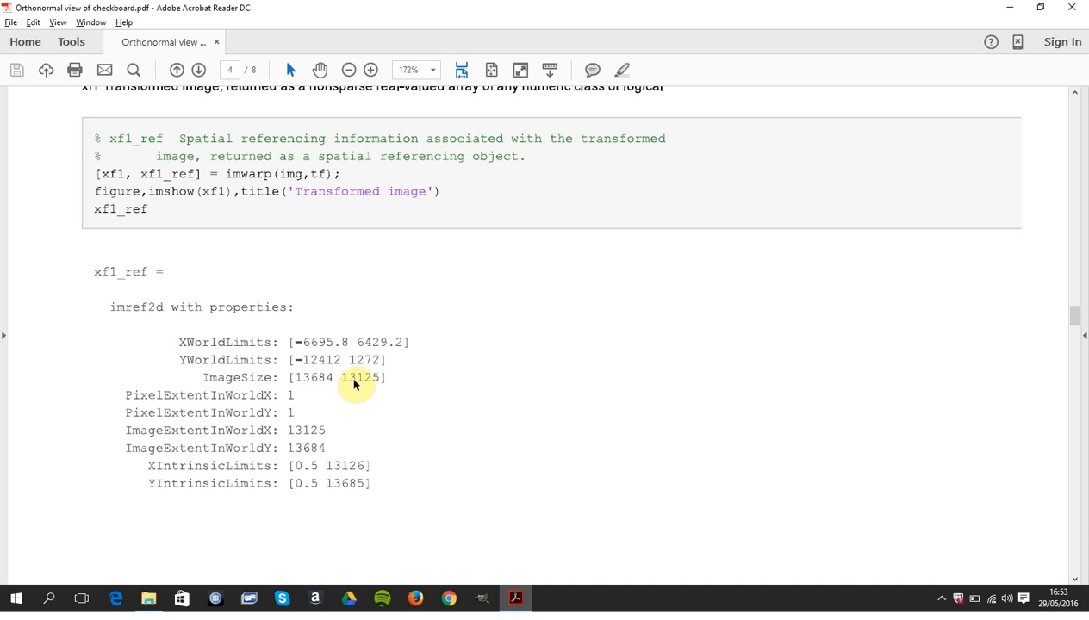
mouse_move(346, 399)
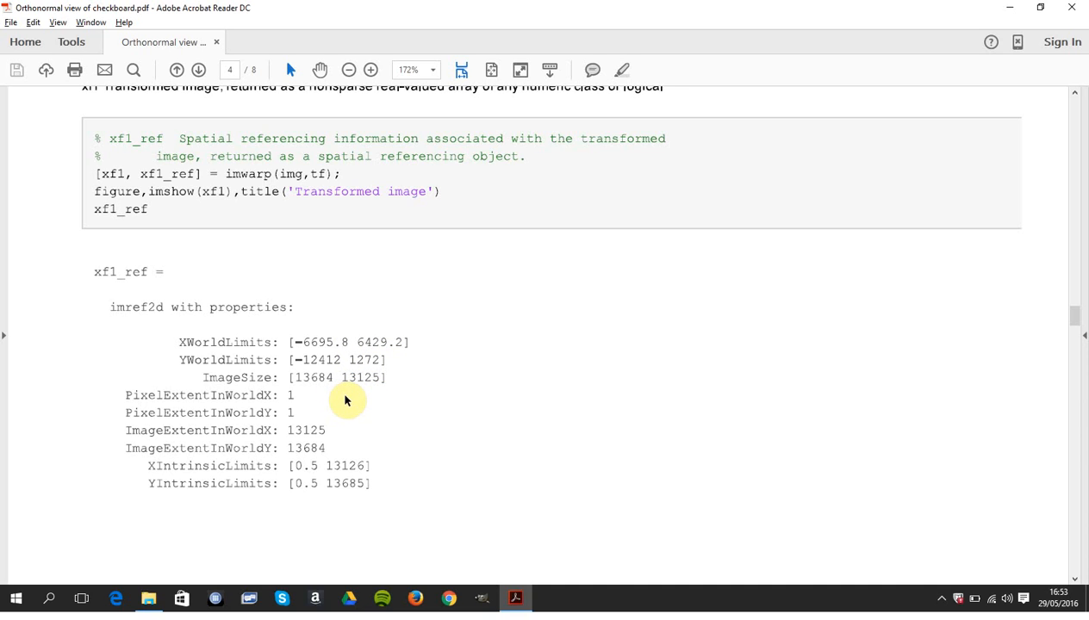
mouse_move(296, 403)
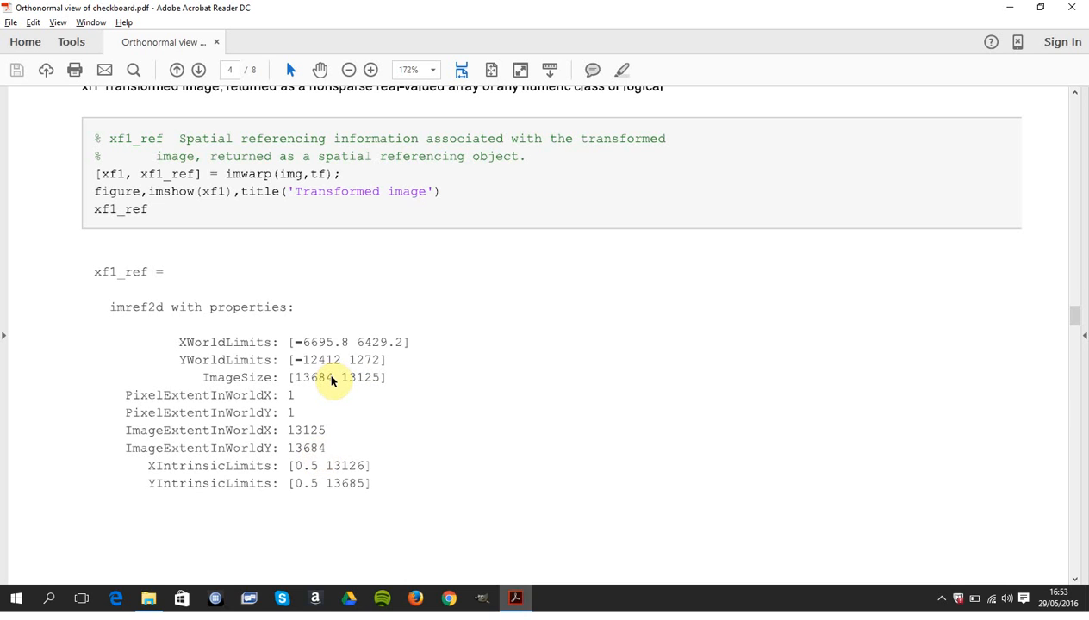
scroll(down, 3)
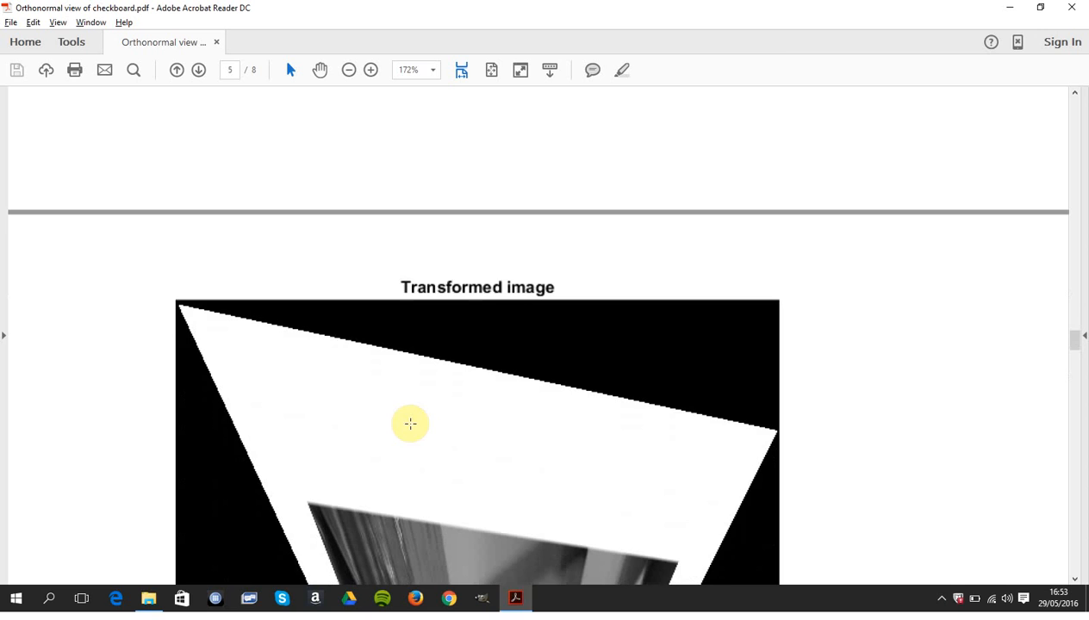
scroll(down, 3)
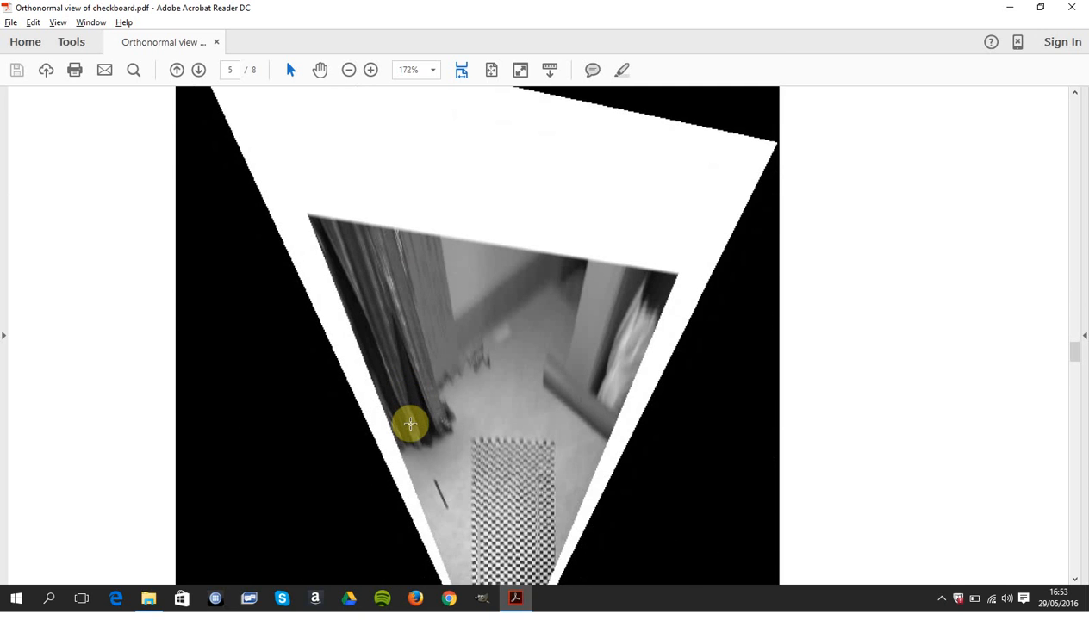
scroll(down, 3)
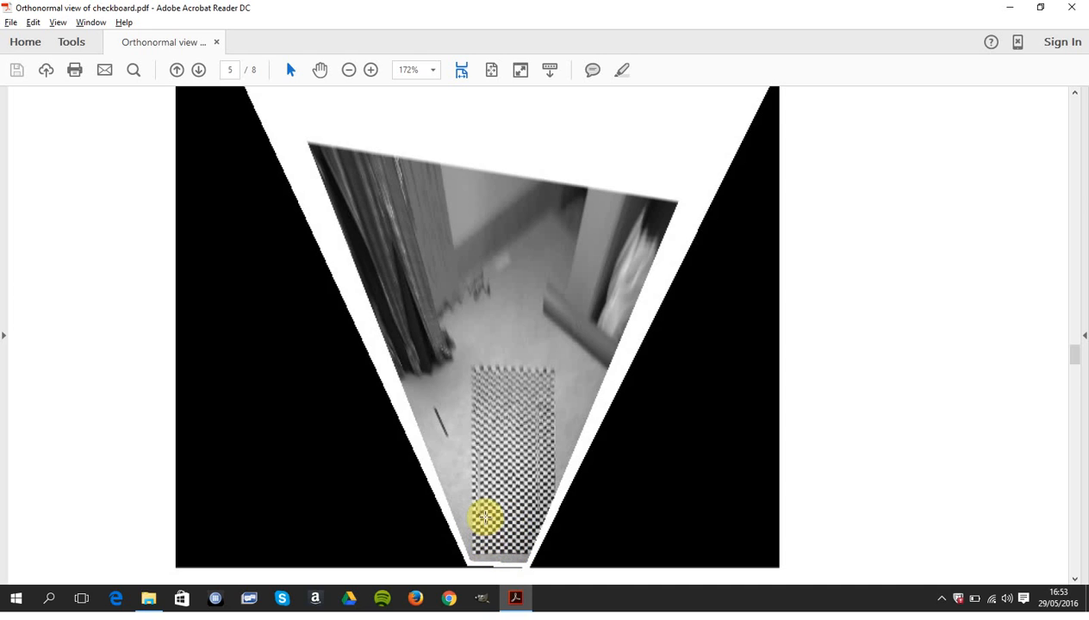
mouse_move(498, 545)
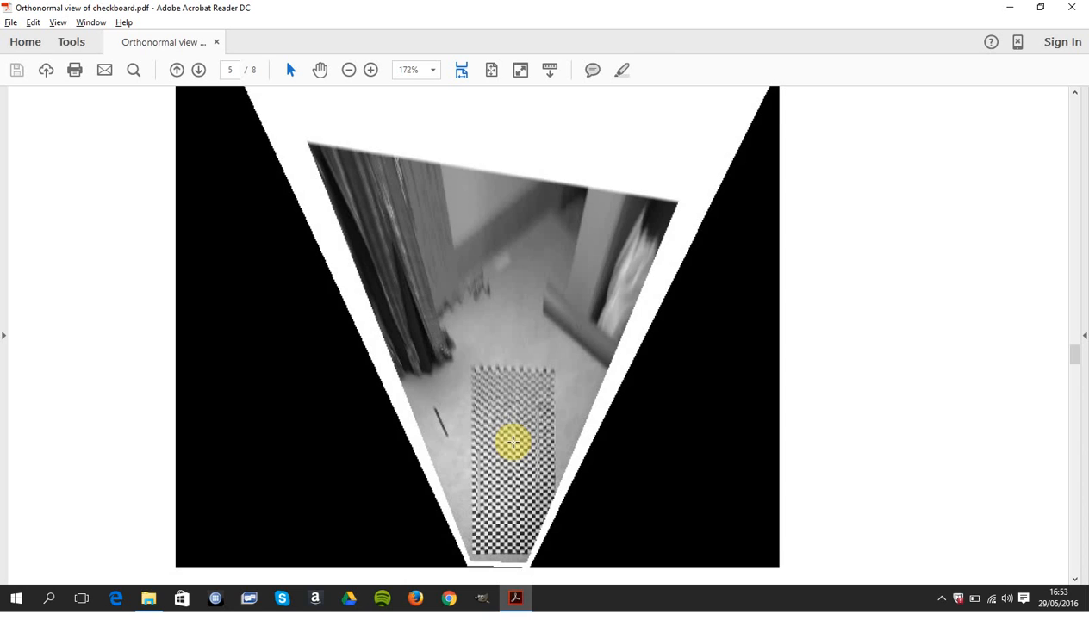
scroll(down, 3)
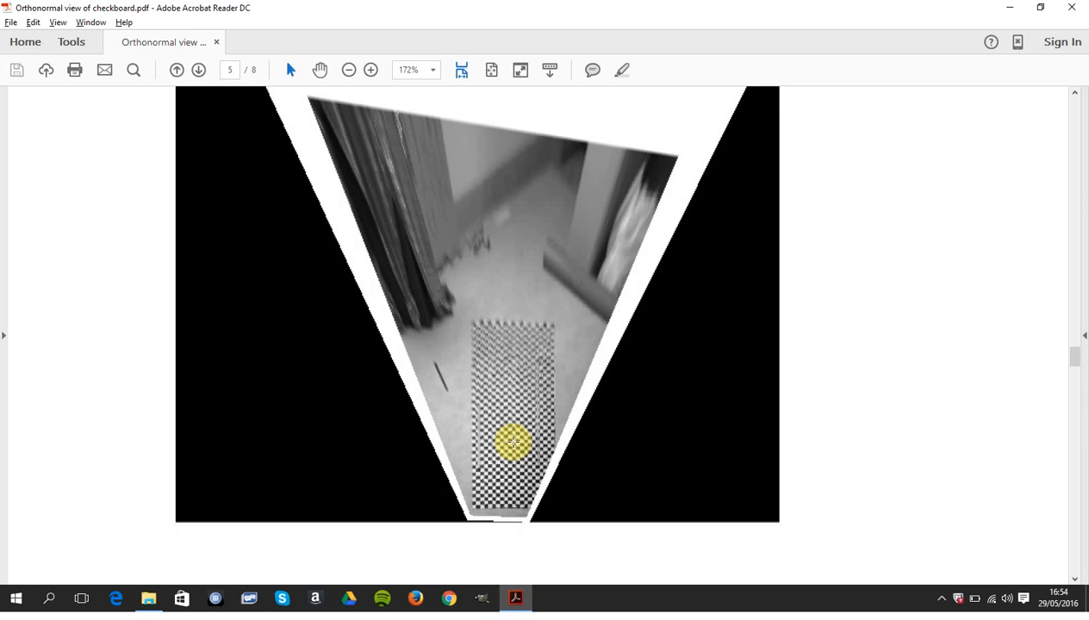
mouse_move(493, 514)
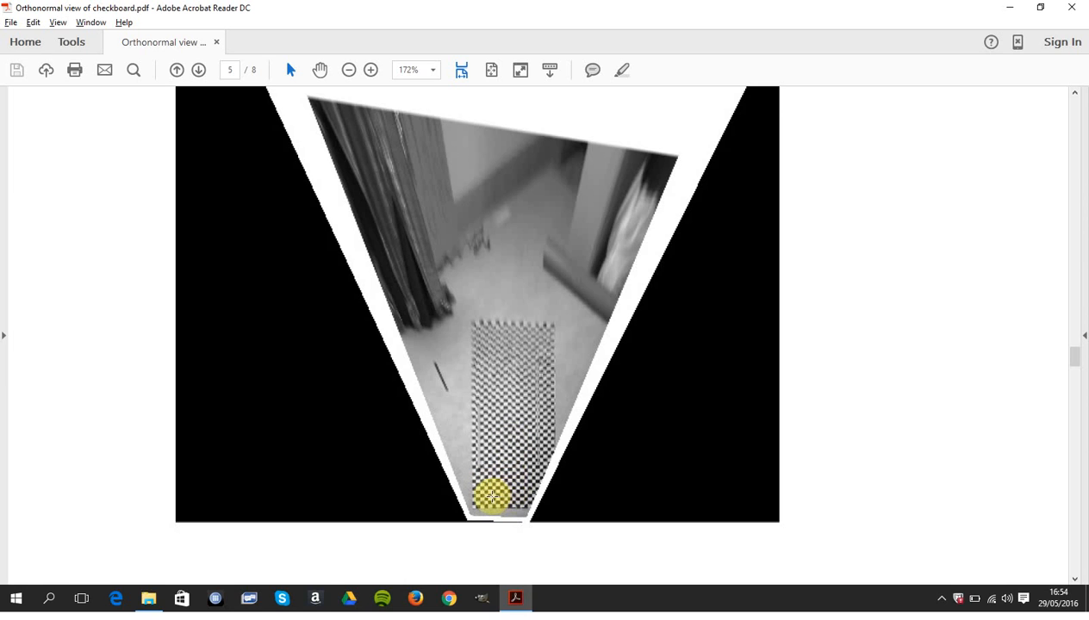
scroll(down, 3)
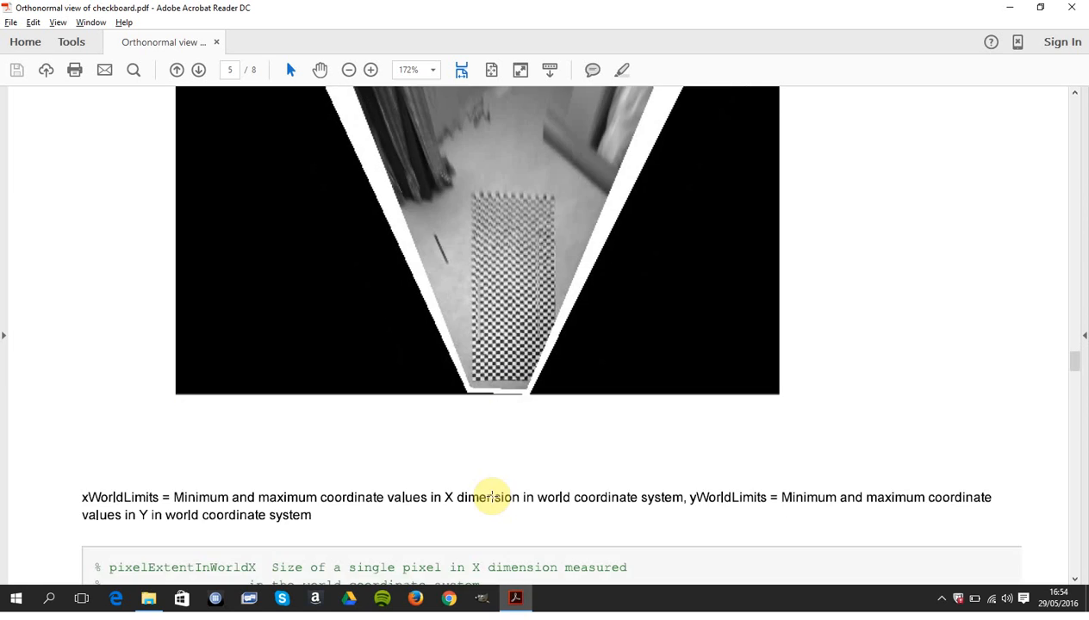
scroll(down, 3)
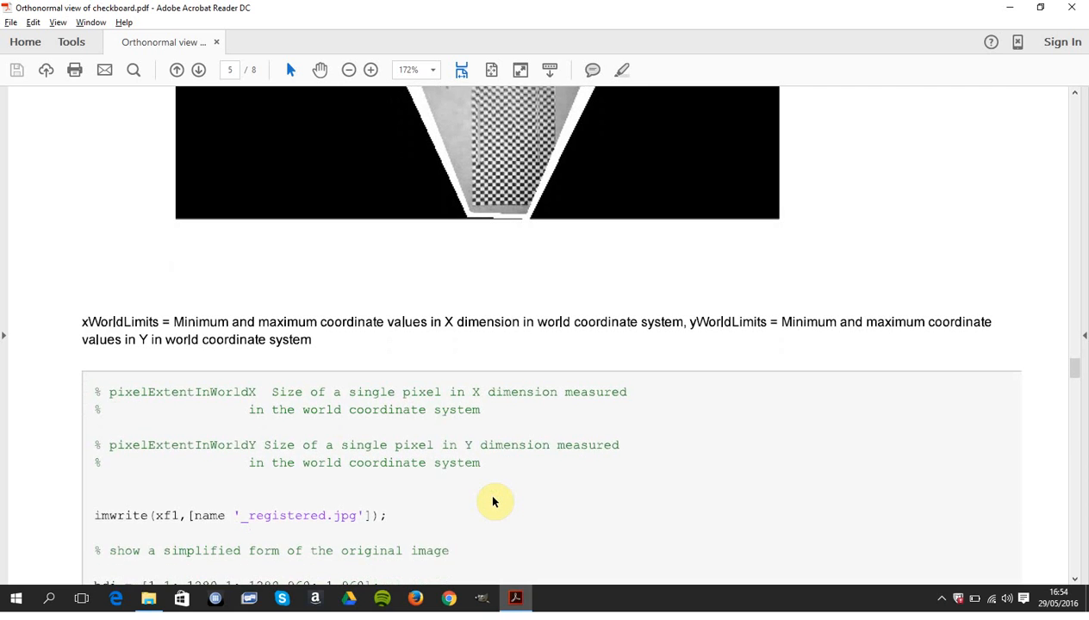
scroll(down, 3)
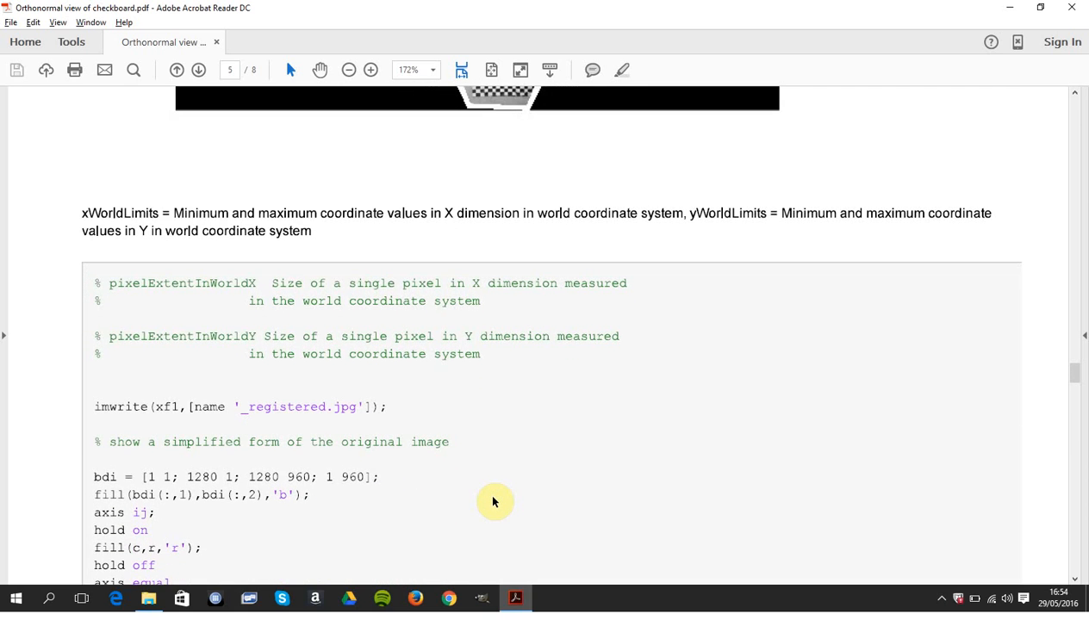
mouse_move(379, 426)
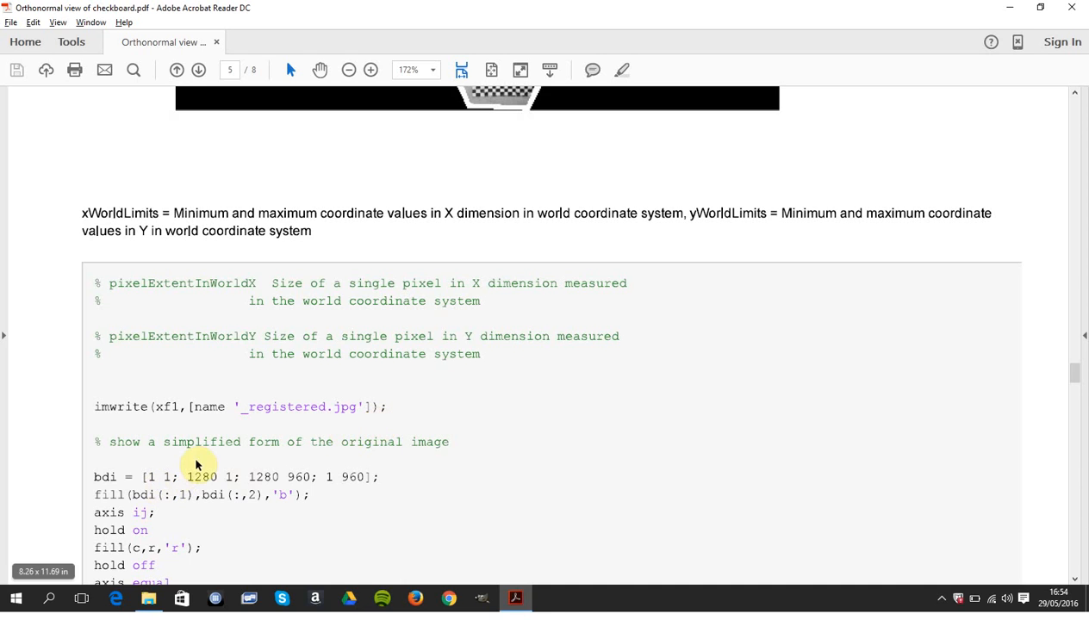
mouse_move(216, 422)
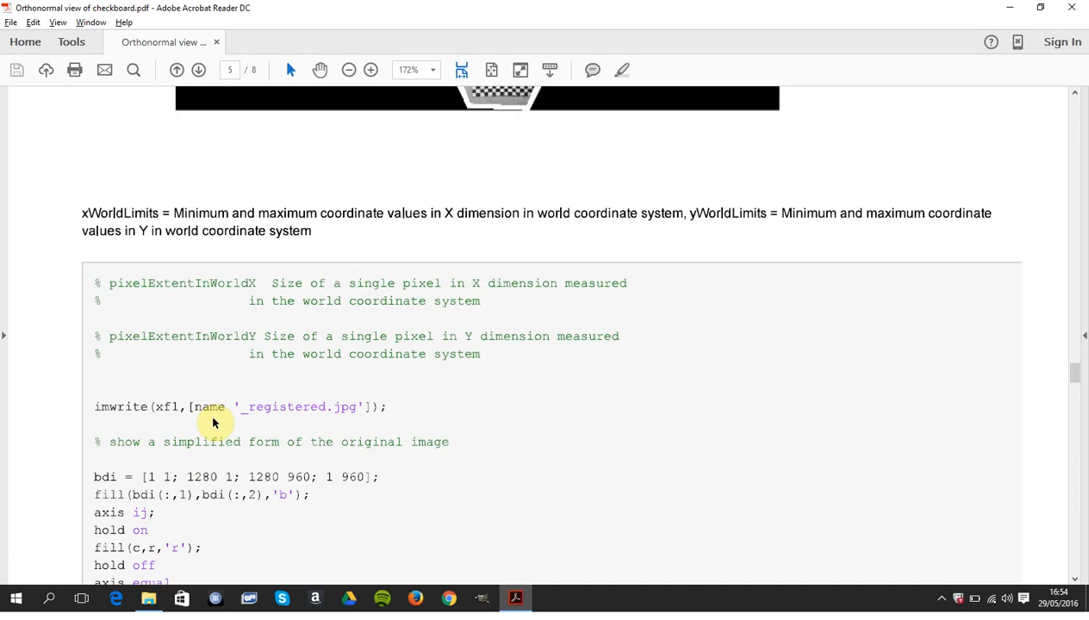
scroll(down, 3)
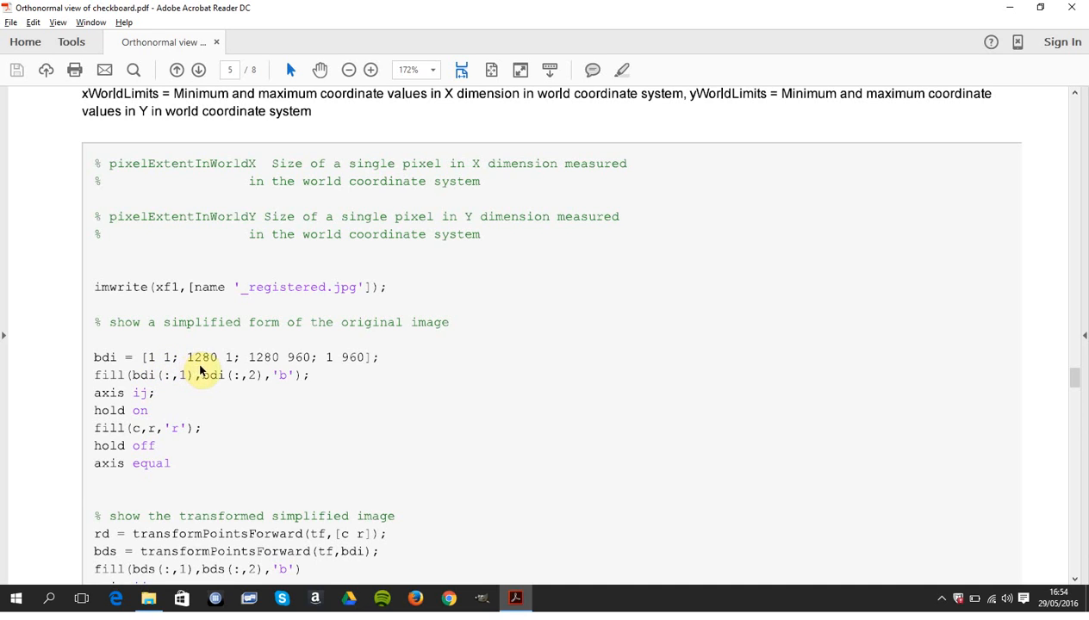
mouse_move(334, 406)
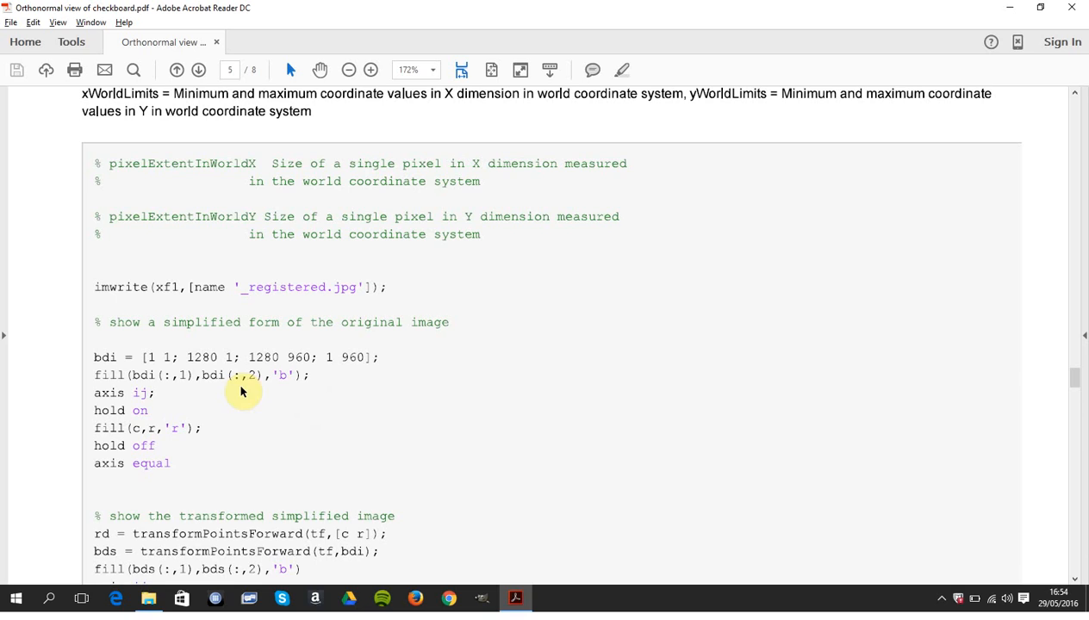
mouse_move(272, 393)
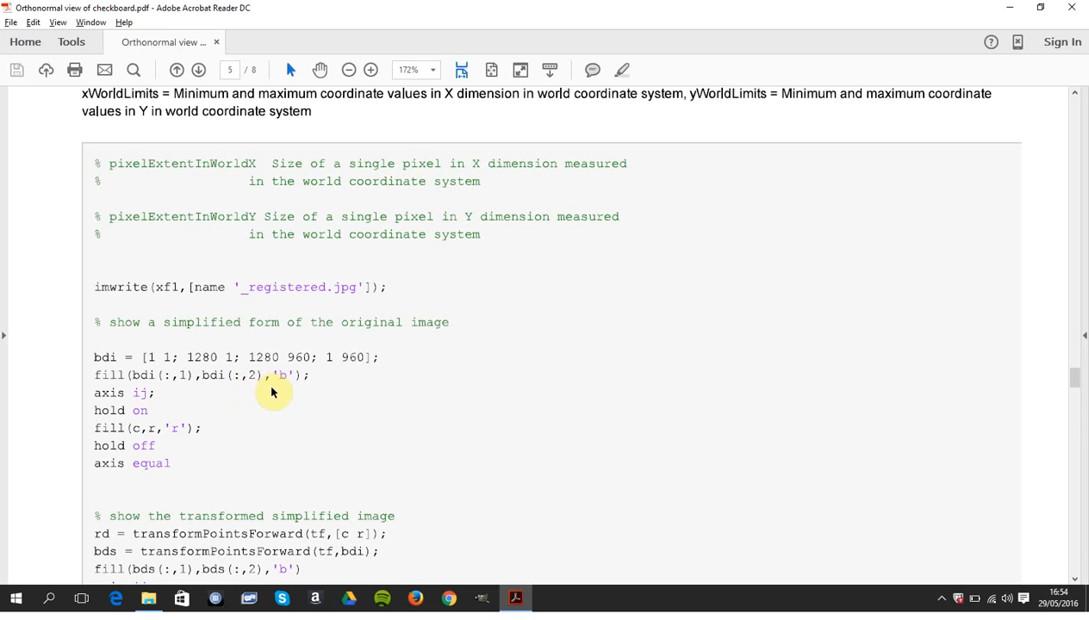
mouse_move(173, 446)
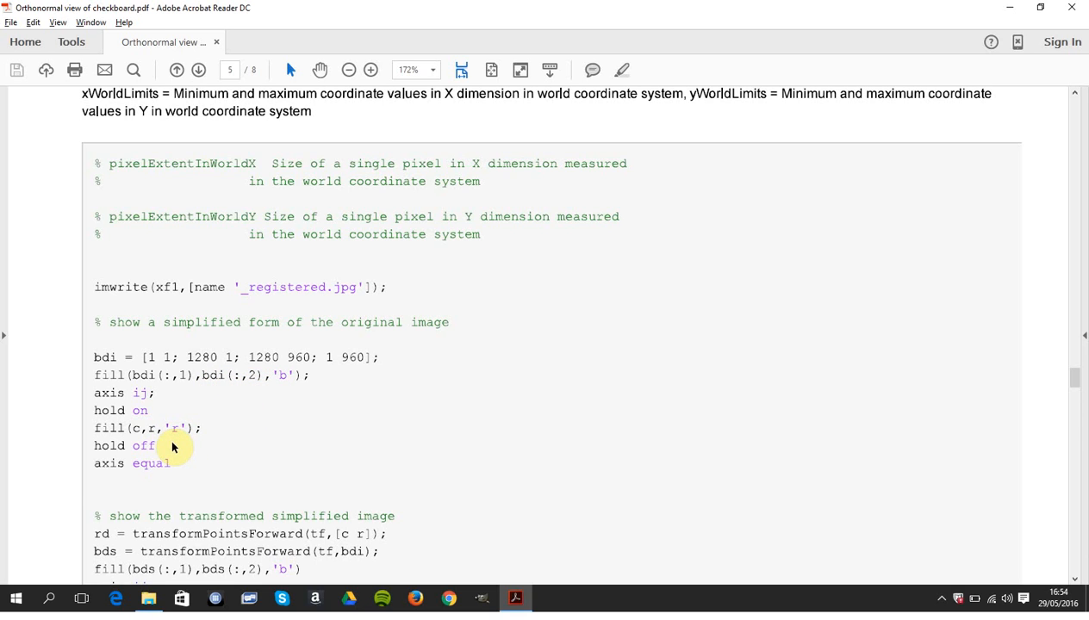
mouse_move(183, 449)
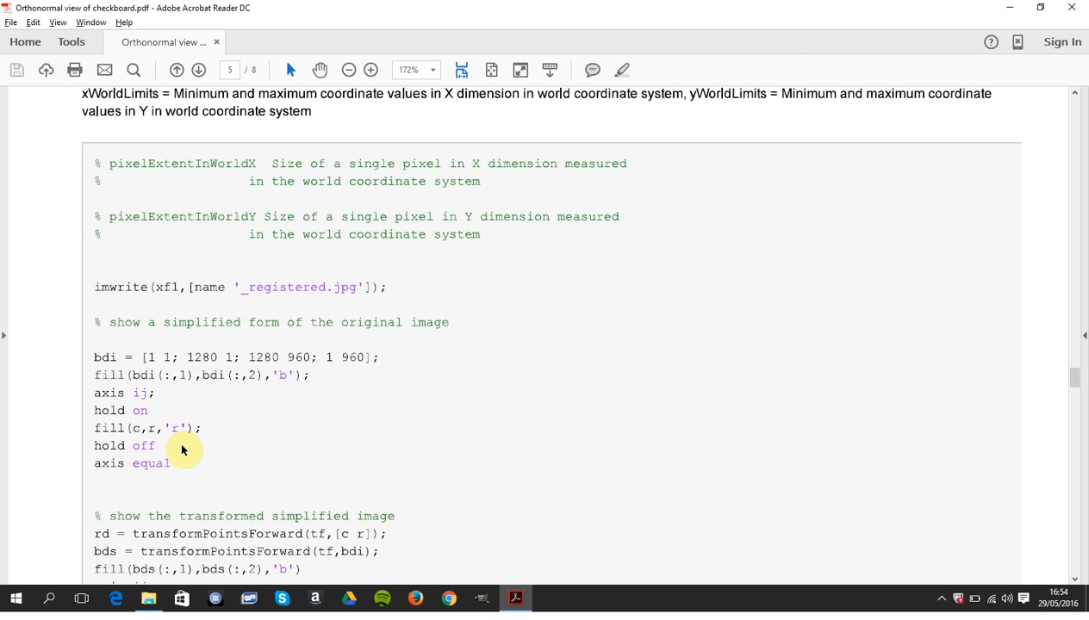
scroll(down, 3)
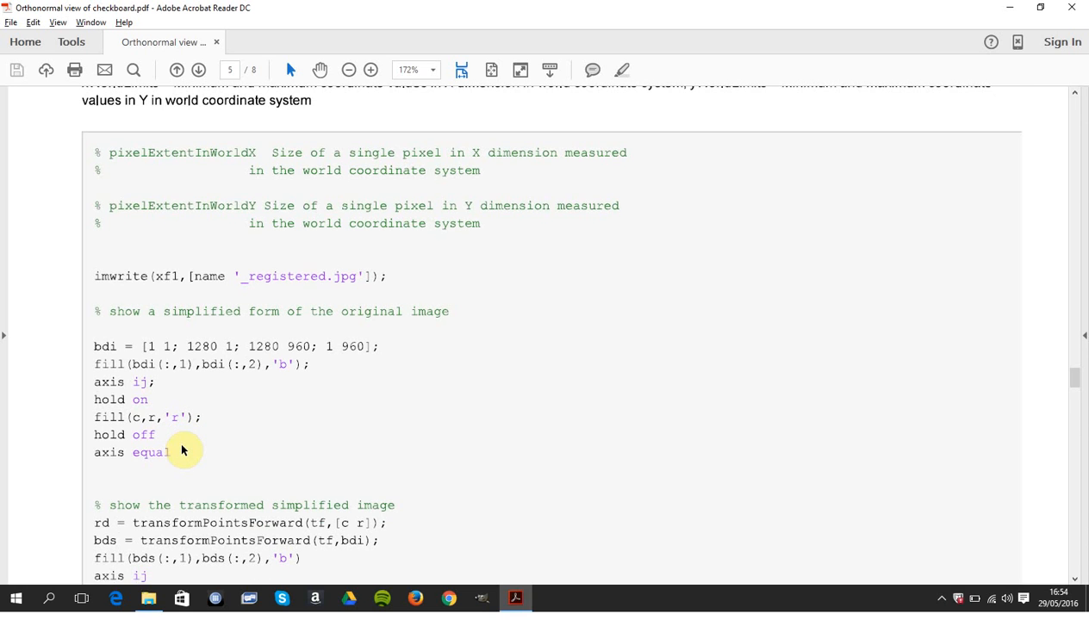
scroll(down, 3)
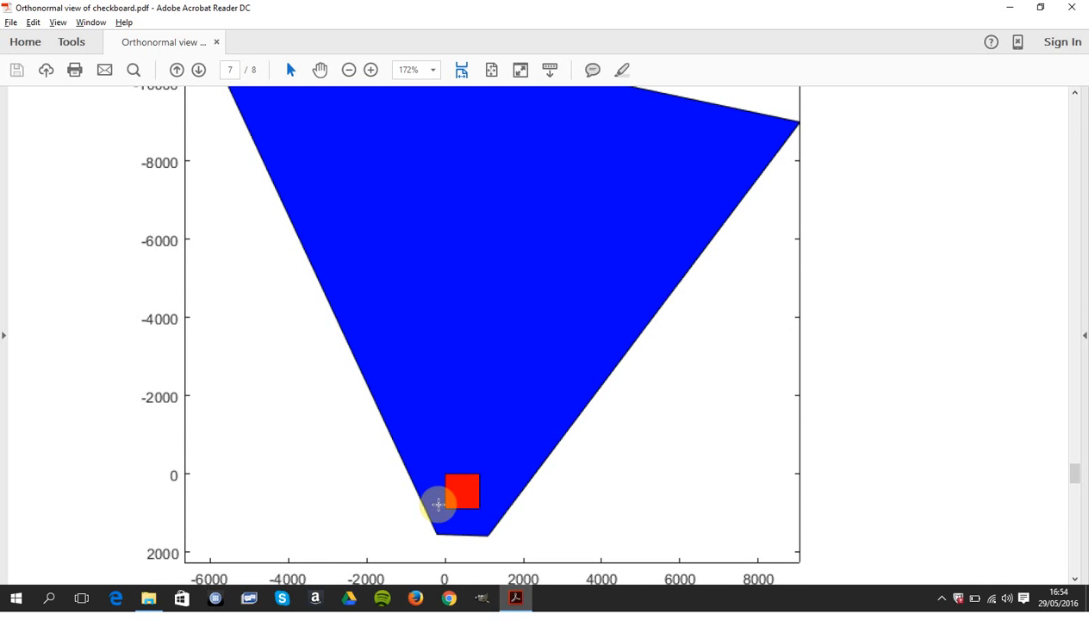
scroll(down, 3)
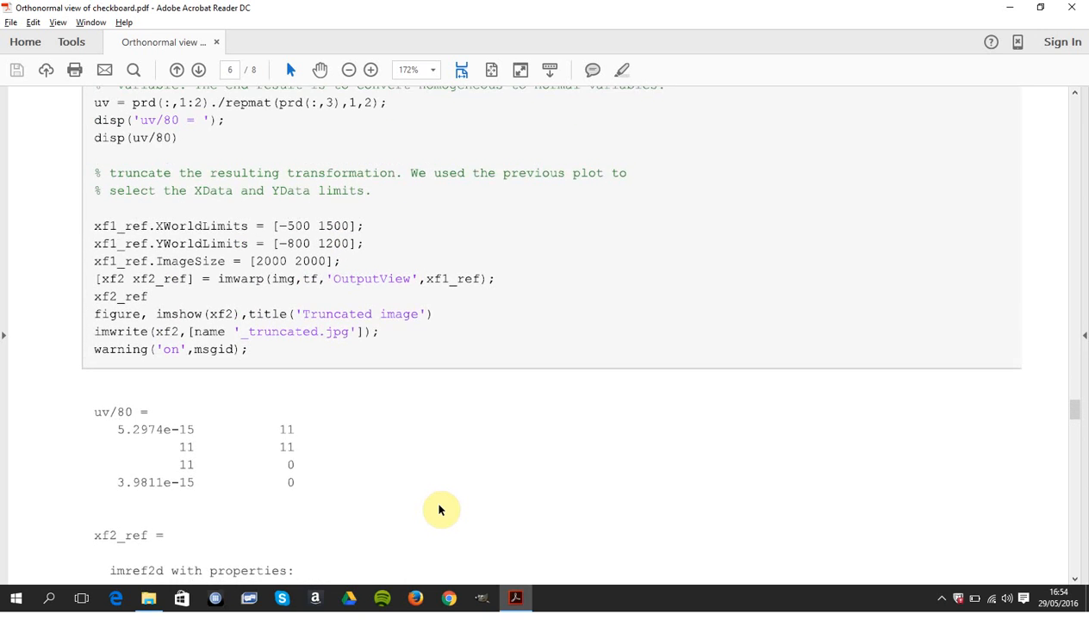
scroll(up, 3)
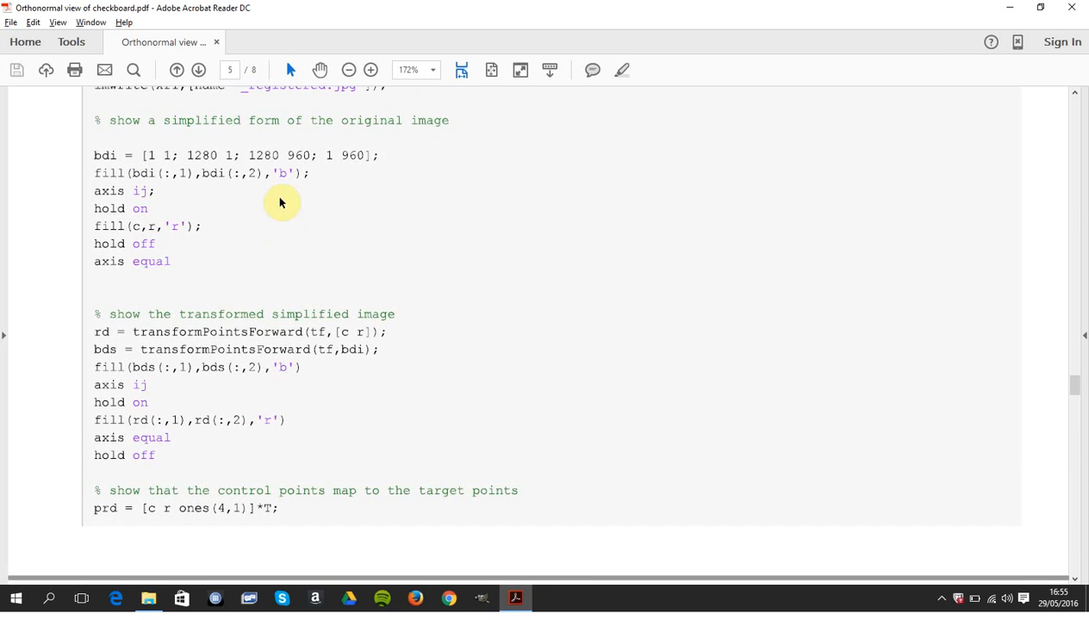
mouse_move(286, 204)
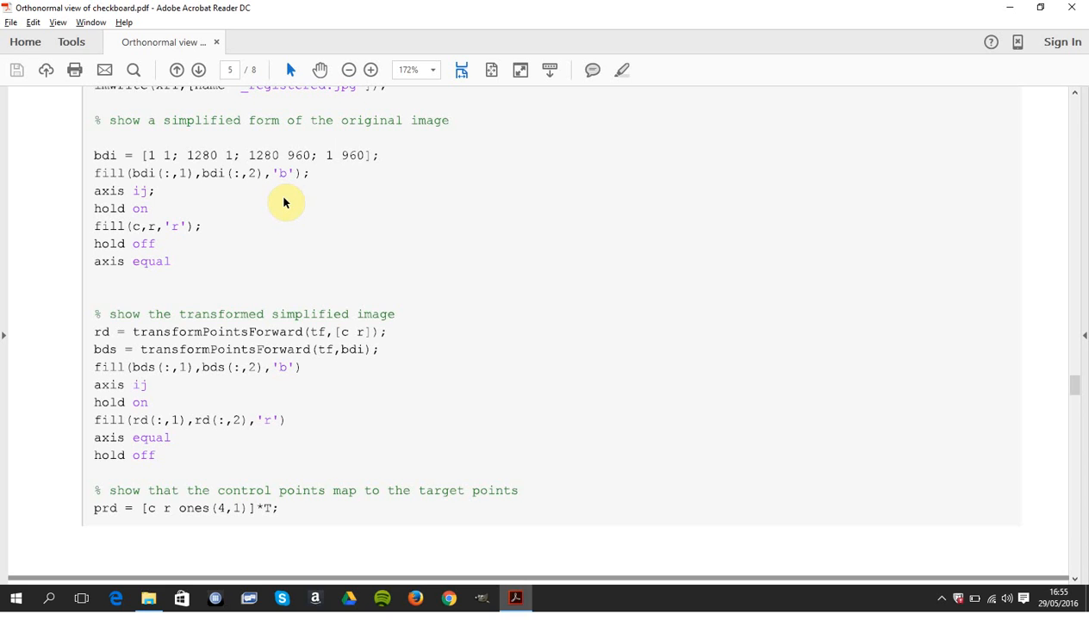
scroll(down, 3)
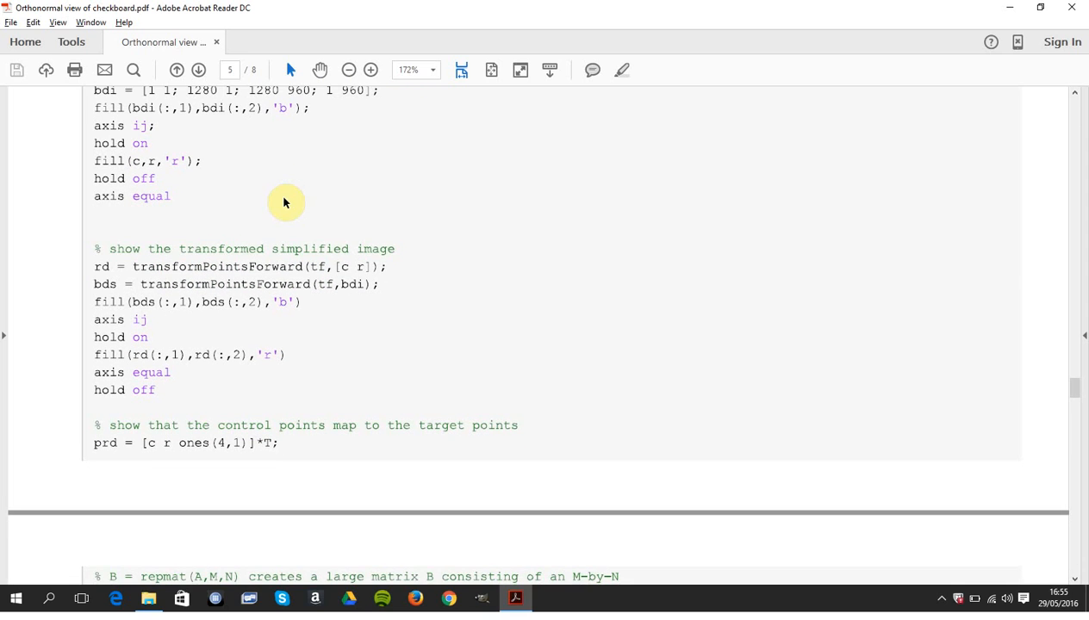
scroll(down, 3)
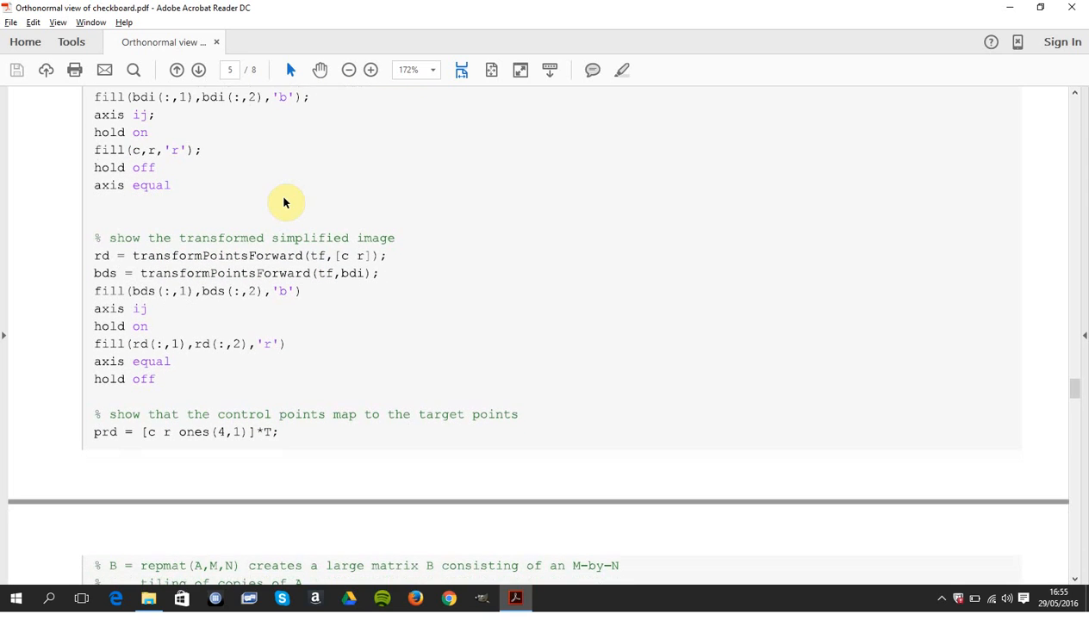
scroll(down, 3)
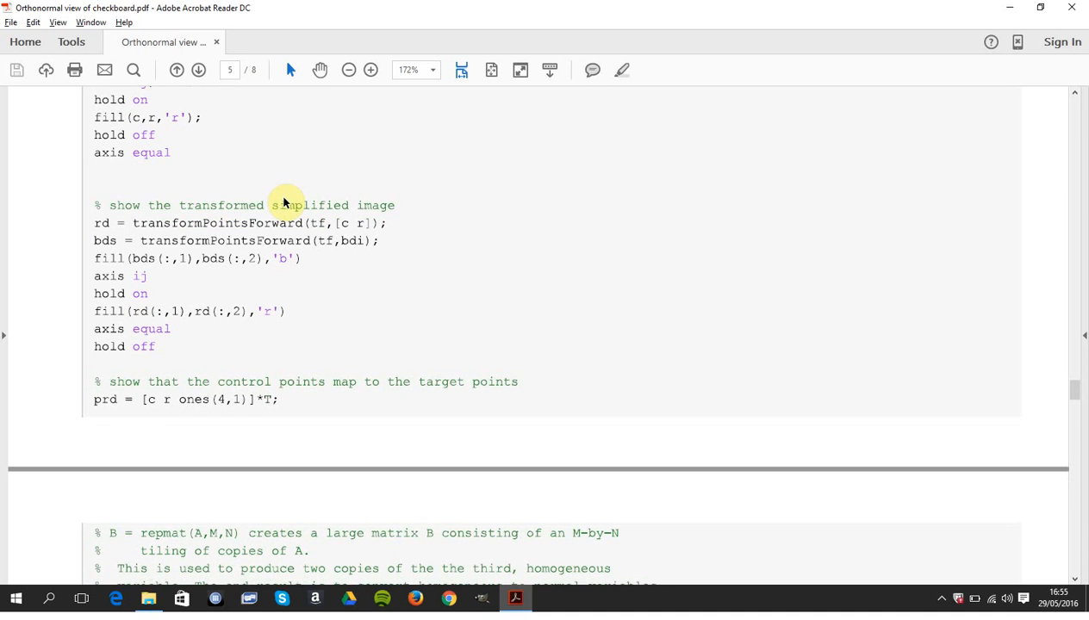
scroll(down, 3)
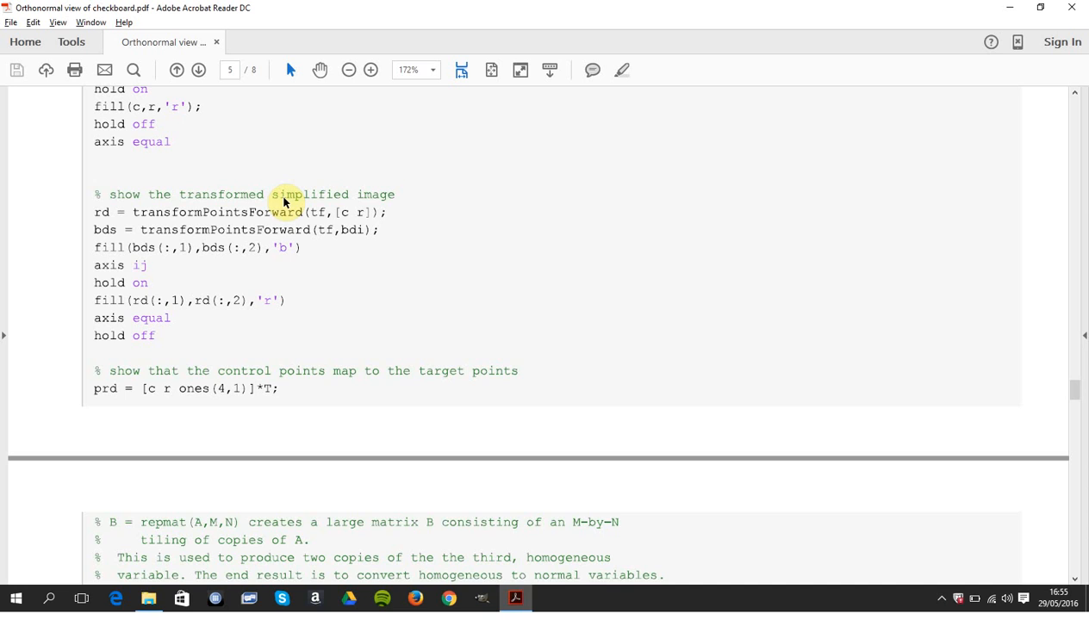
scroll(down, 3)
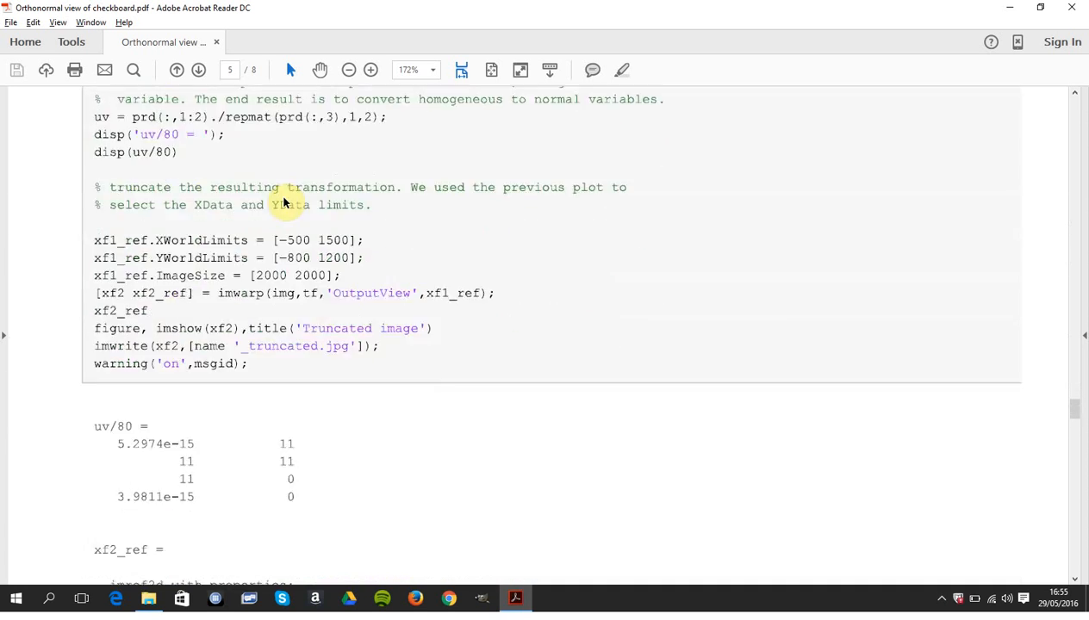
scroll(down, 3)
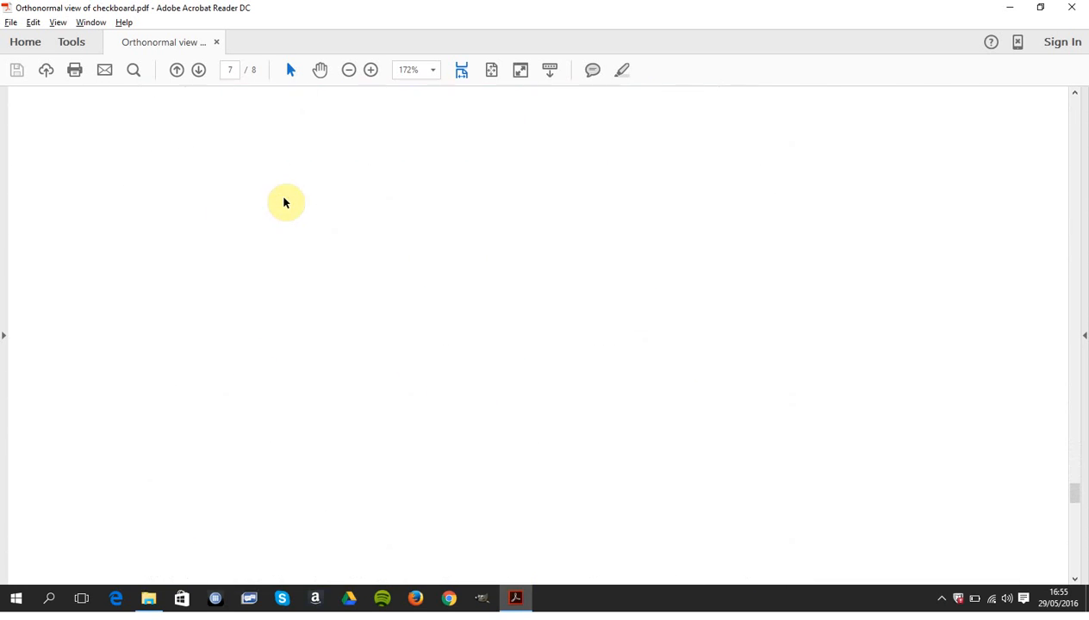
scroll(down, 3)
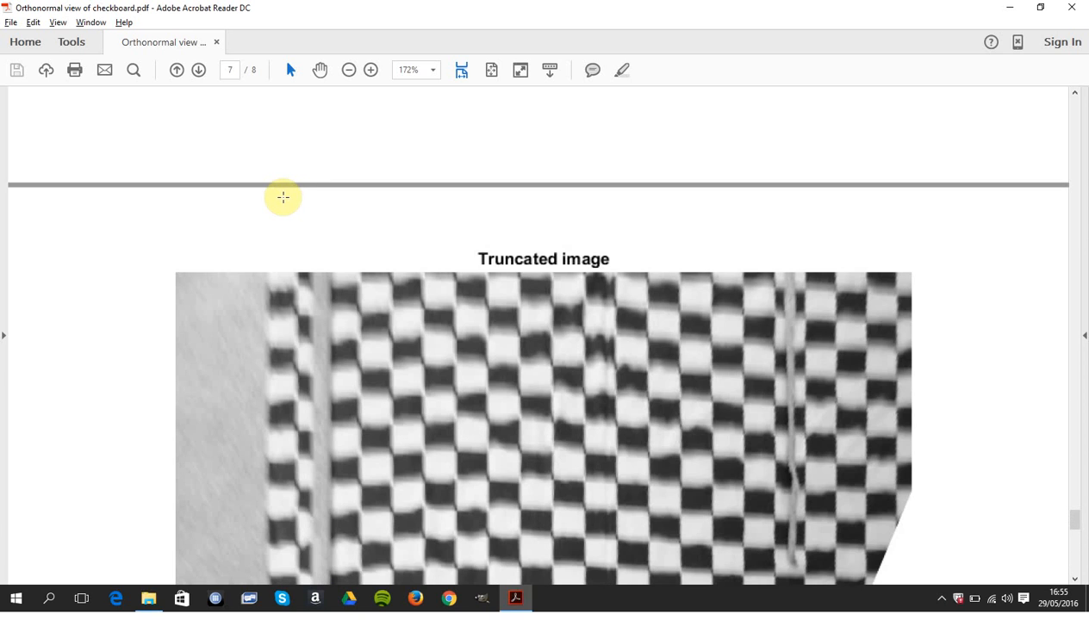
scroll(down, 3)
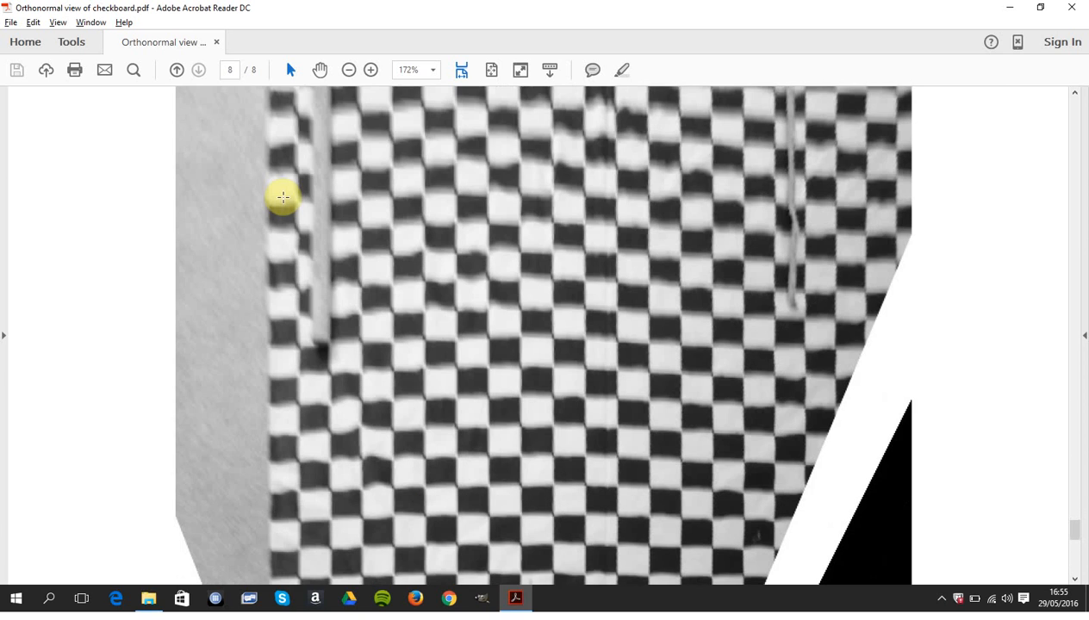
scroll(down, 3)
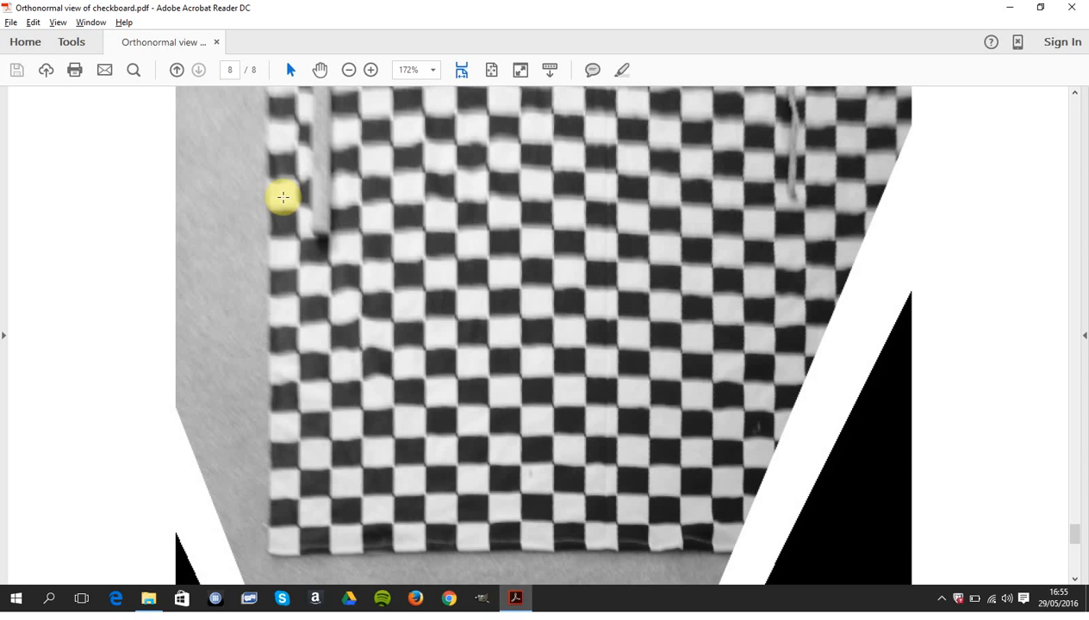
mouse_move(600, 231)
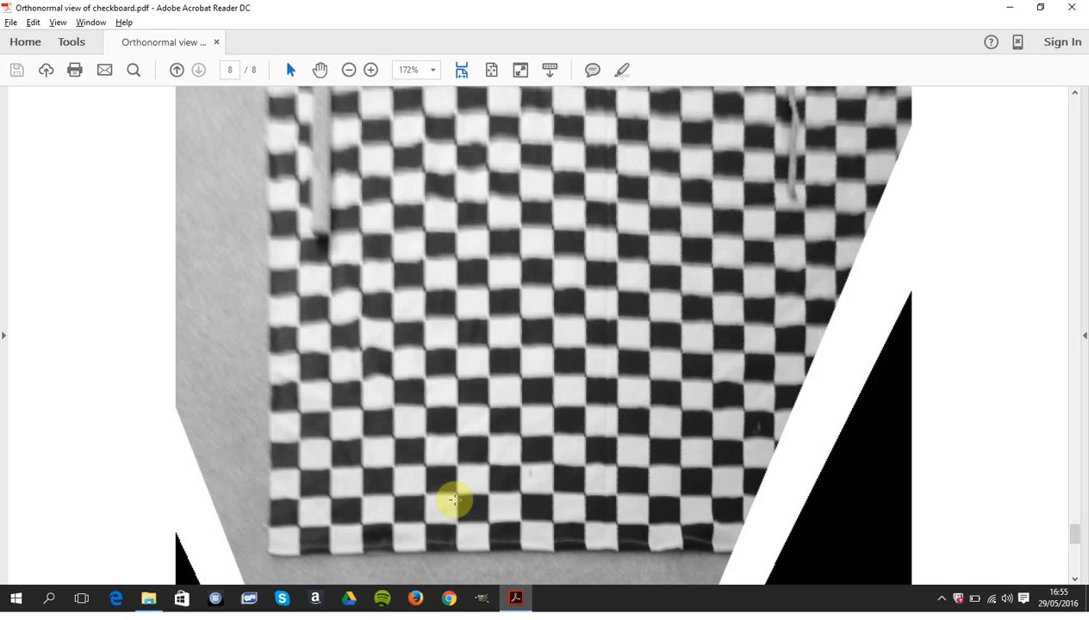
mouse_move(380, 320)
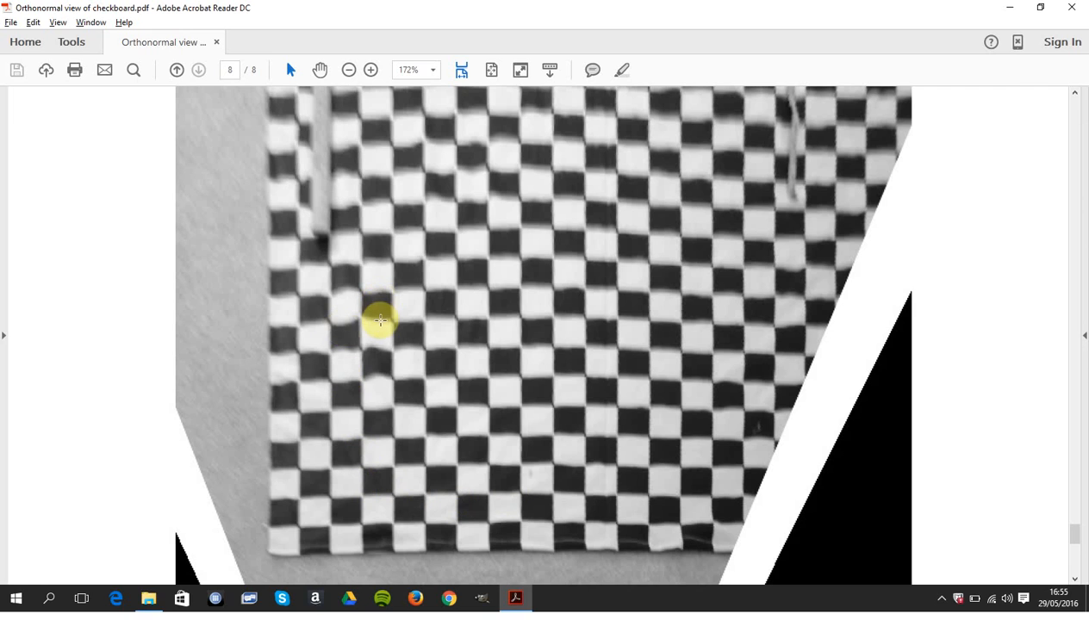
mouse_move(369, 331)
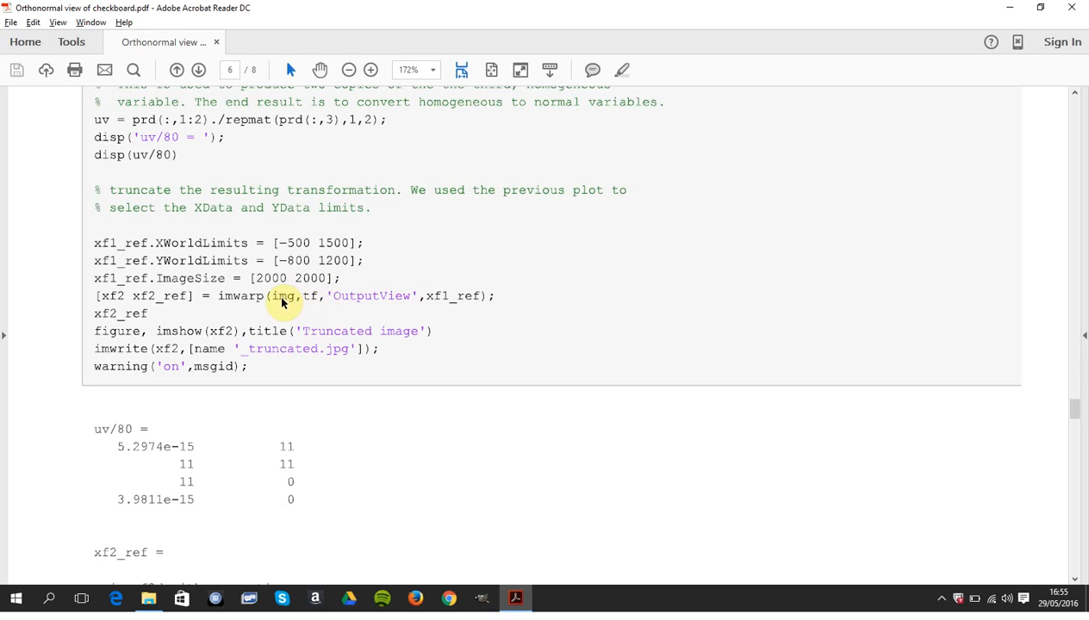
mouse_move(410, 307)
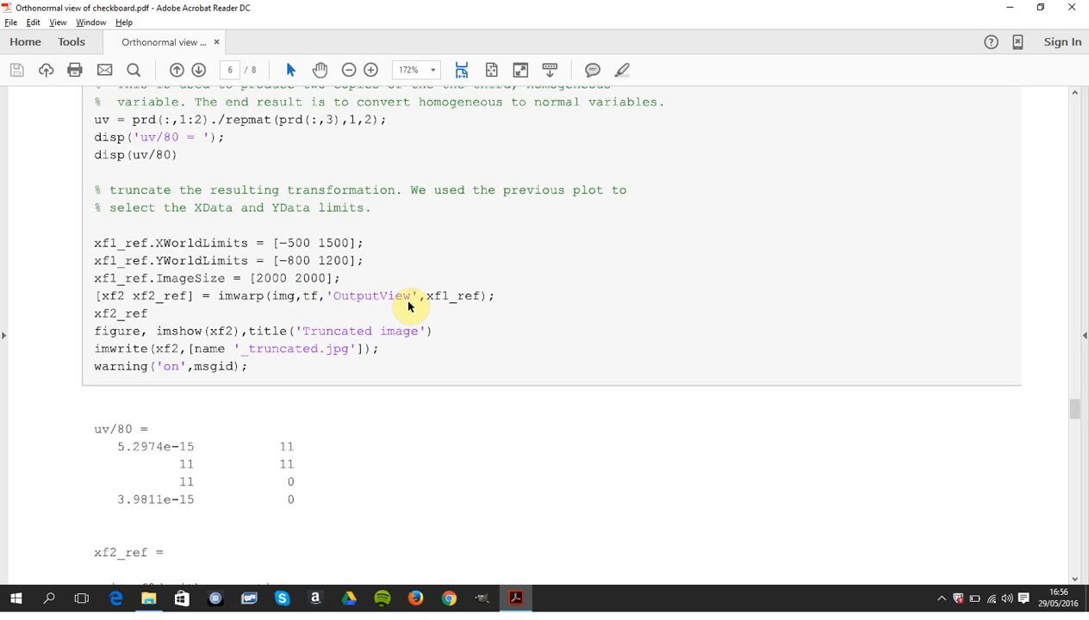
mouse_move(406, 313)
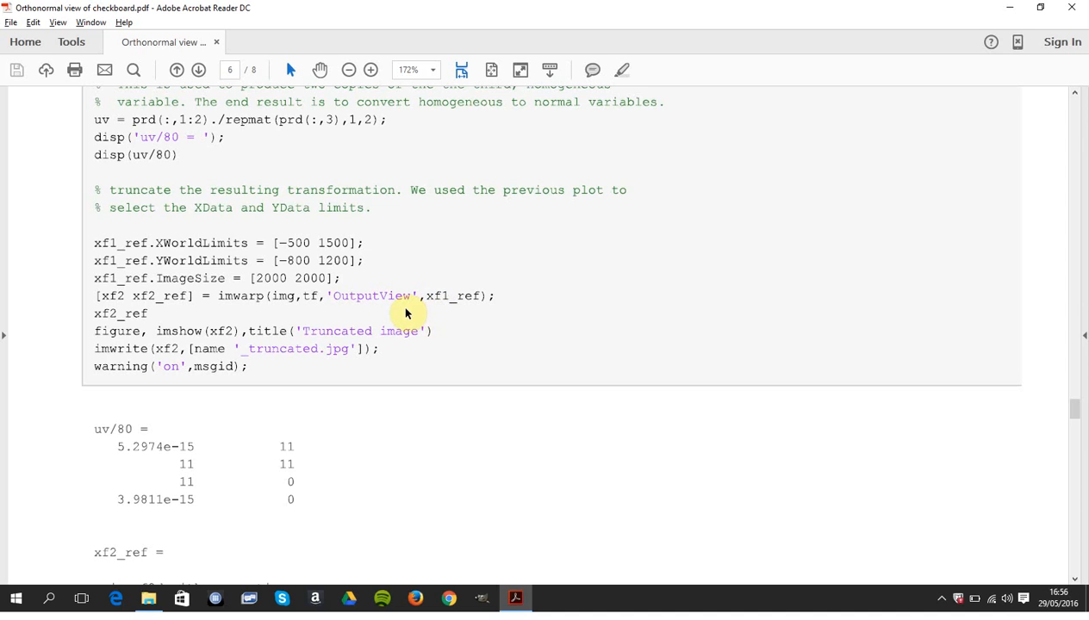
mouse_move(196, 306)
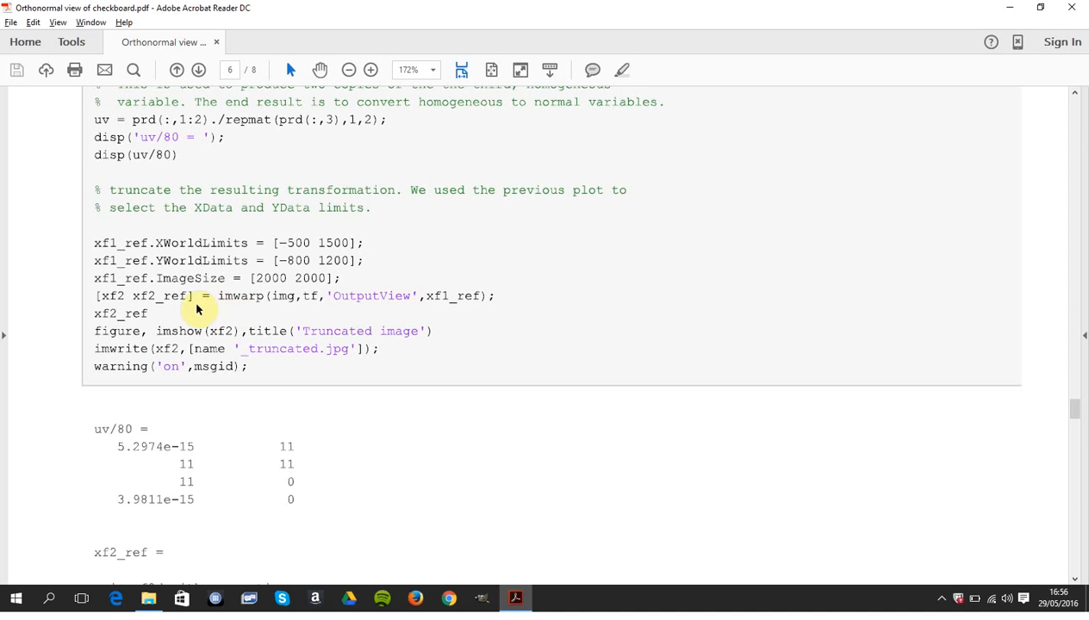
mouse_move(193, 310)
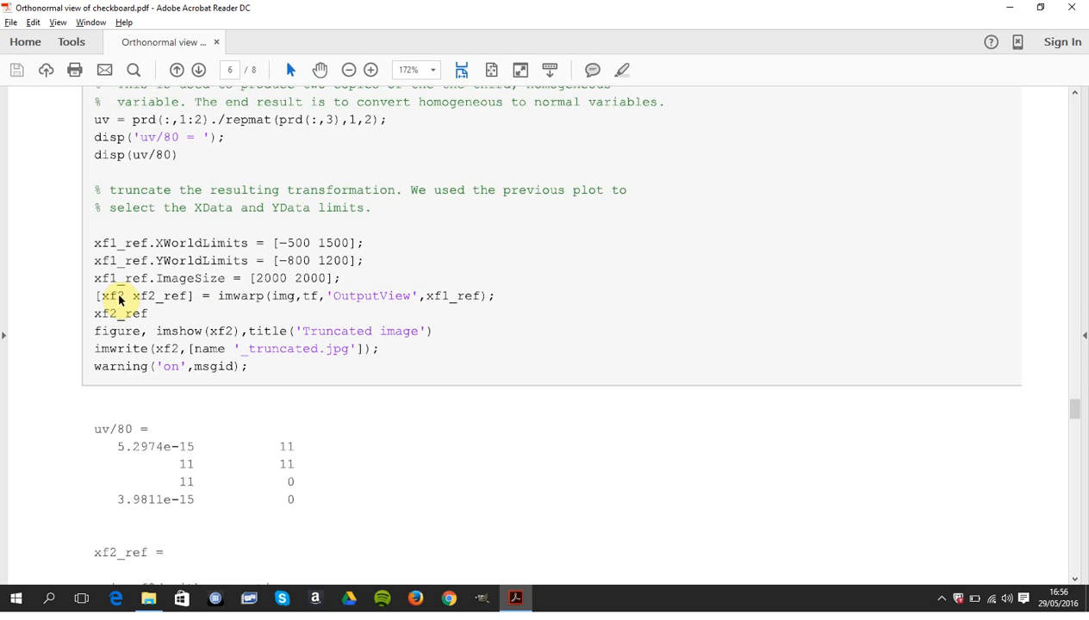
mouse_move(204, 339)
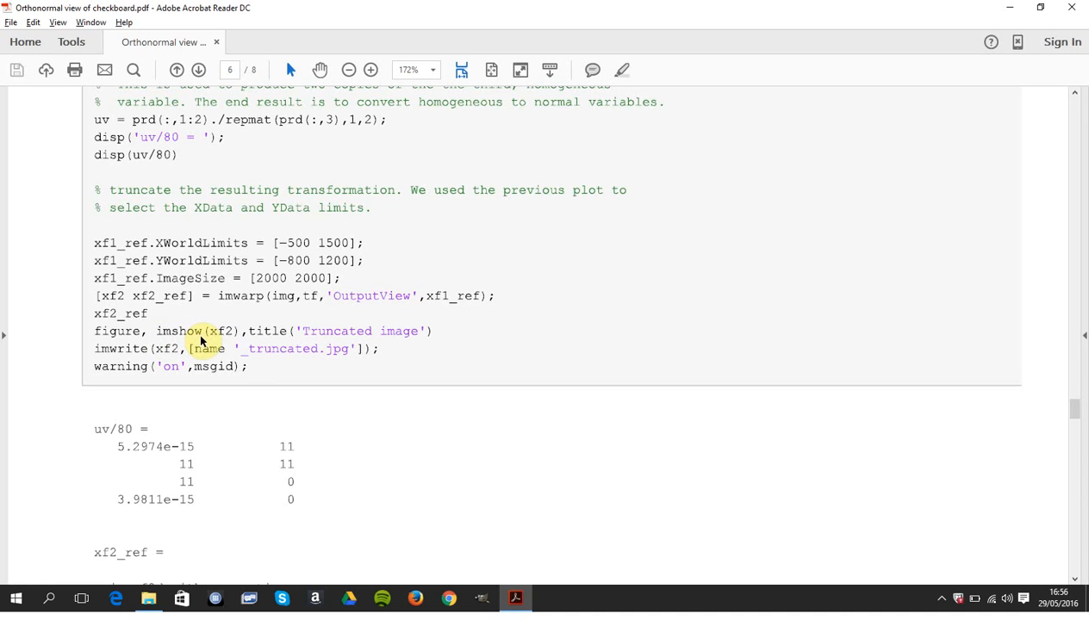
mouse_move(282, 362)
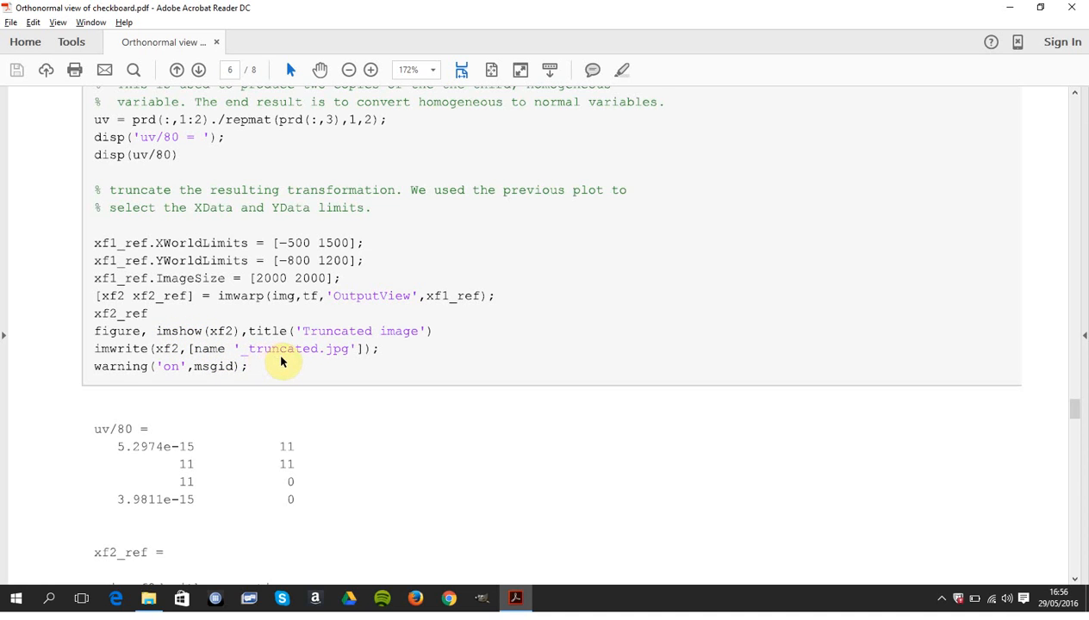
scroll(down, 3)
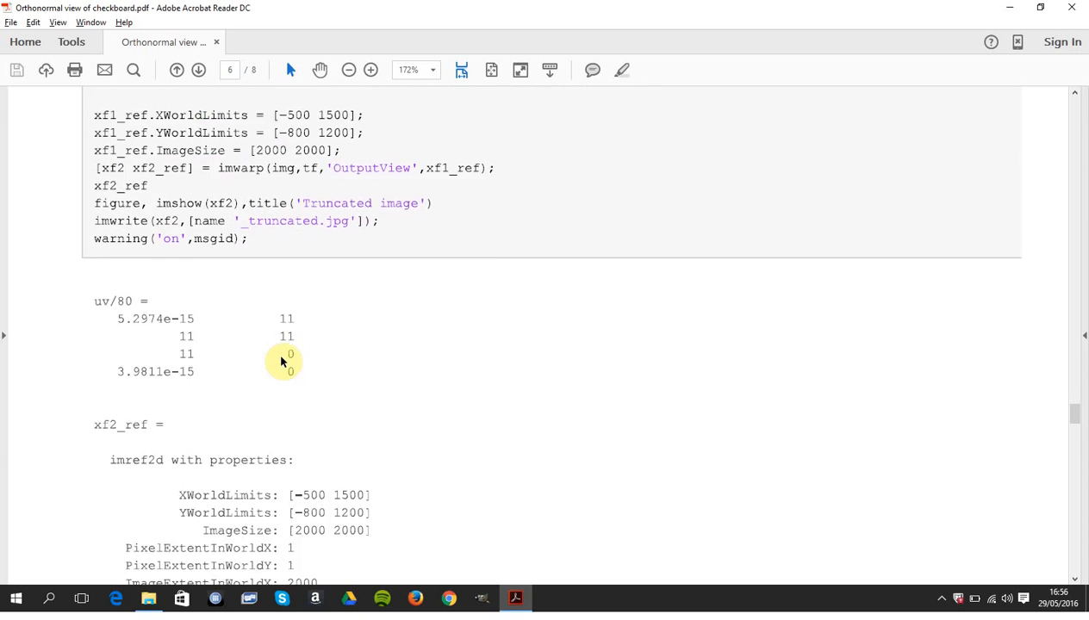
scroll(down, 3)
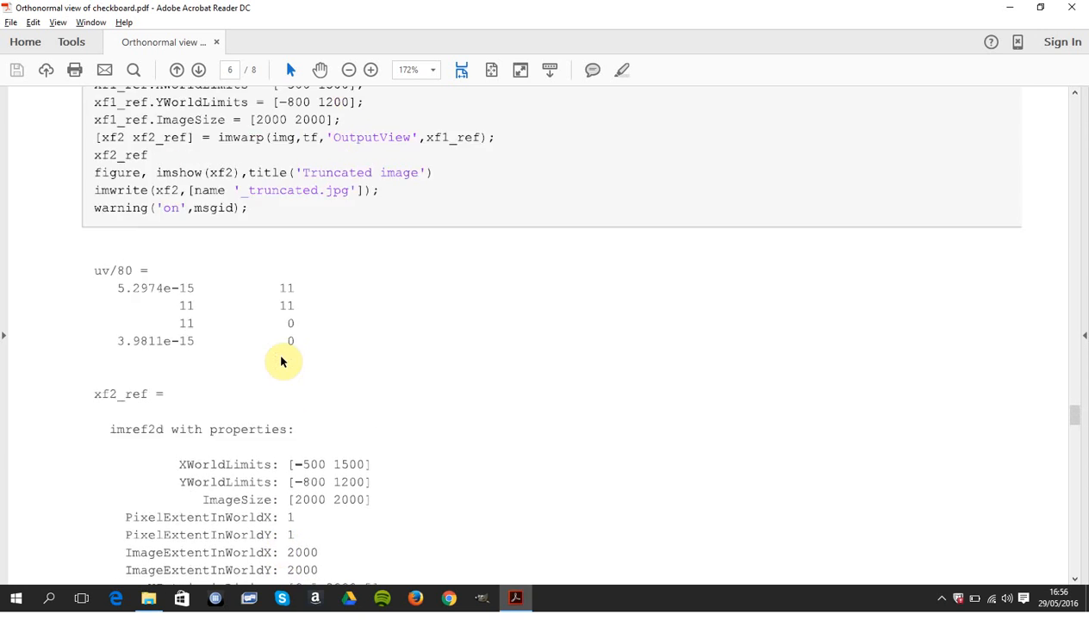
scroll(down, 3)
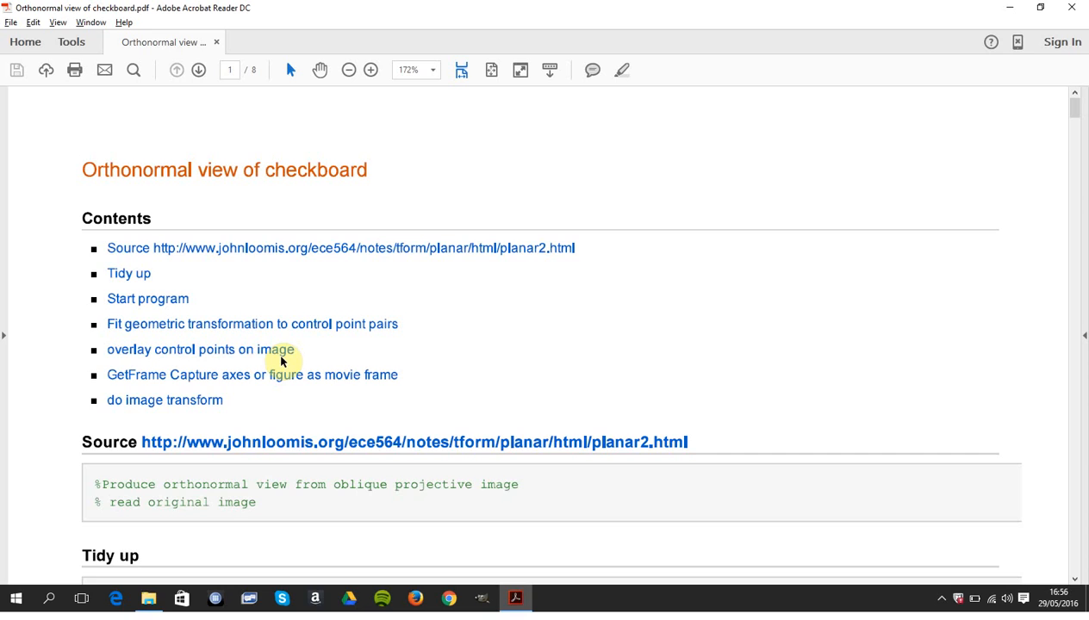
mouse_move(283, 259)
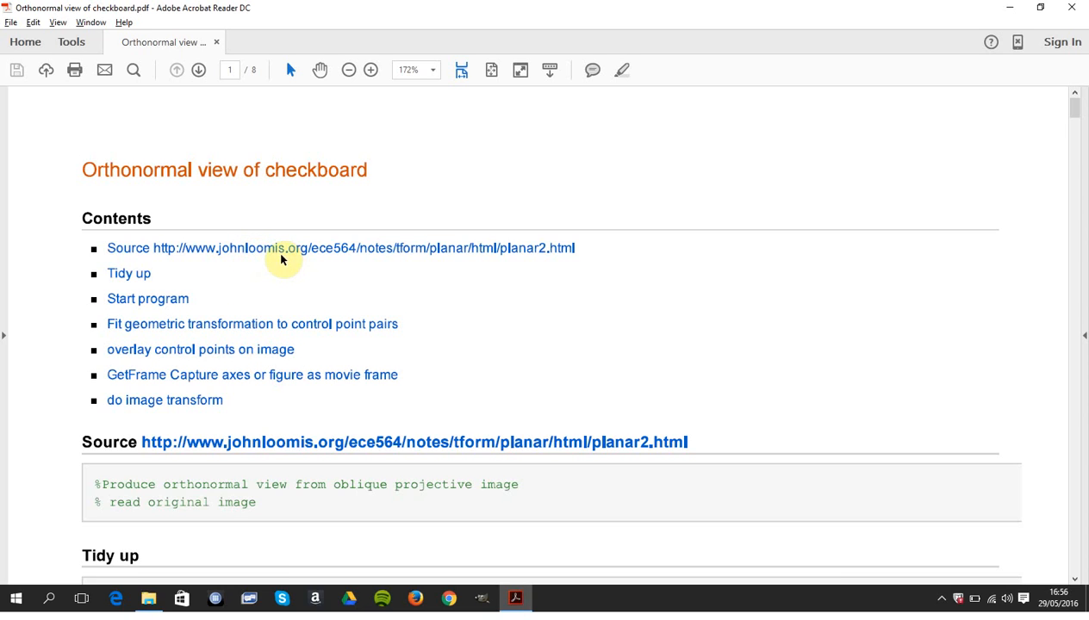
mouse_move(299, 262)
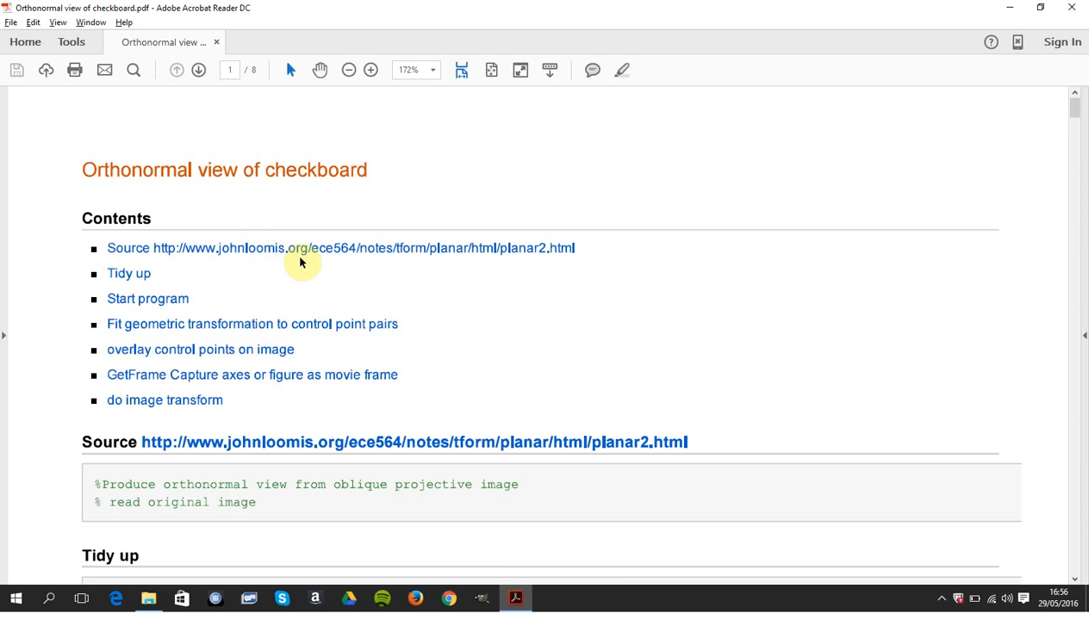